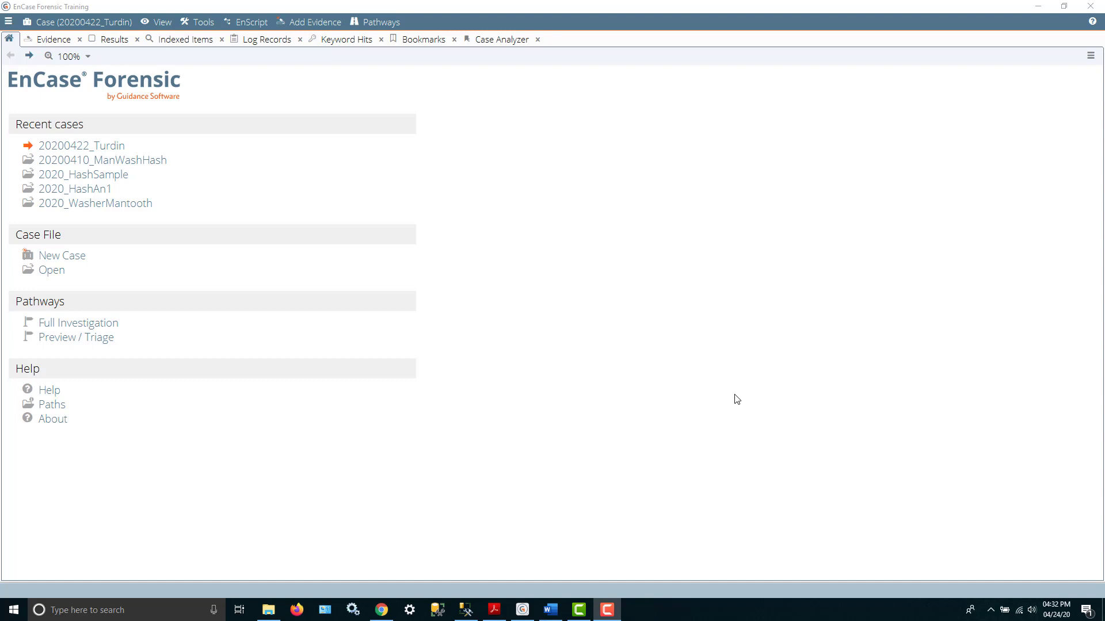
mouse_move(510, 356)
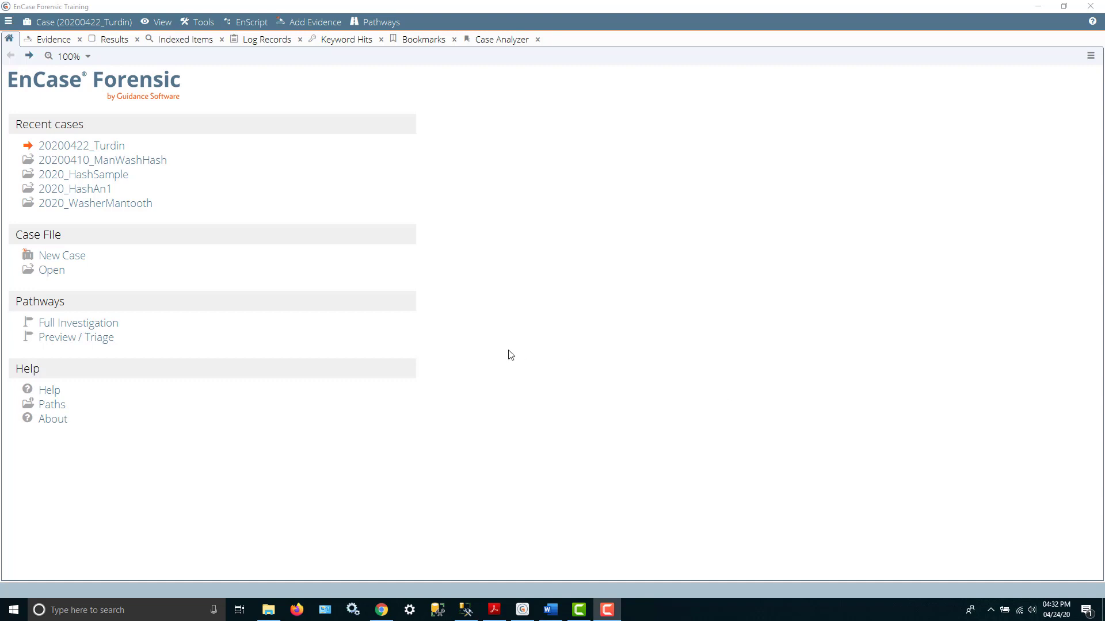
mouse_move(82, 146)
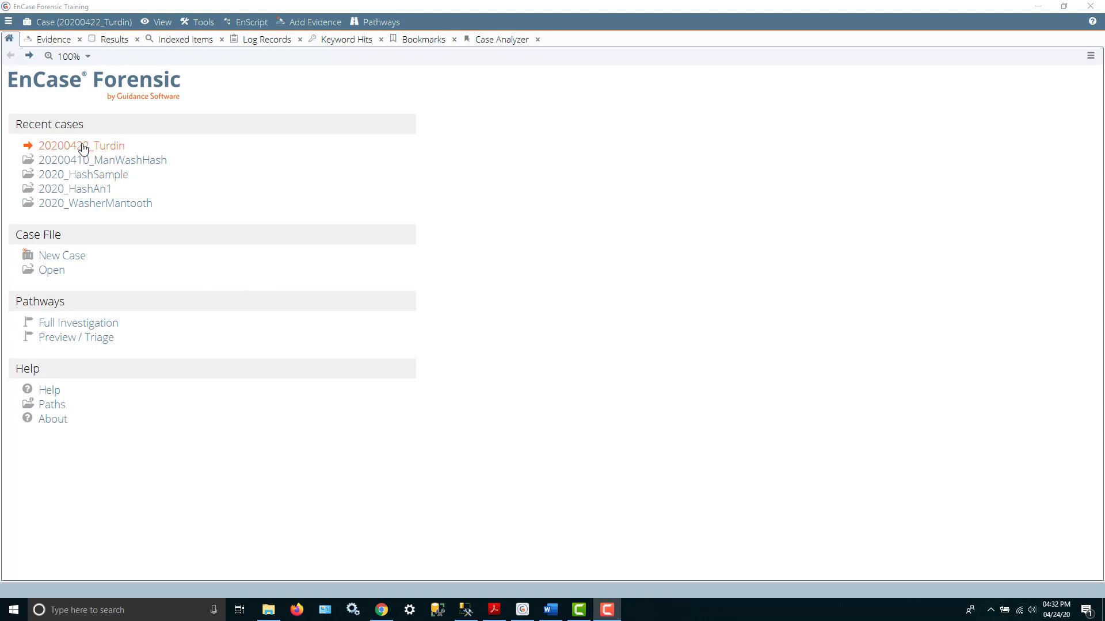
Open the 20200422_Turdin case from the Recent cases list.
left_click(81, 145)
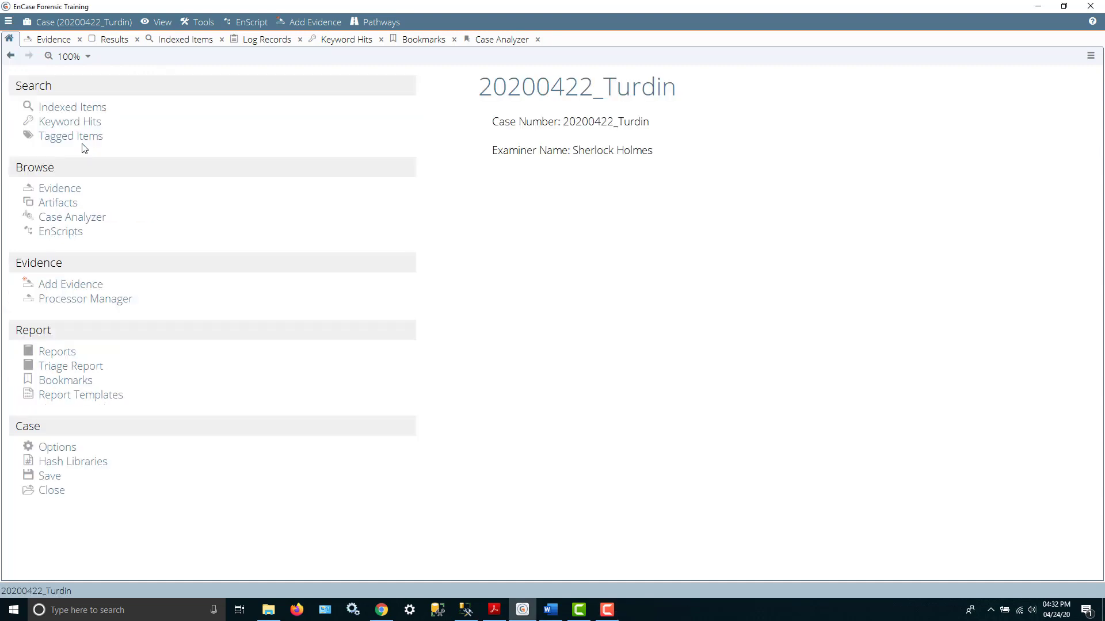
mouse_move(139, 121)
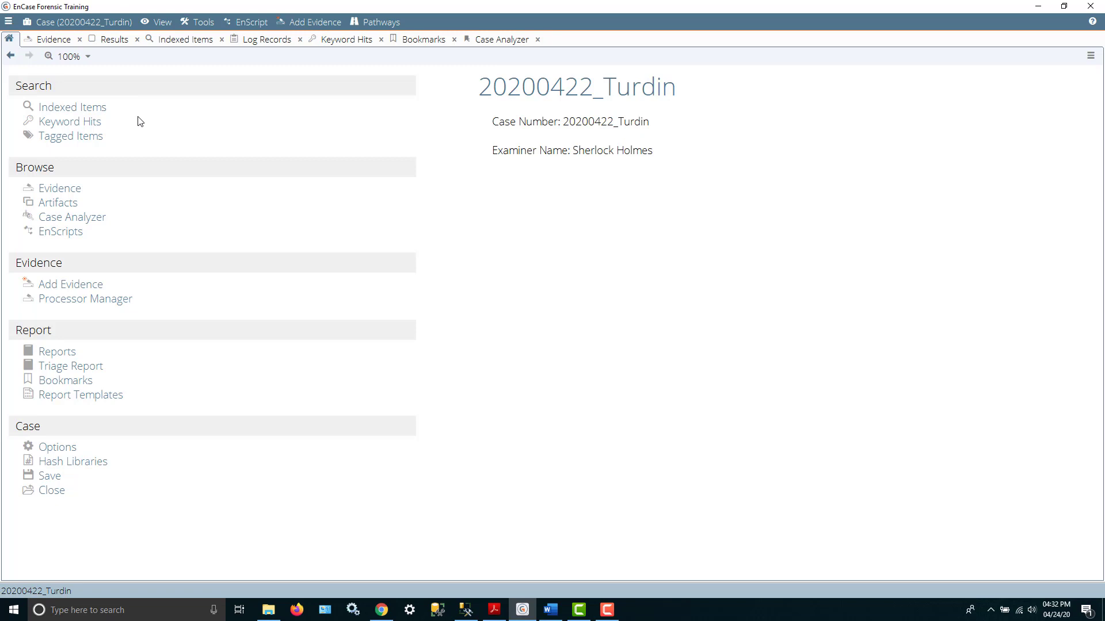
mouse_move(60, 98)
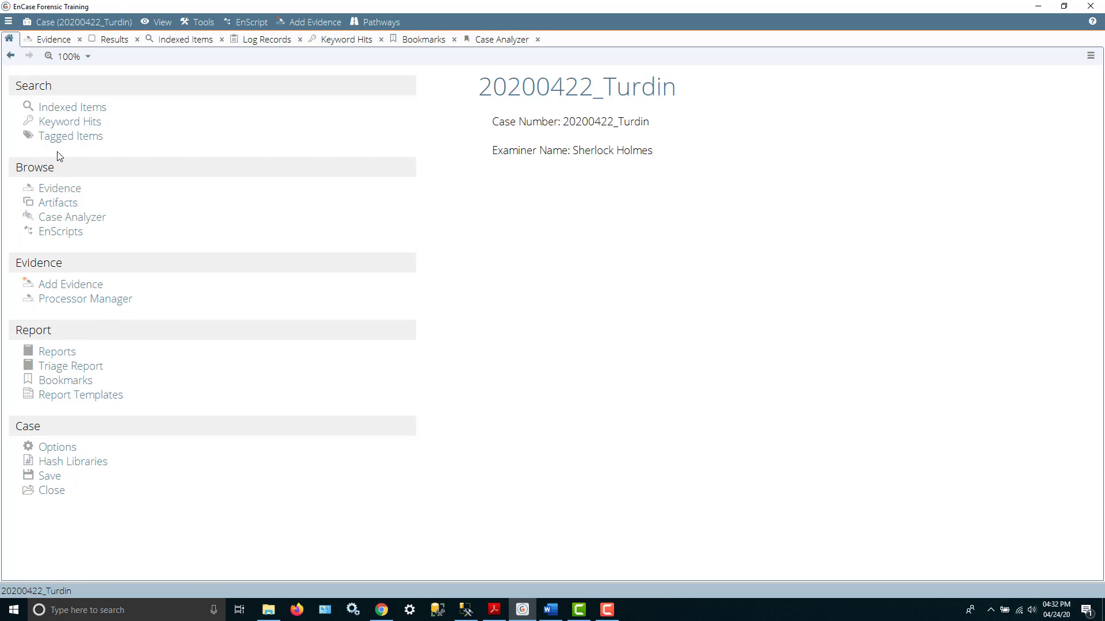
Browse the case's evidence and display the TDurden entries with the C drive tree expanded.
left_click(51, 39)
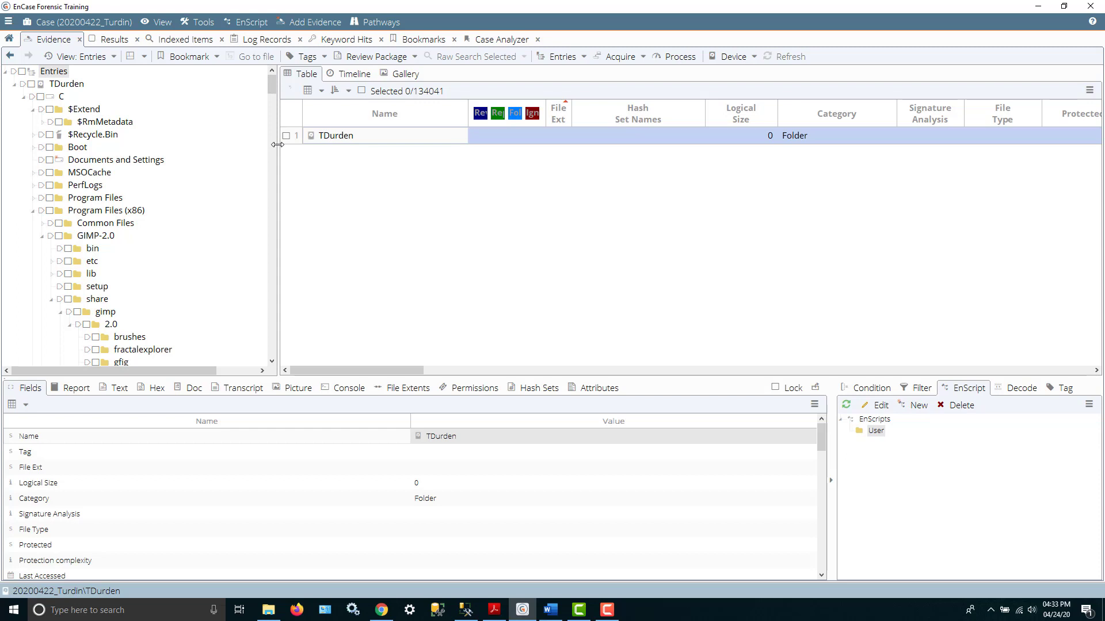
mouse_move(219, 192)
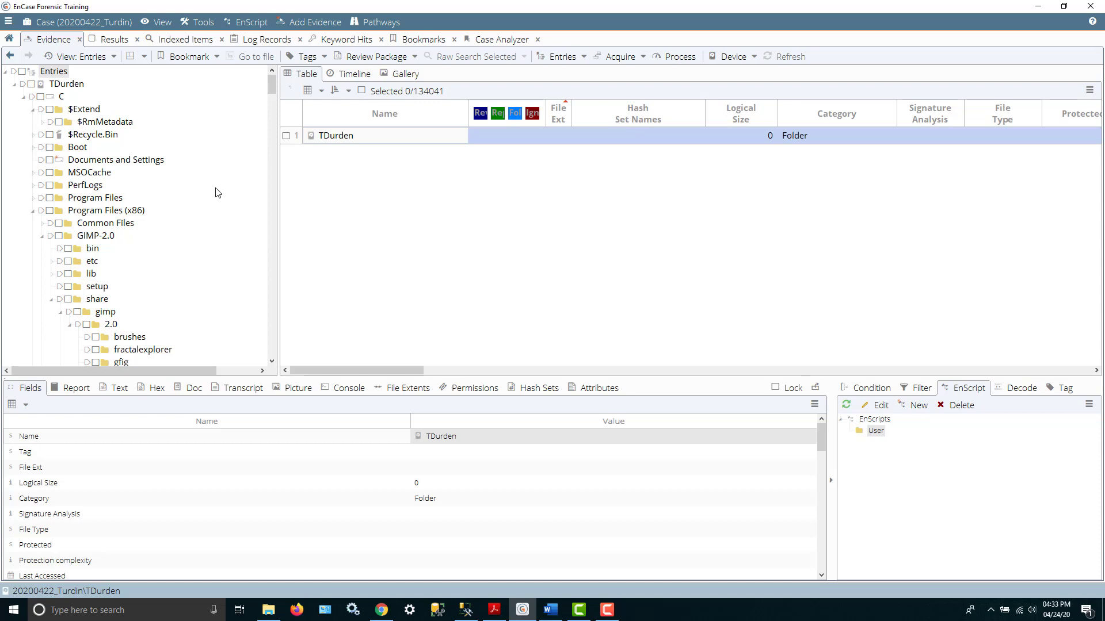
mouse_move(687, 51)
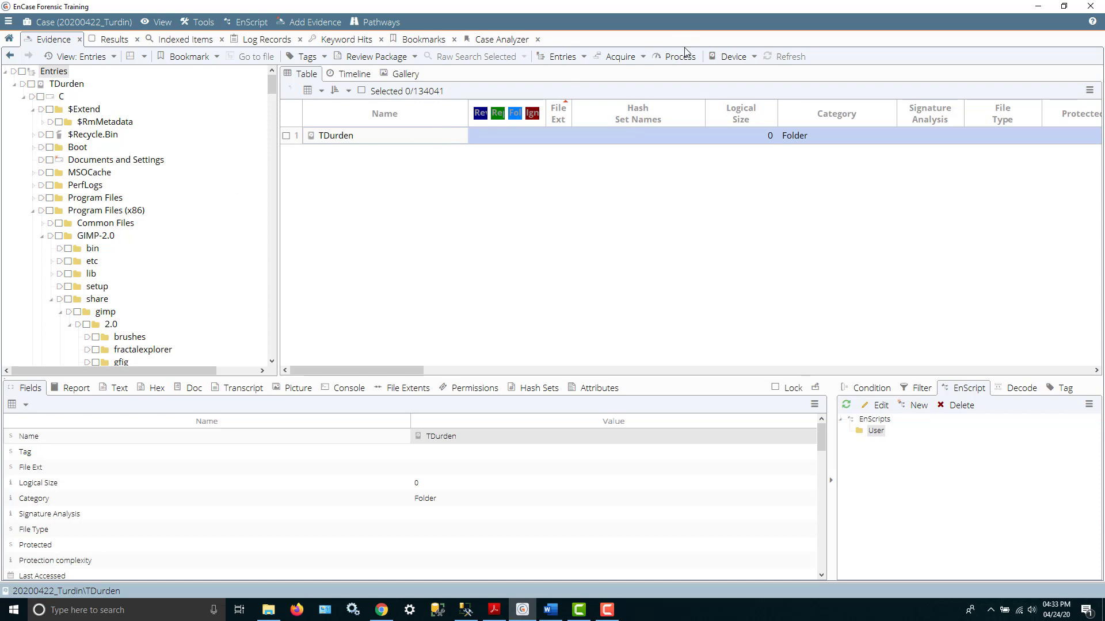
left_click(679, 56)
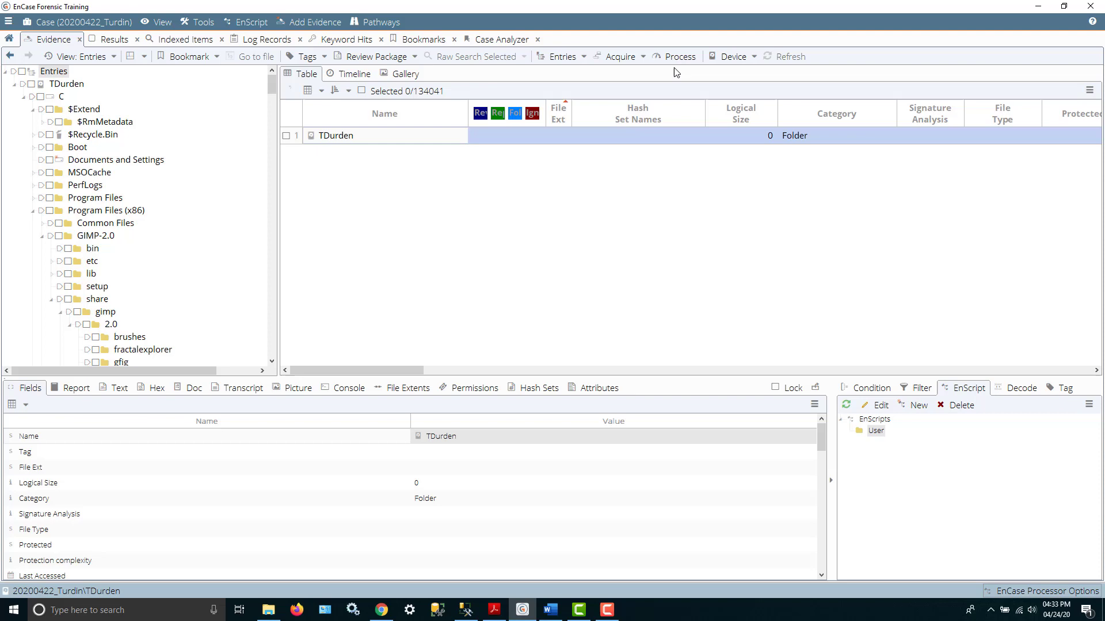
In the TDurden processing options, enable keyword search with the Base, Graphics and Jpg 0 keywords.
left_click(675, 57)
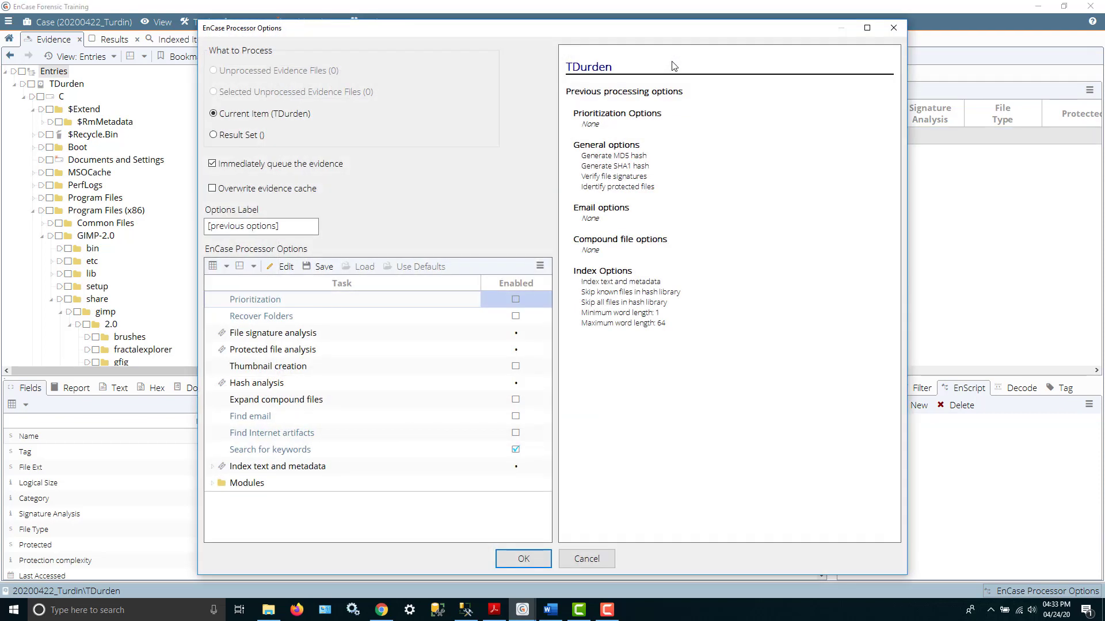
mouse_move(345, 379)
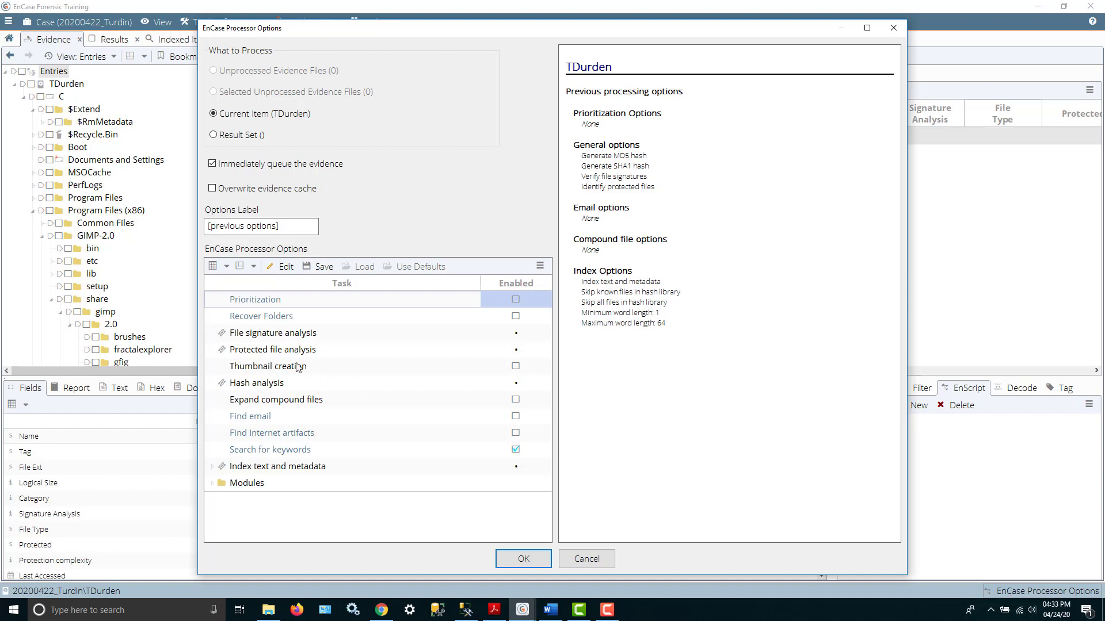
mouse_move(467, 329)
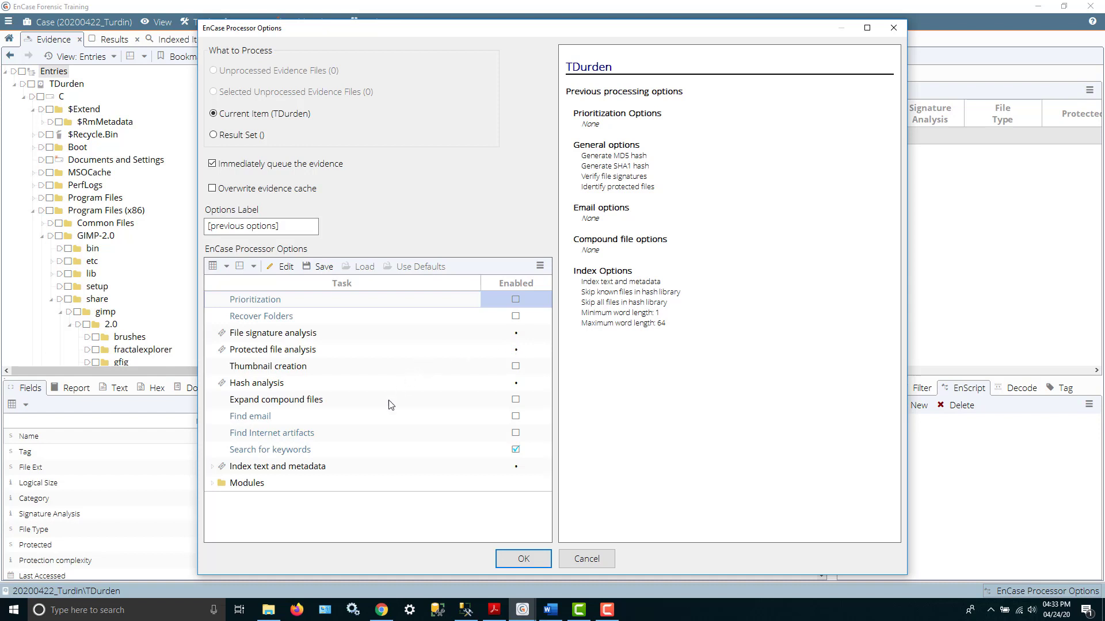
left_click(272, 433)
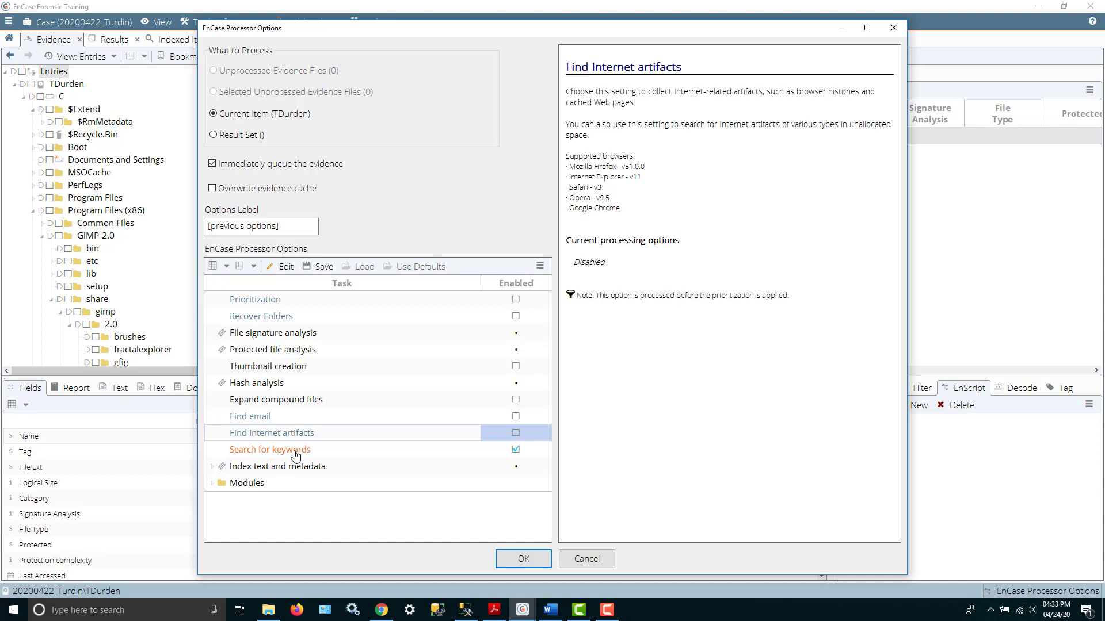
left_click(269, 450)
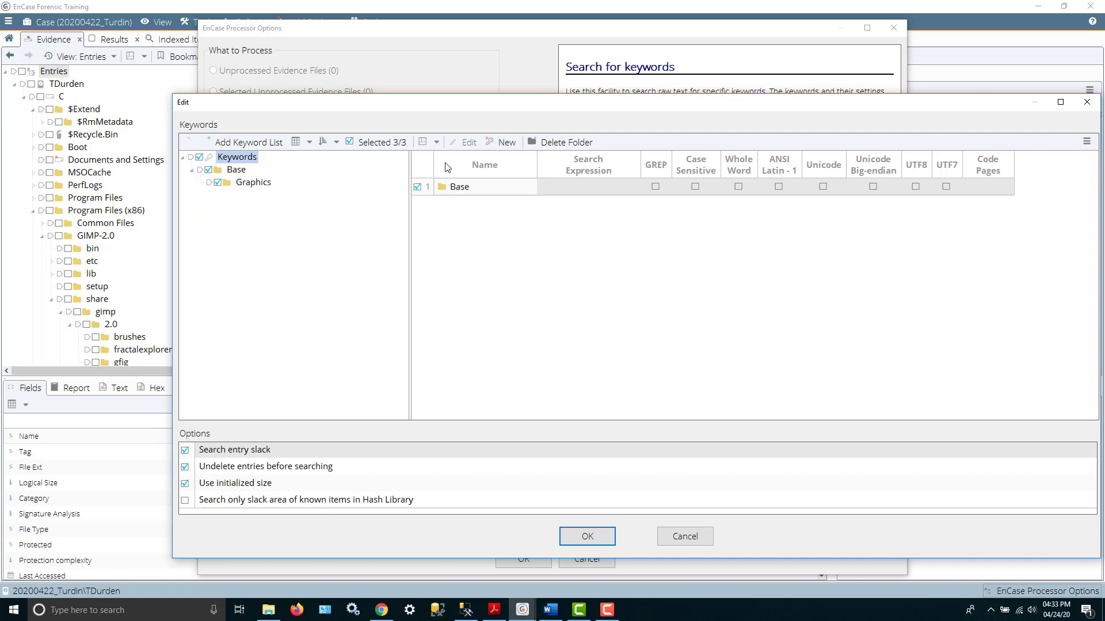
left_click(253, 183)
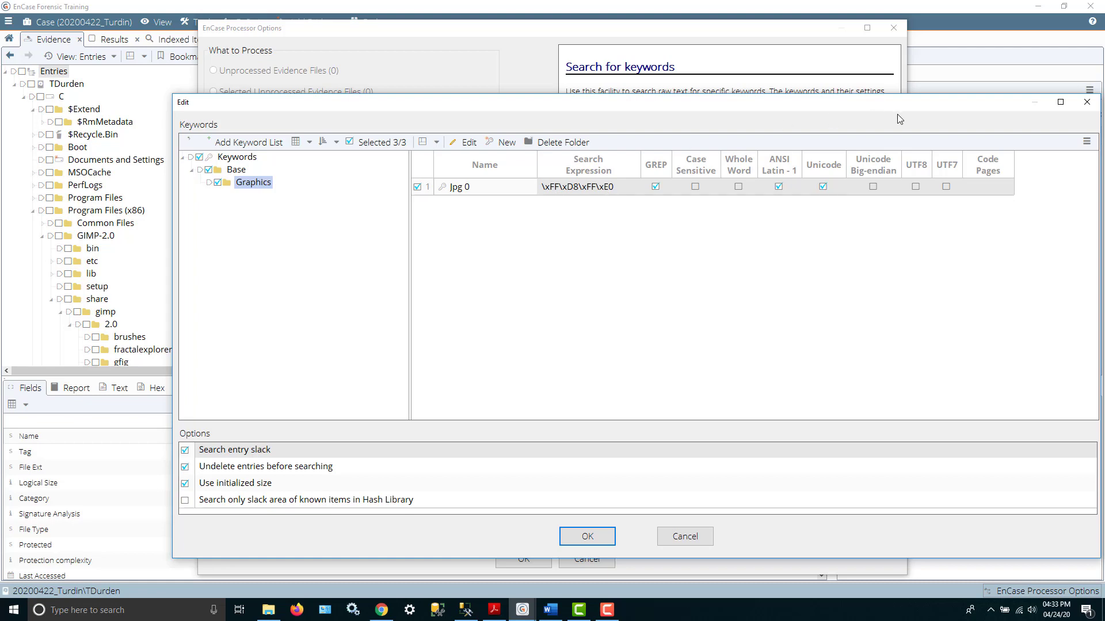
left_click(587, 536)
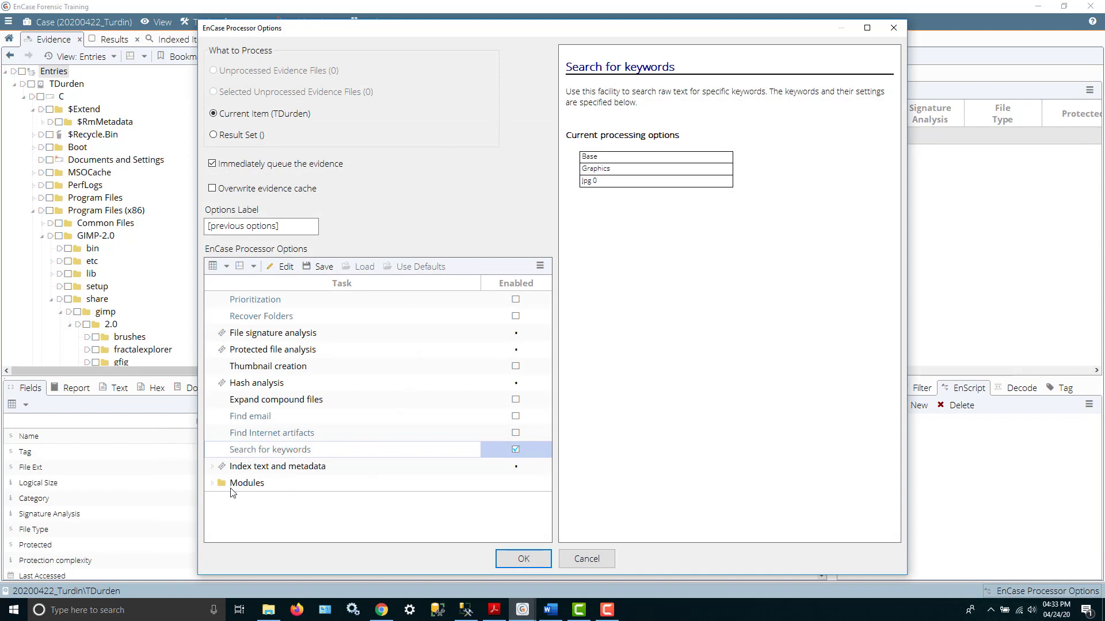
Review the File Carver module's PICTURE file types and export settings, leaving them unchanged.
left_click(247, 482)
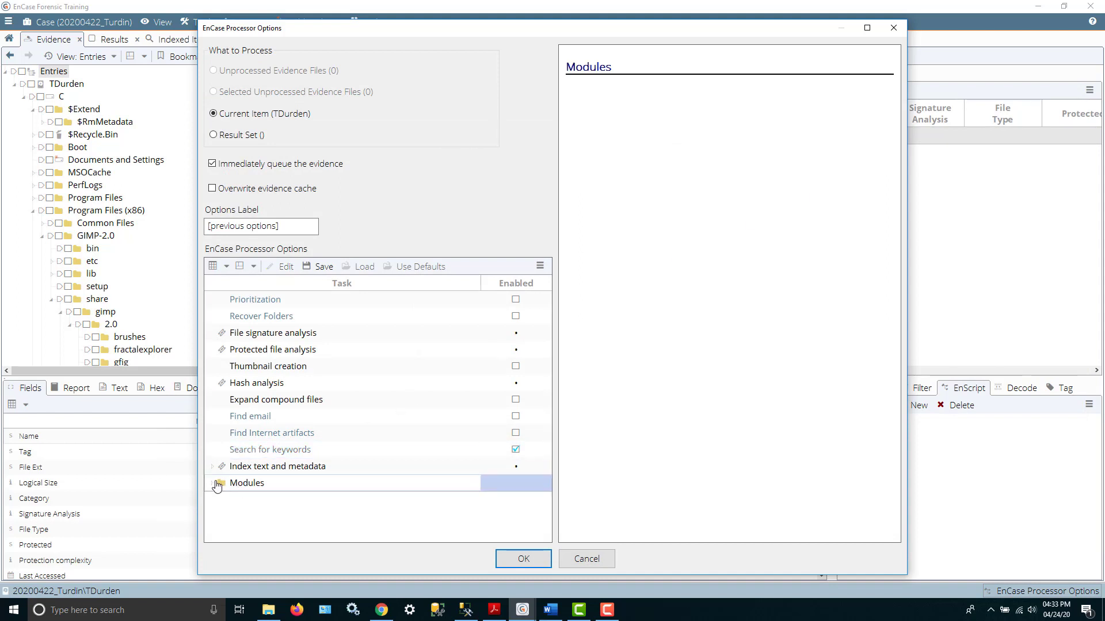
left_click(217, 485)
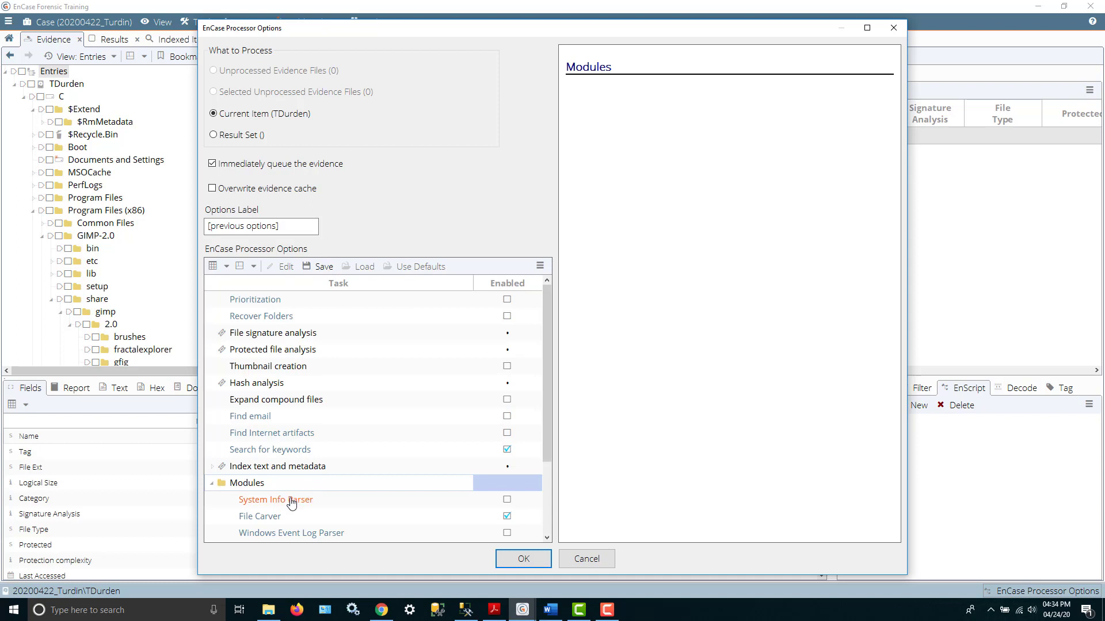
mouse_move(272, 520)
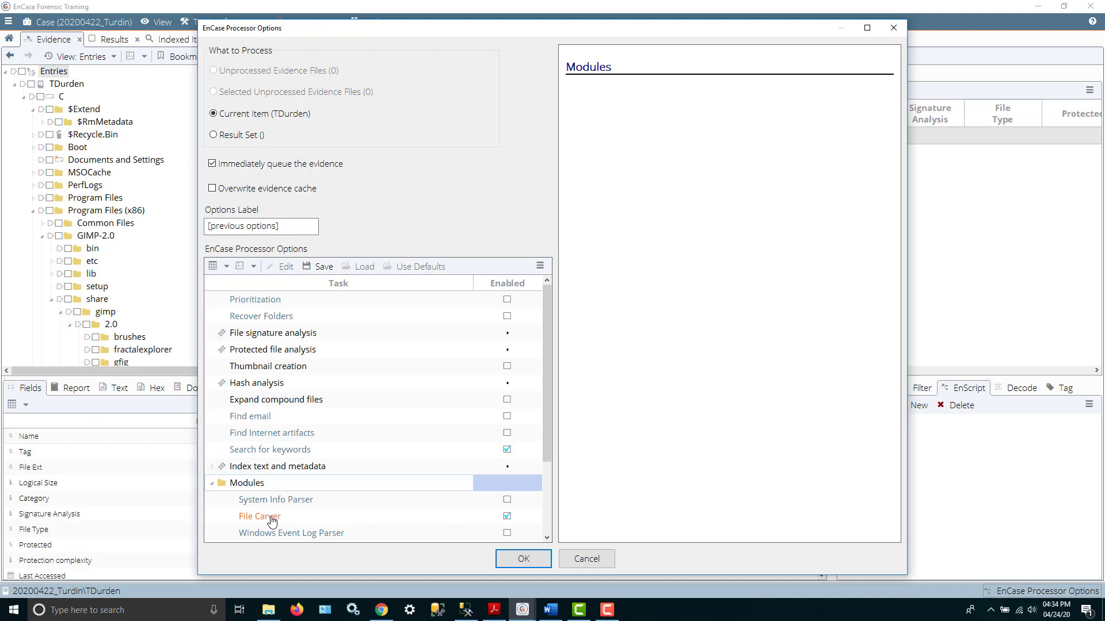
double_click(259, 516)
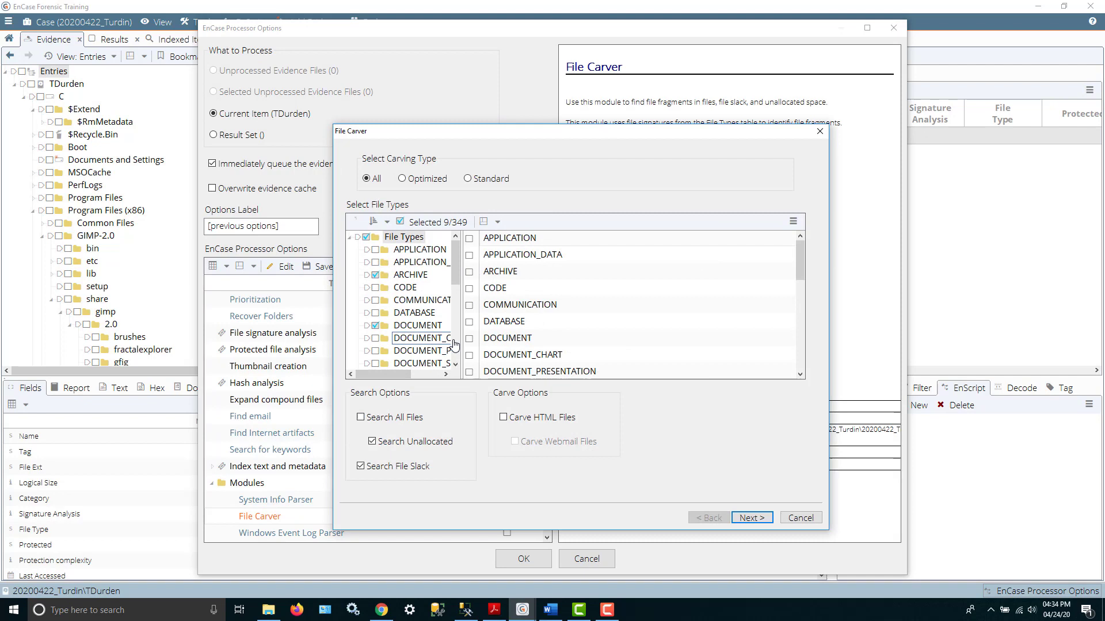
left_click(405, 337)
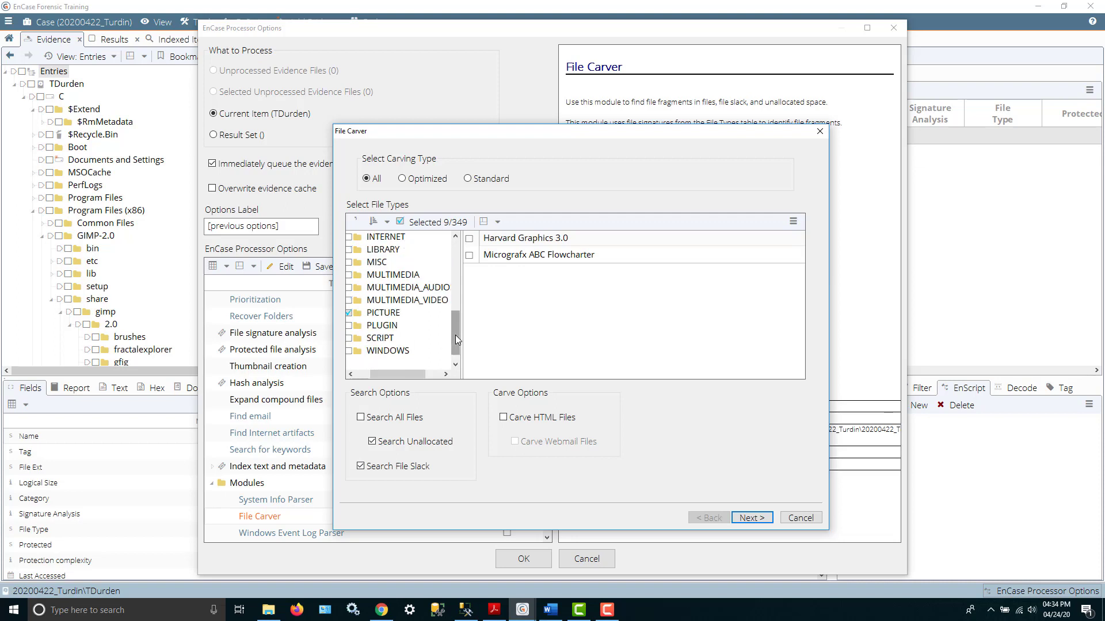
left_click(383, 313)
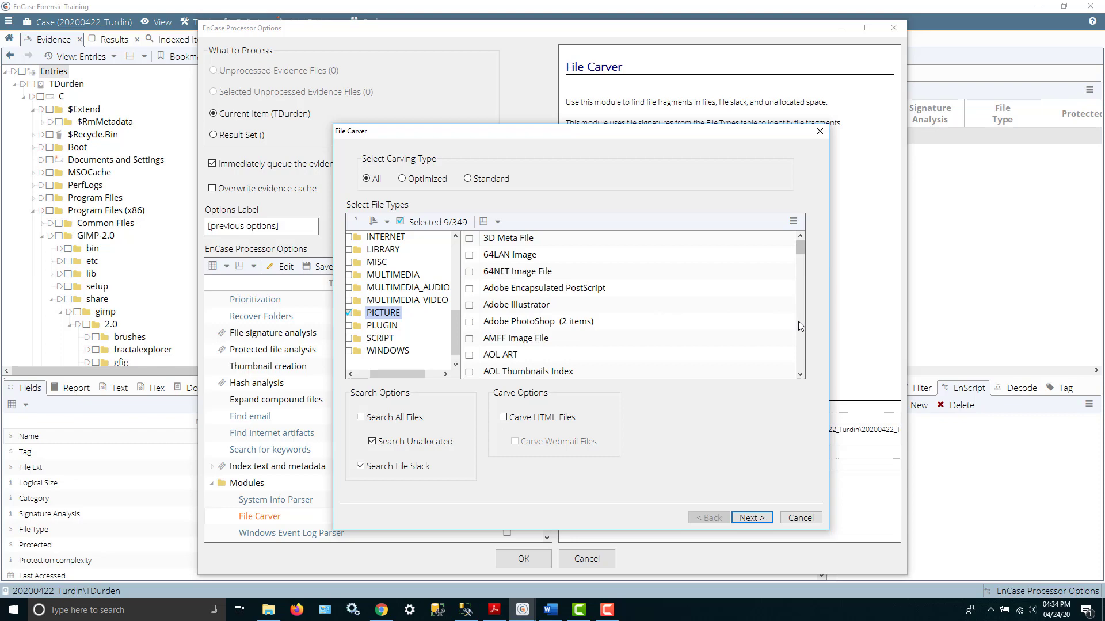
scroll("down", 3)
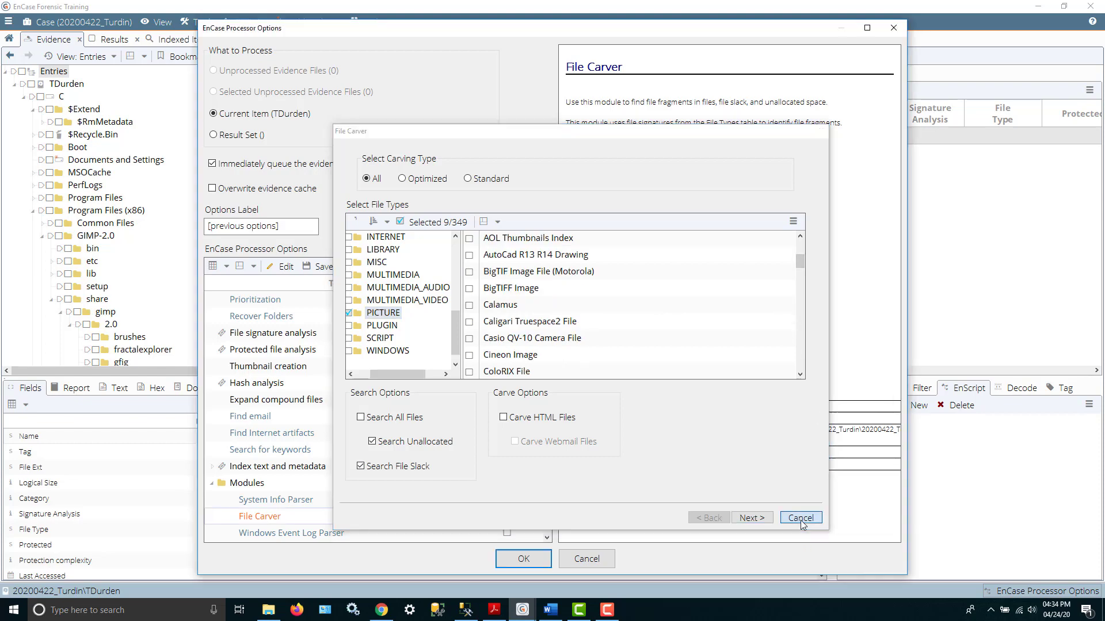
left_click(800, 517)
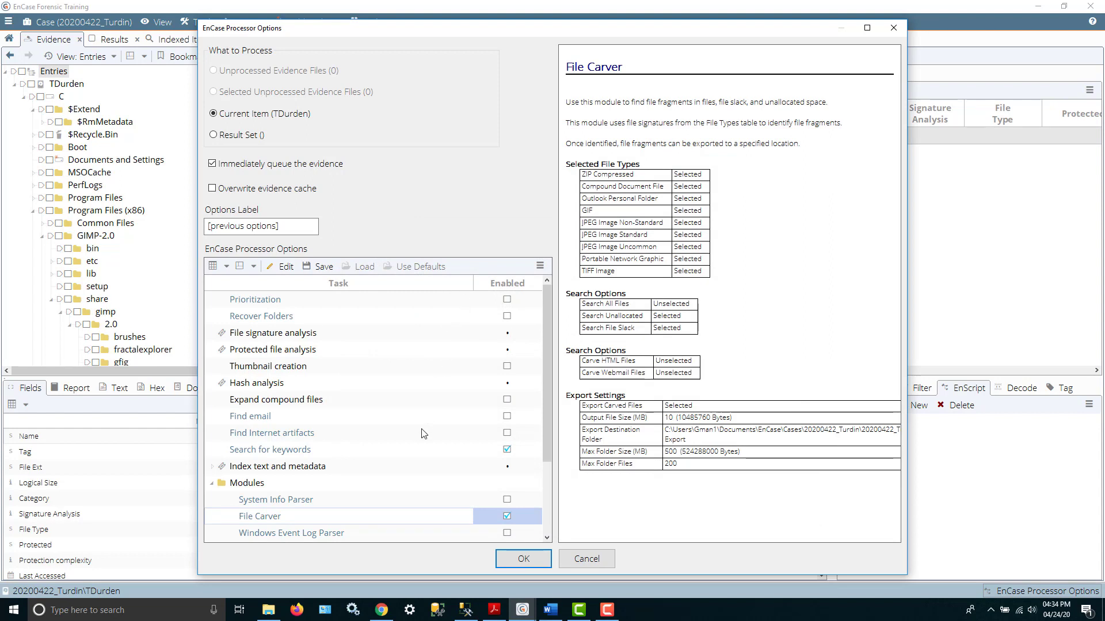
mouse_move(324, 334)
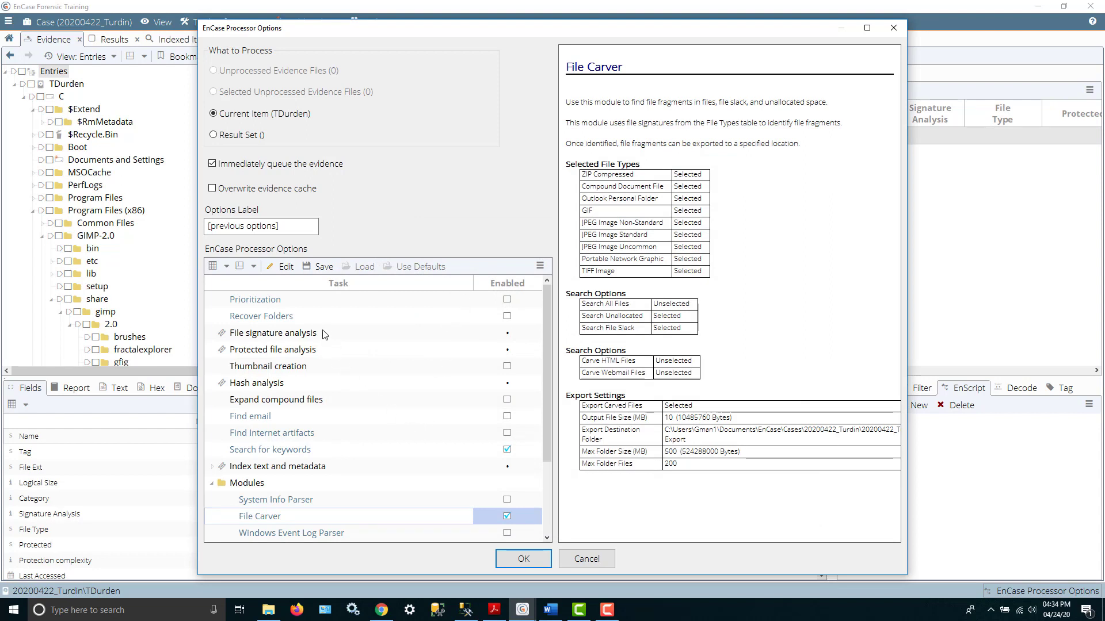
mouse_move(321, 350)
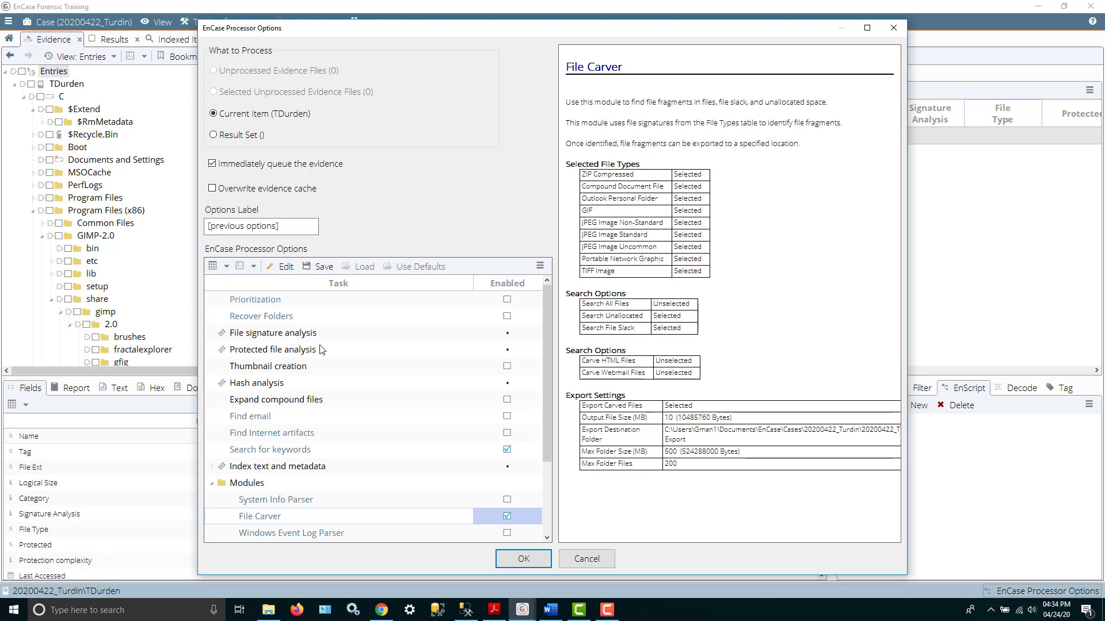
mouse_move(352, 430)
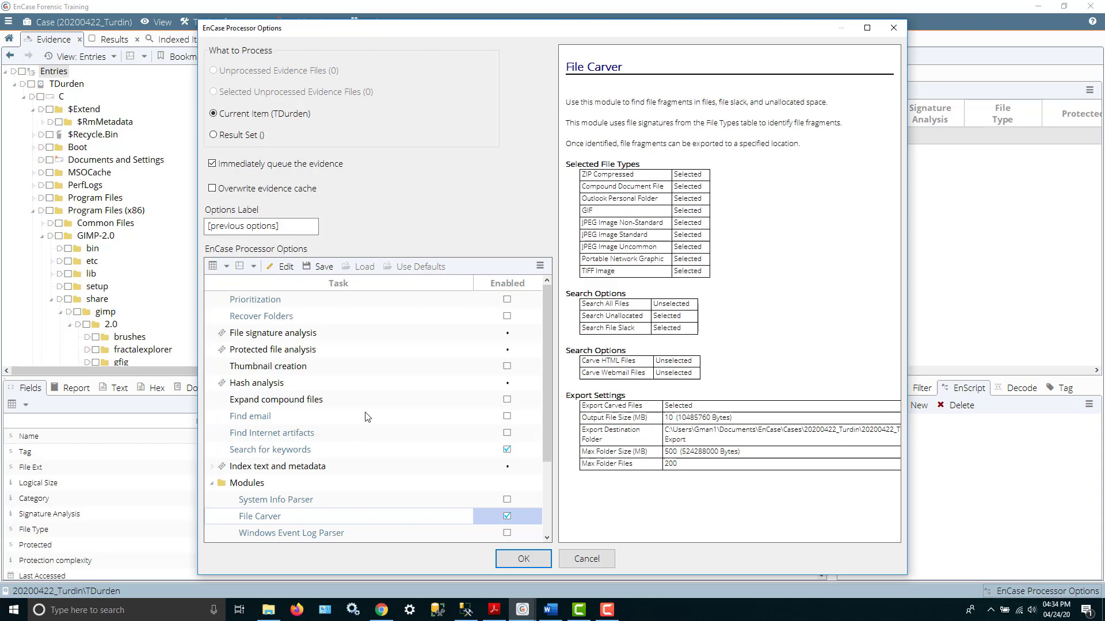
mouse_move(893, 27)
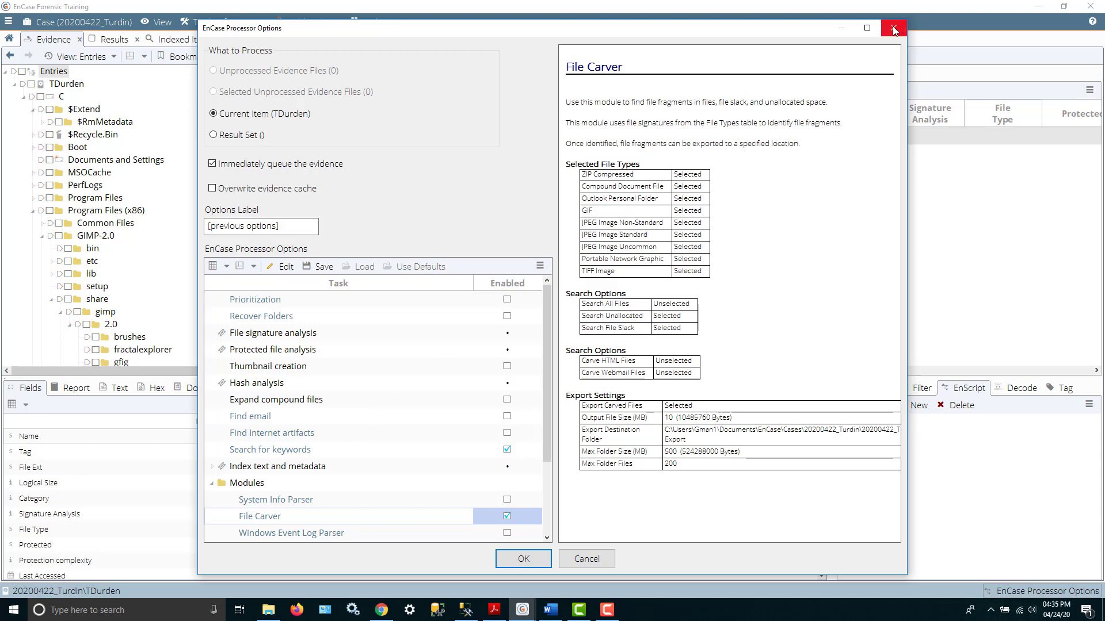
mouse_move(893, 32)
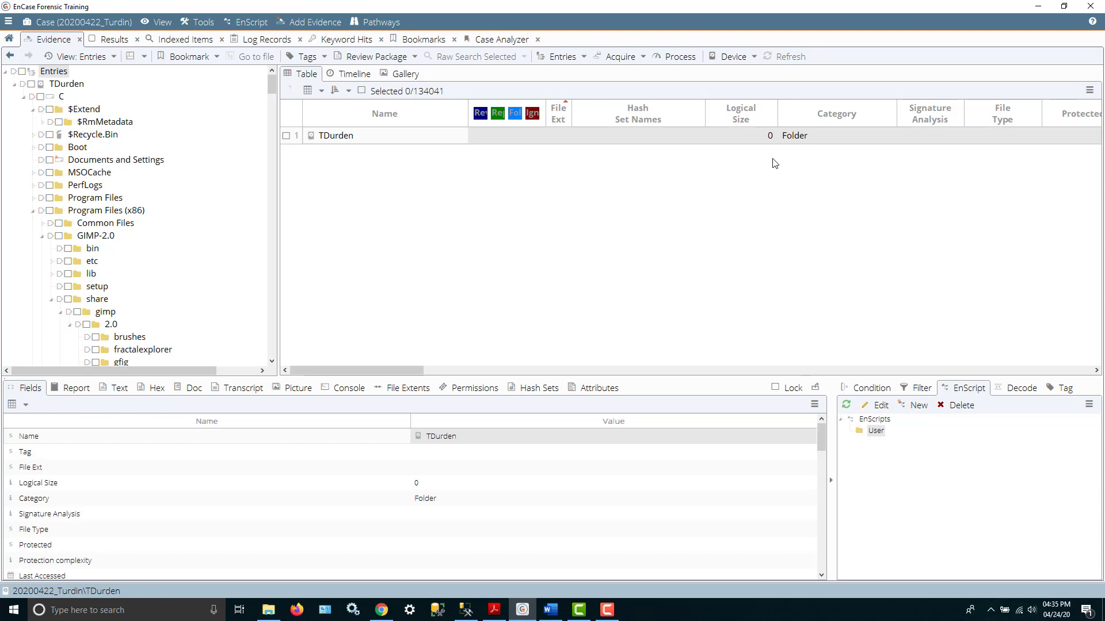
mouse_move(572, 572)
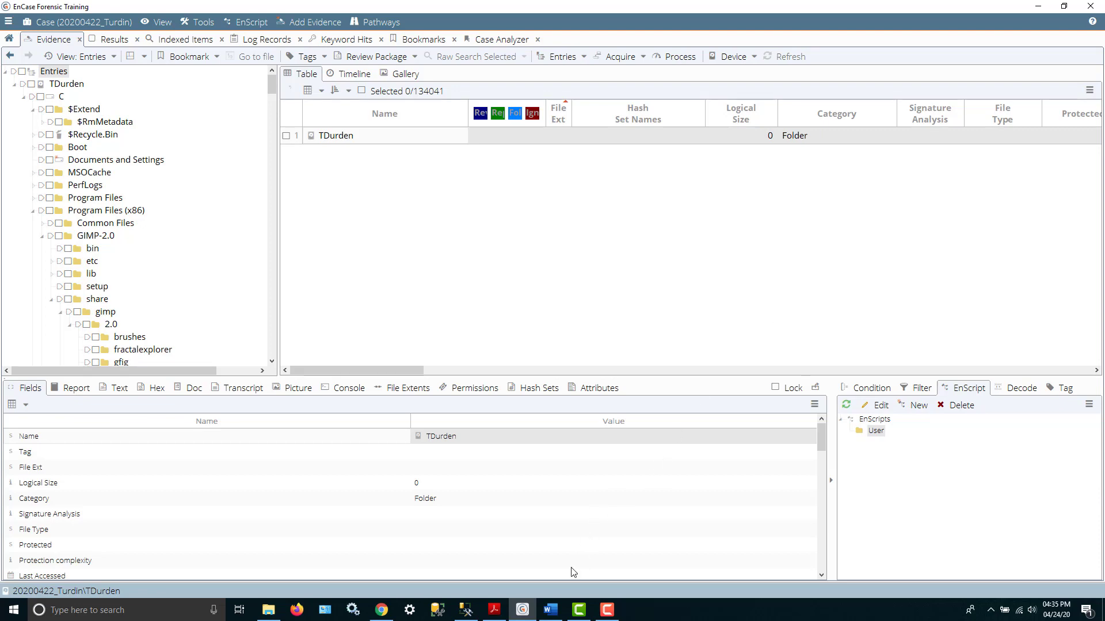
mouse_move(550, 609)
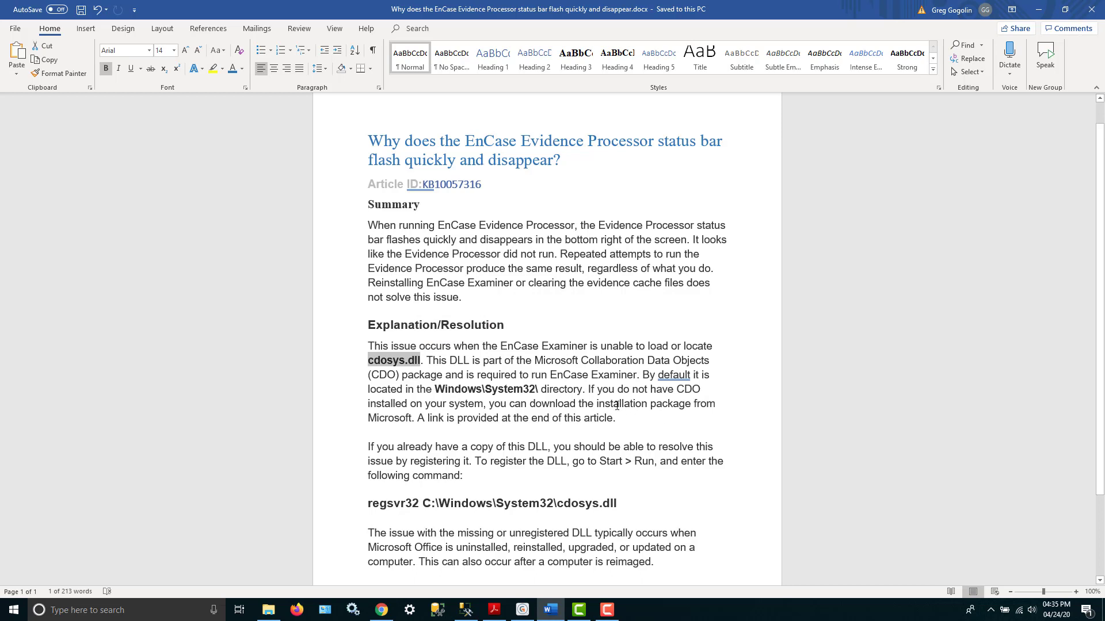
mouse_move(350, 512)
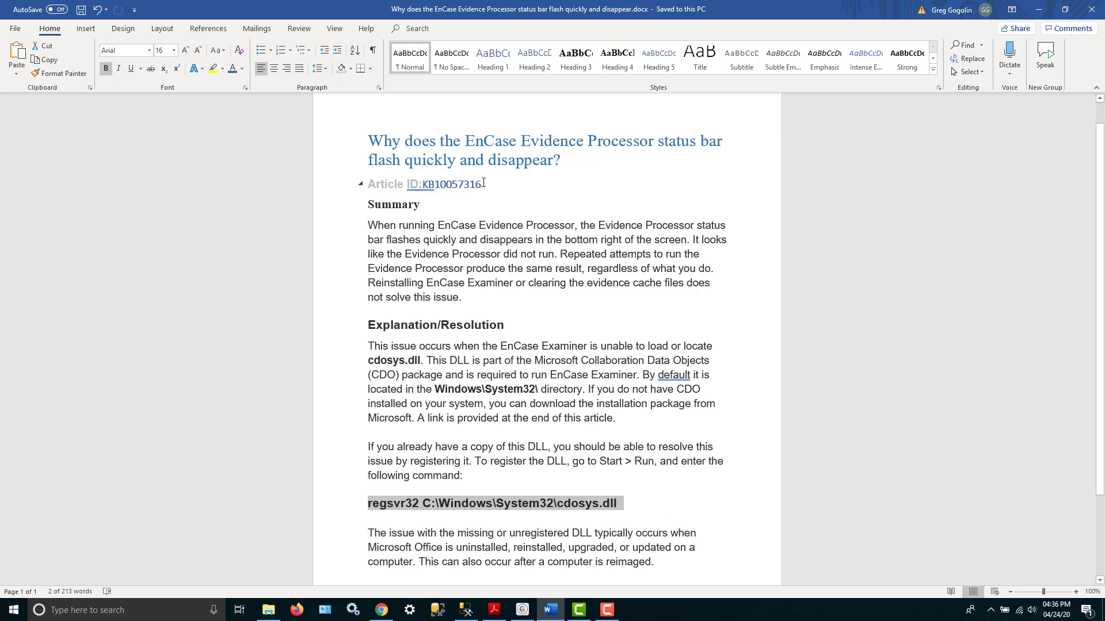
Select the Article ID text in the Evidence Processor status bar KB article.
double_click(457, 184)
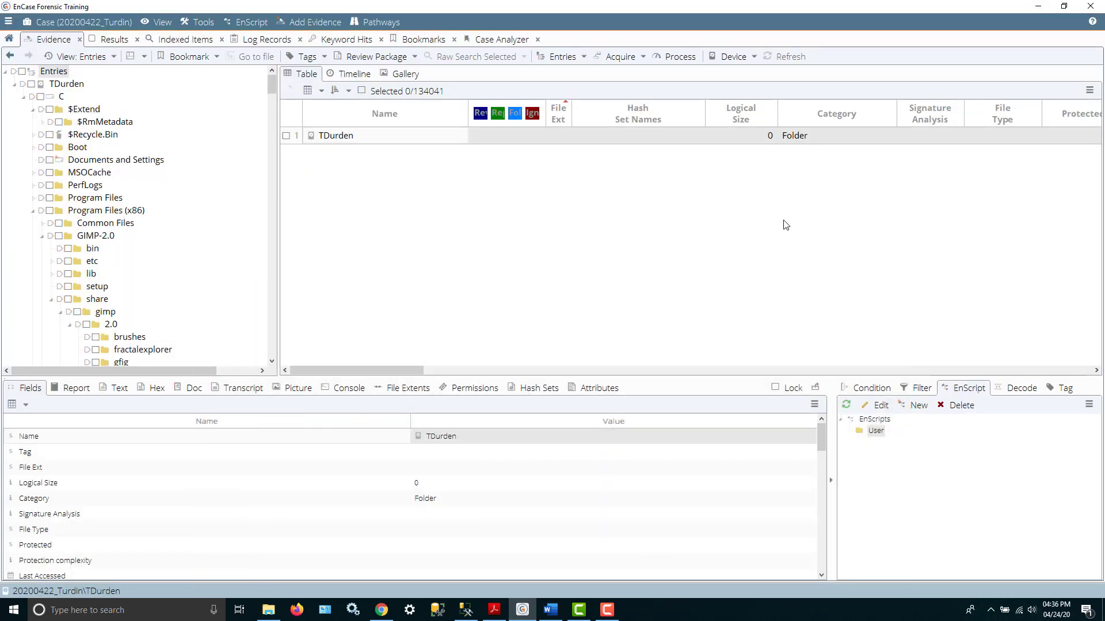
mouse_move(613, 249)
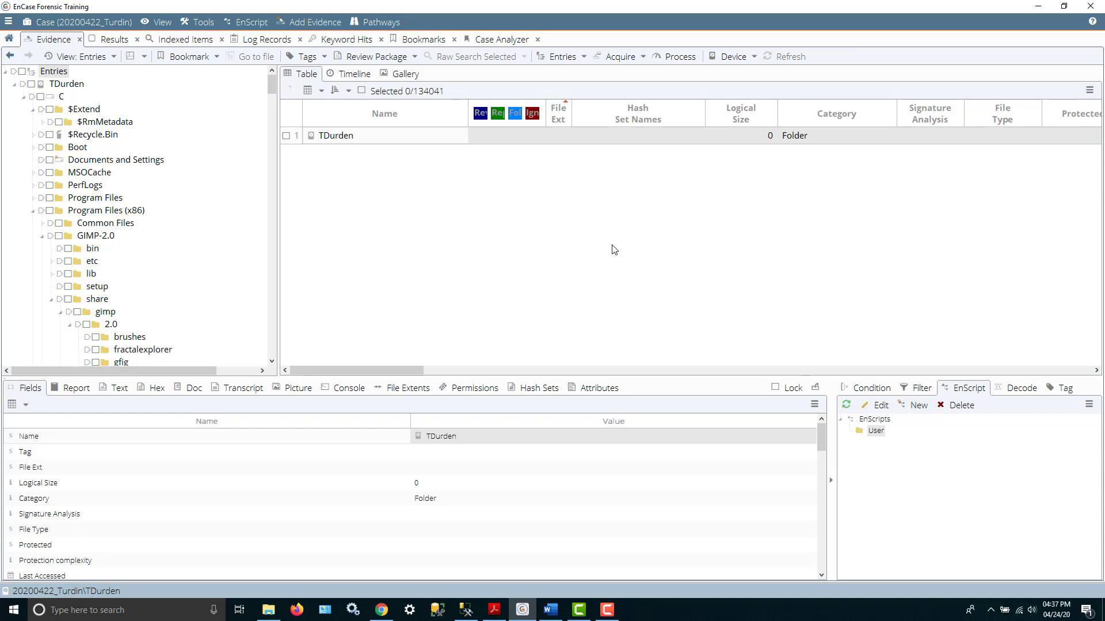
mouse_move(444, 218)
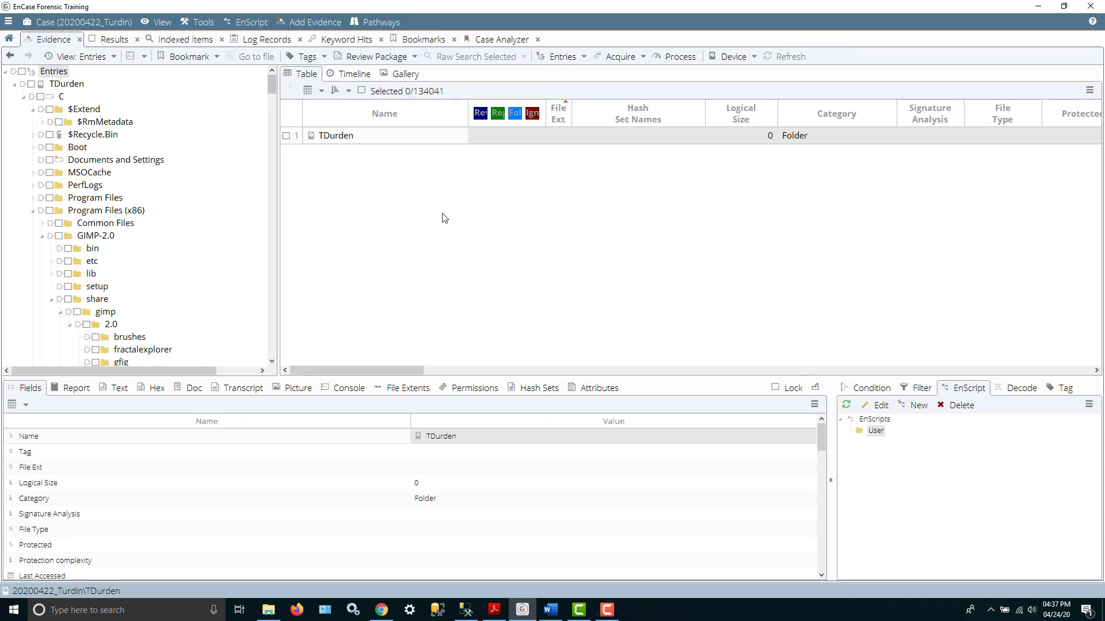
mouse_move(373, 248)
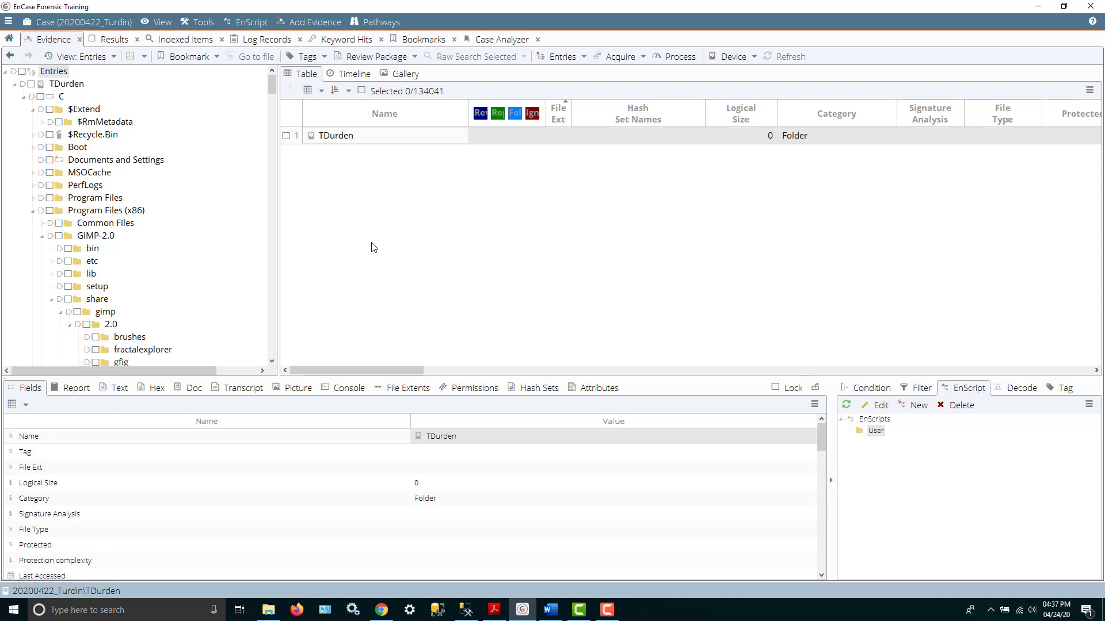
Open the Case Analyzer from the case home page, showing the Users - Comprehensive report.
left_click(501, 39)
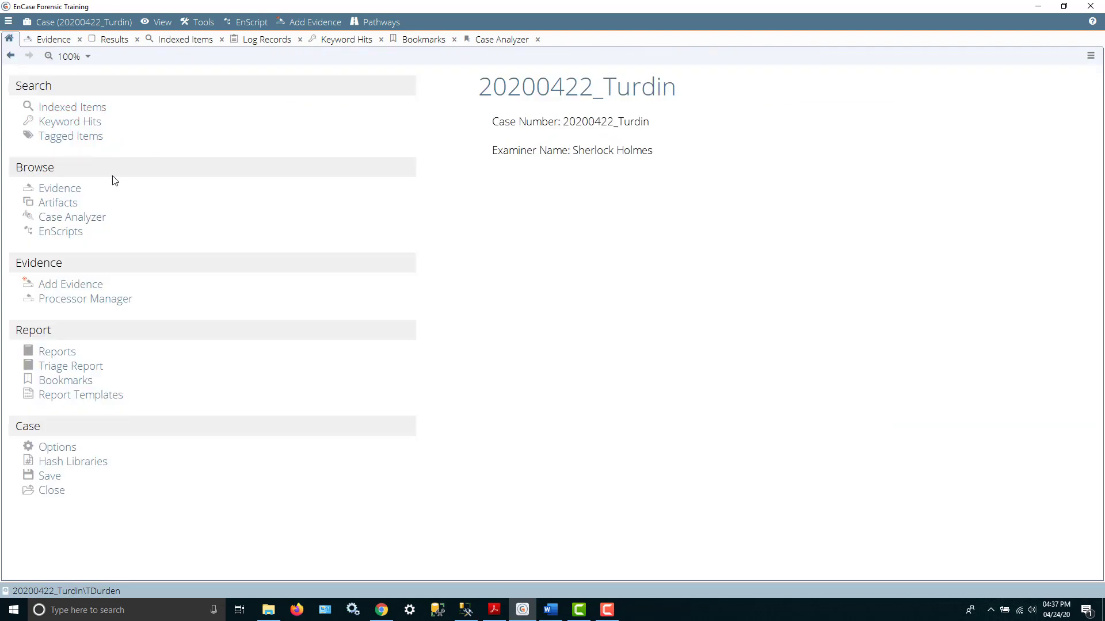
mouse_move(271, 187)
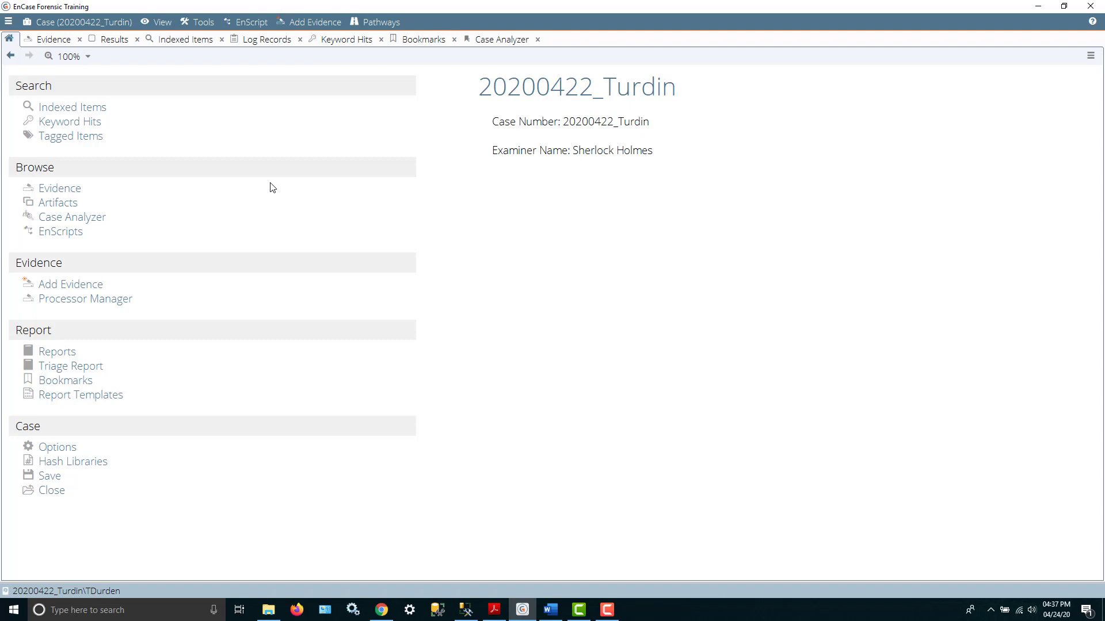
left_click(500, 39)
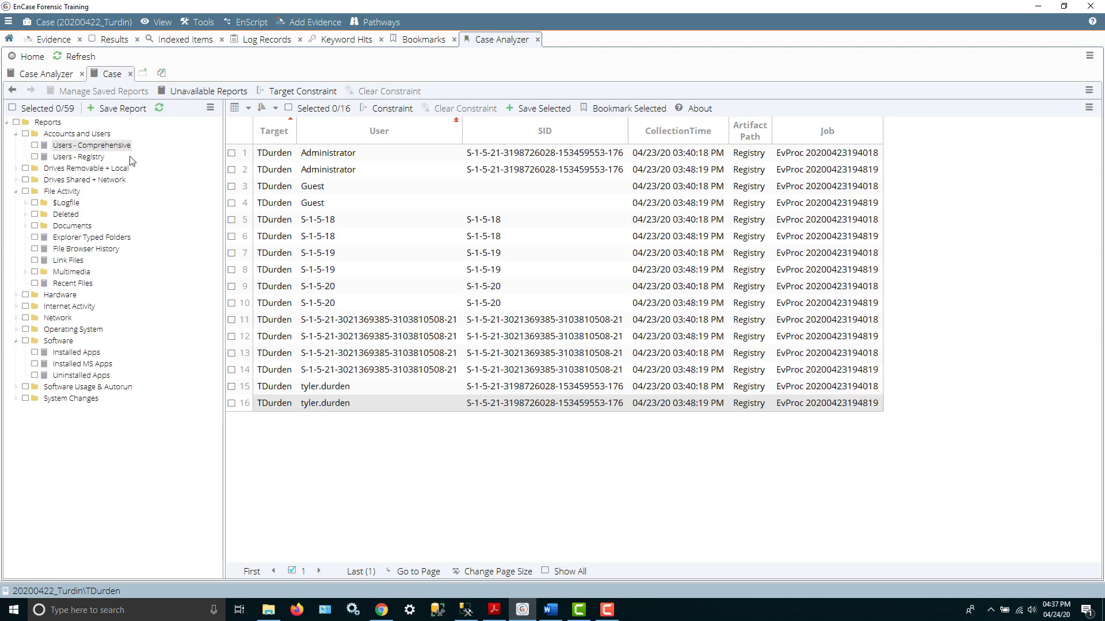
Open the File Browser History report and check its first eight entries.
left_click(77, 134)
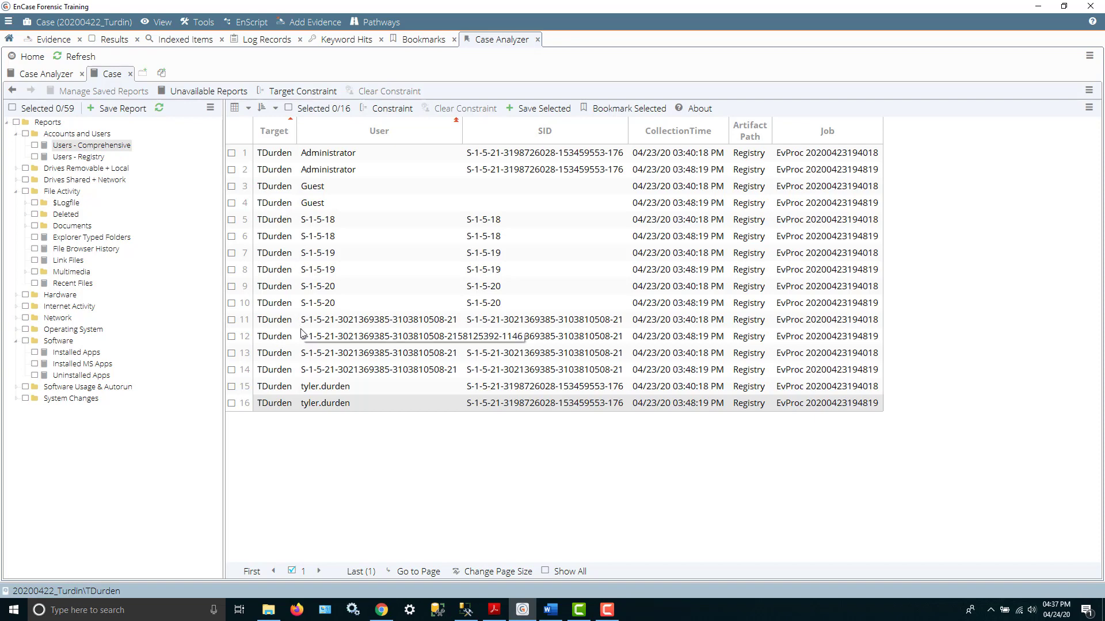
mouse_move(124, 225)
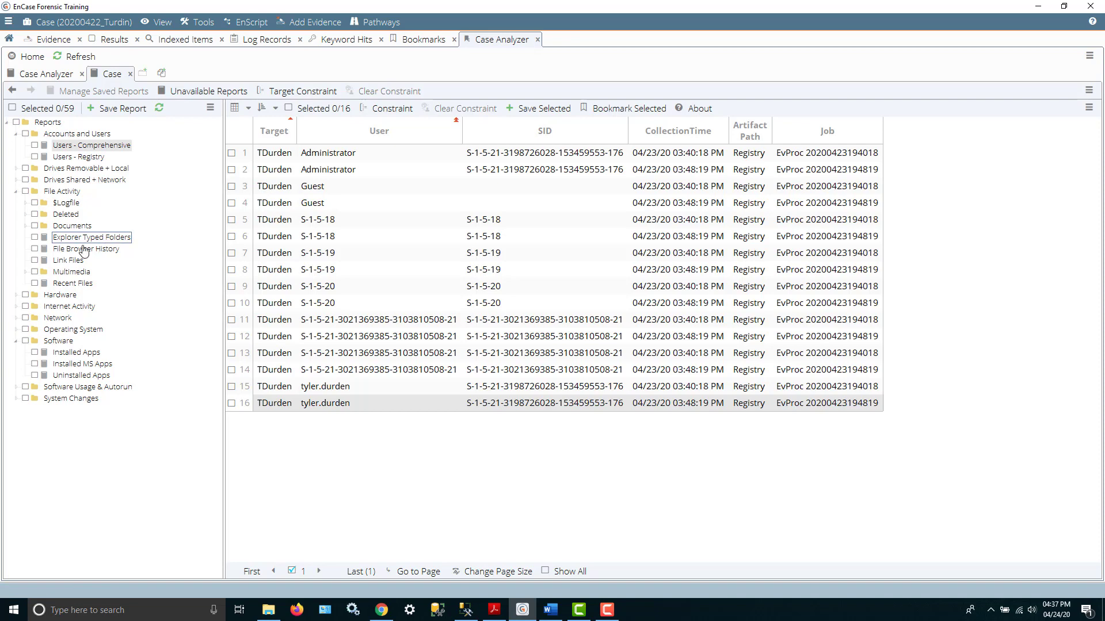
left_click(86, 248)
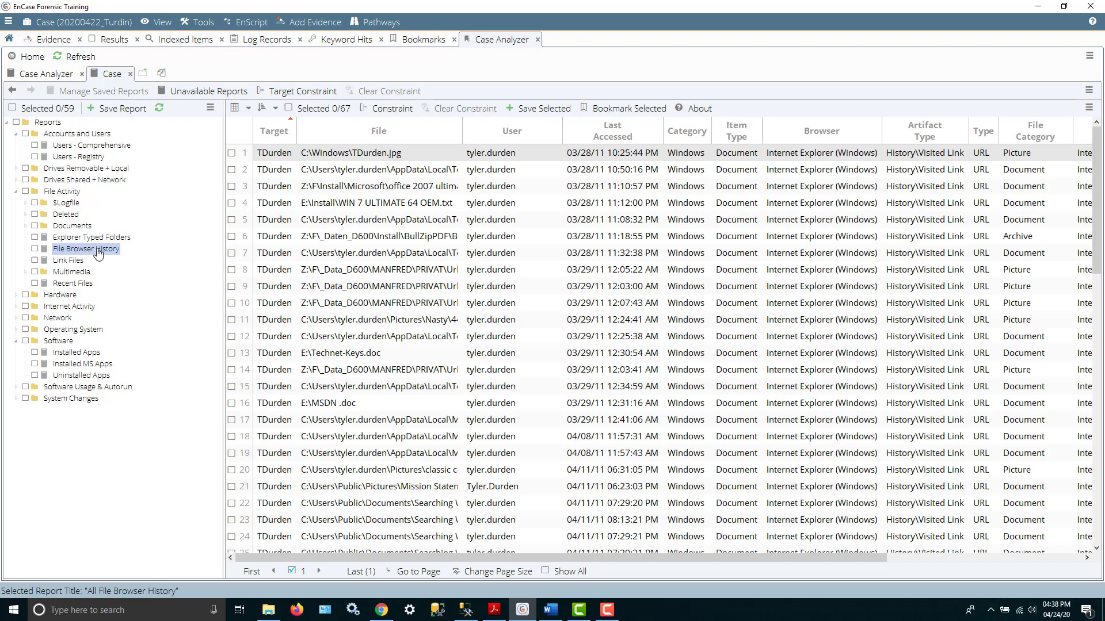
mouse_move(235, 248)
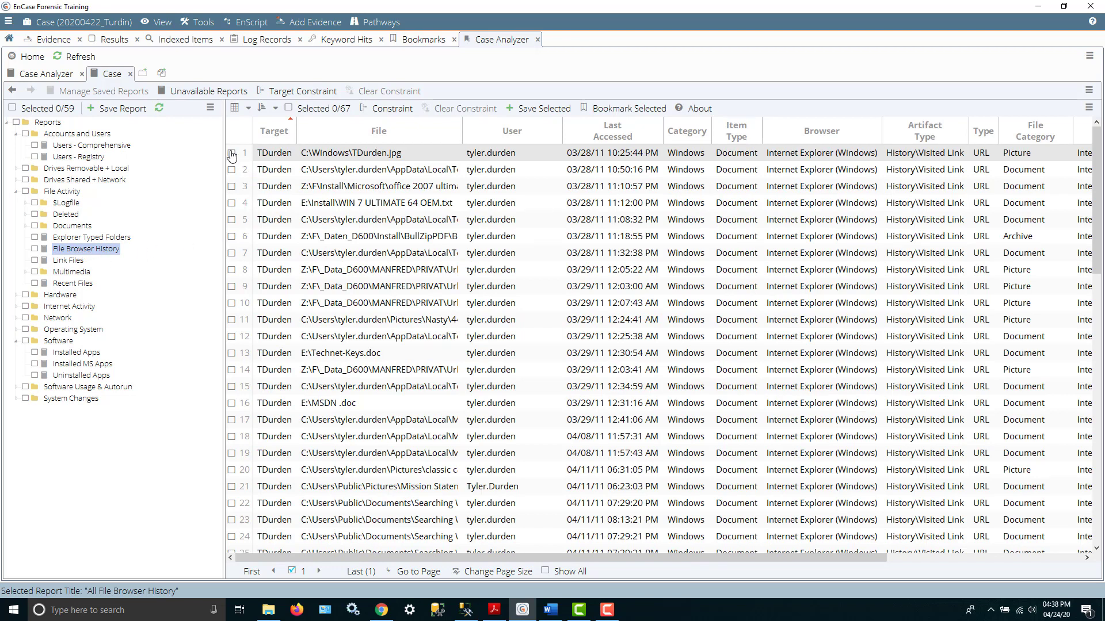
left_click(231, 153)
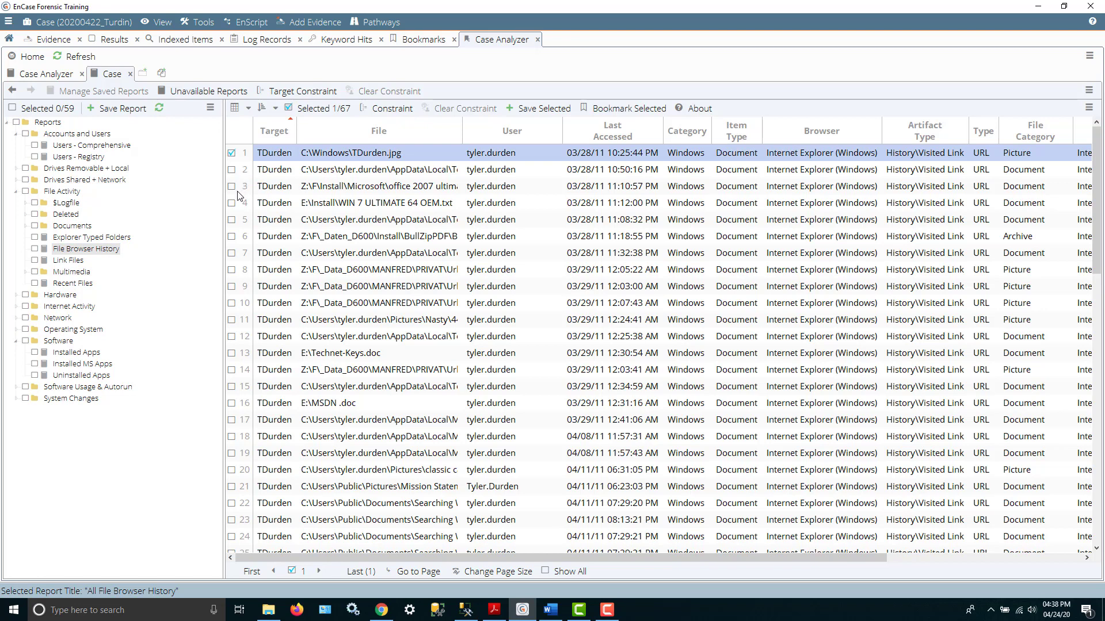
left_click(231, 269)
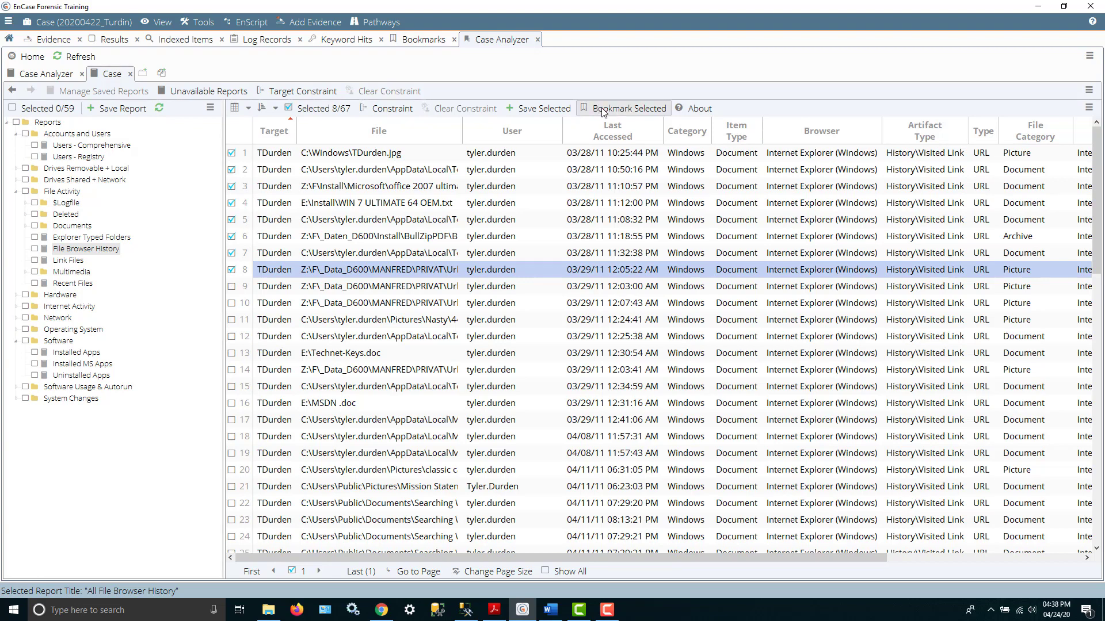
Bookmark the checked entries under the name 'File Browser History' and continue to the destination folder.
left_click(623, 108)
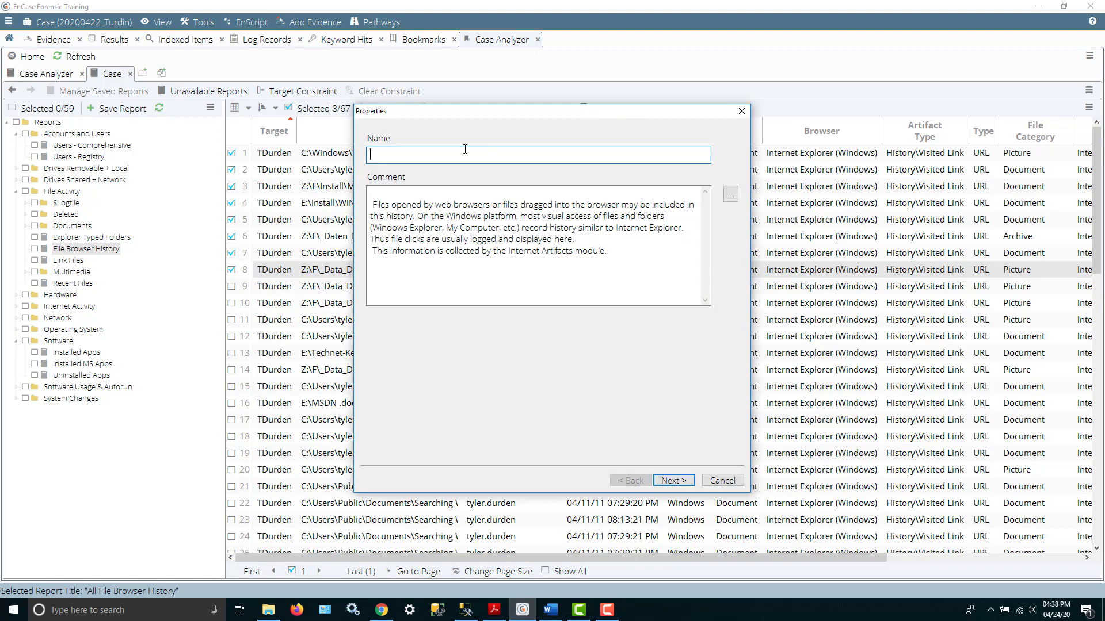
type("File Browser Hi")
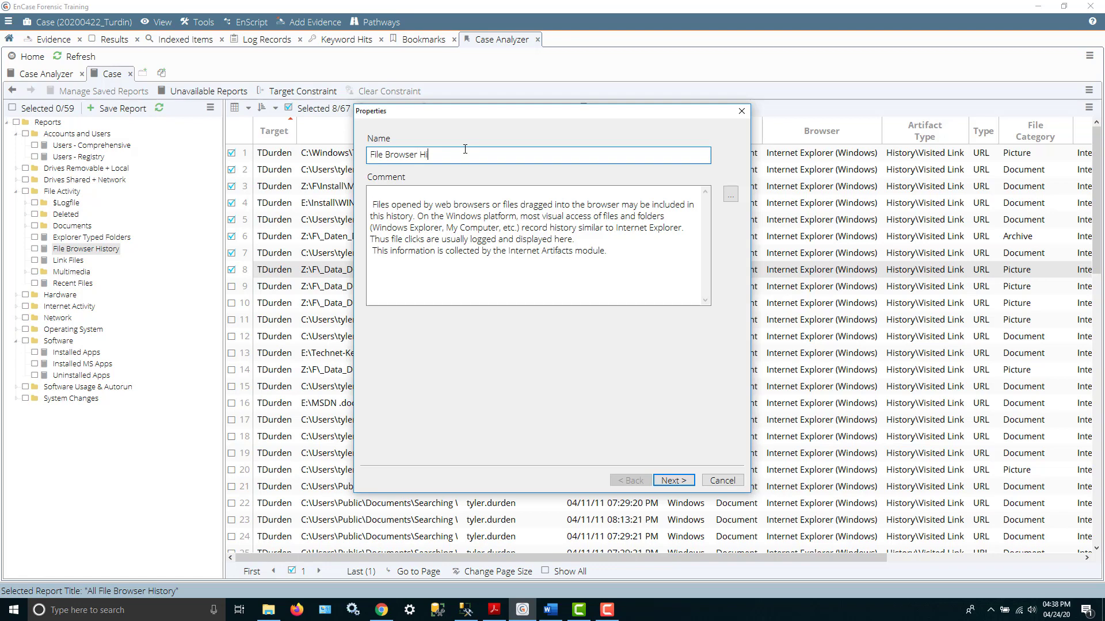
type("story")
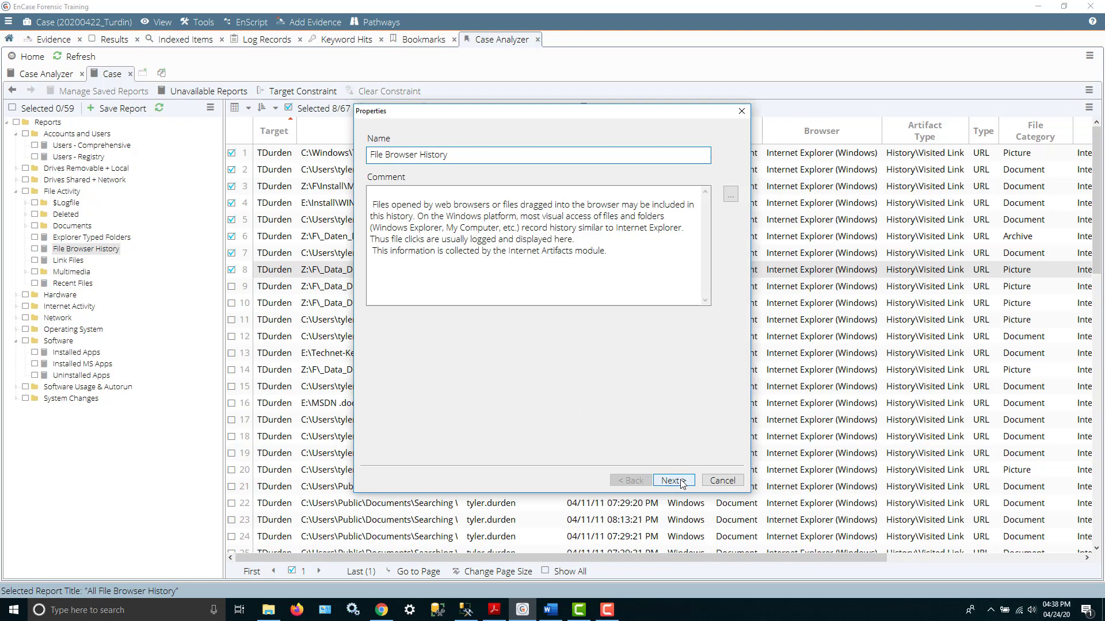
left_click(672, 480)
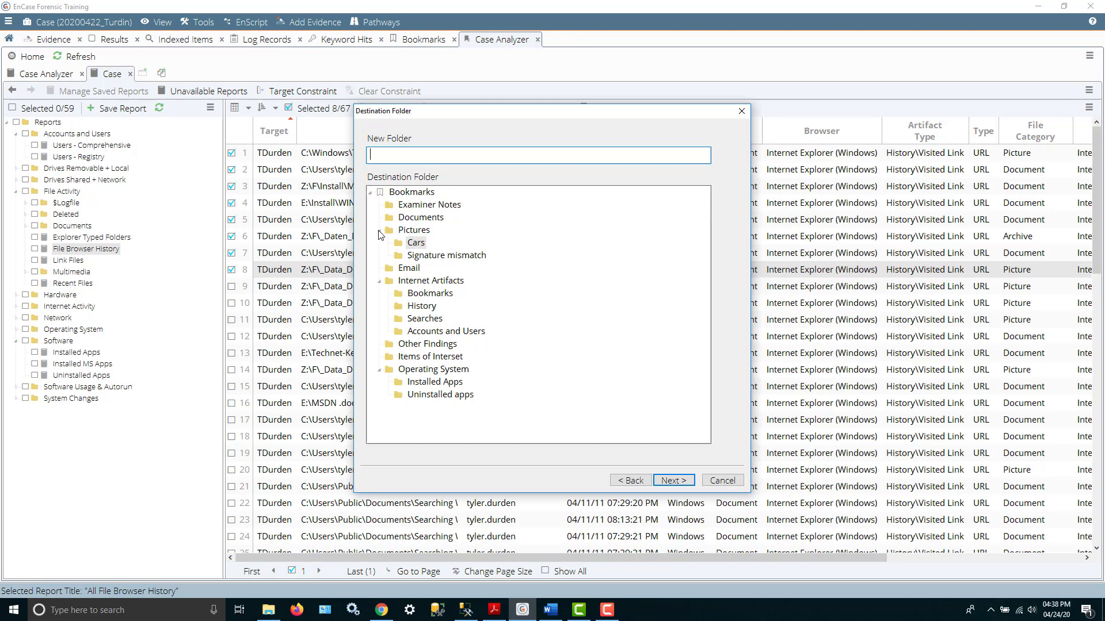
Set a new 'File Browser History' folder under the Bookmarks root as the destination.
left_click(378, 230)
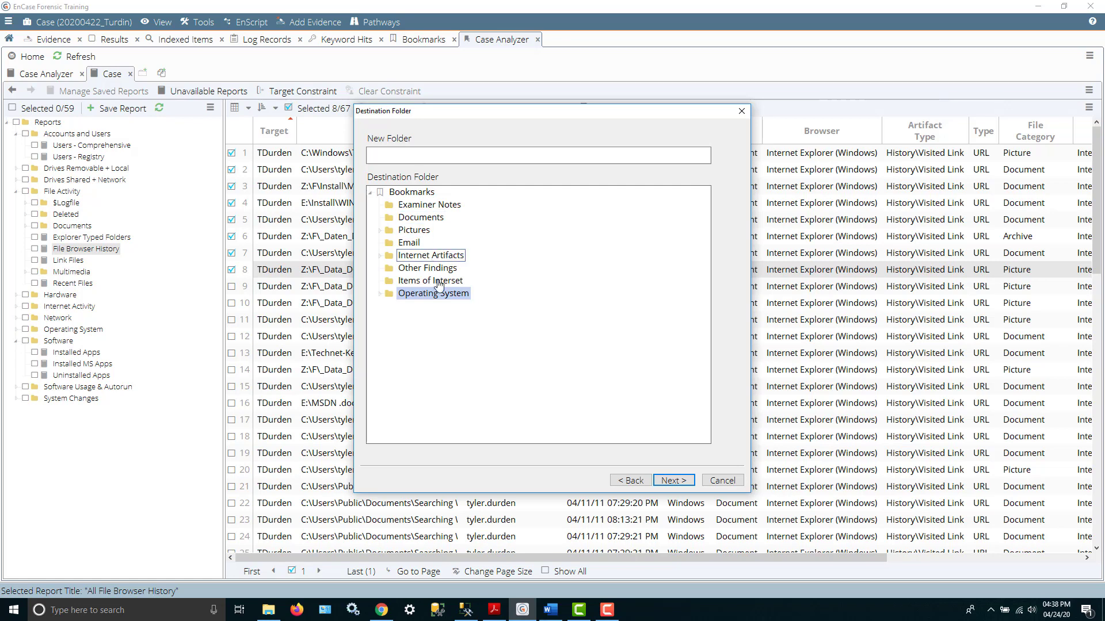
left_click(537, 155)
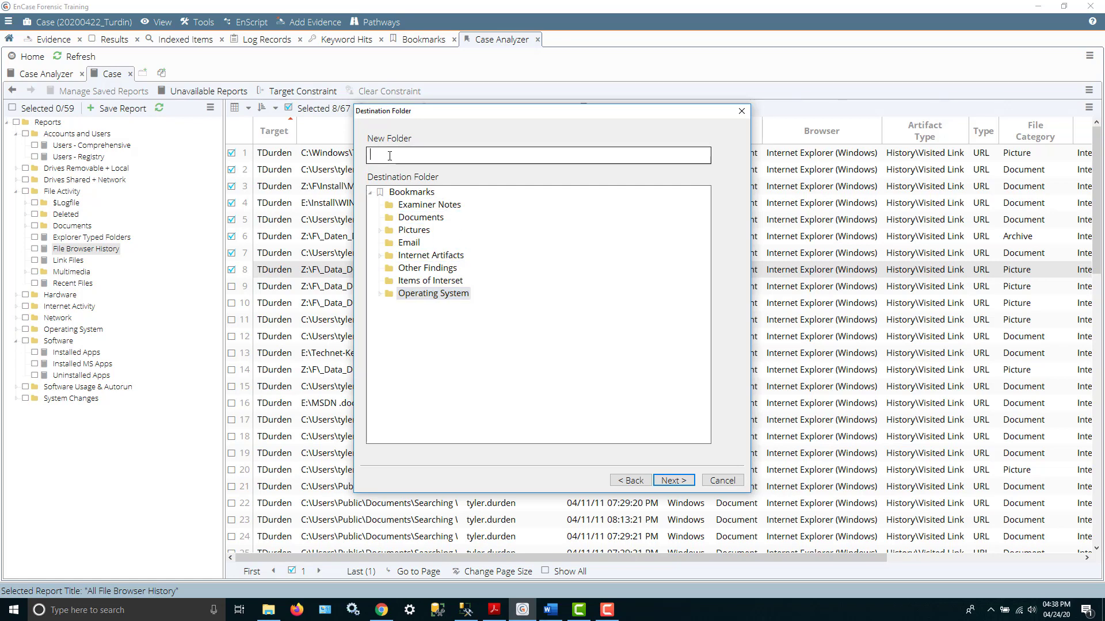
type("File Browser History")
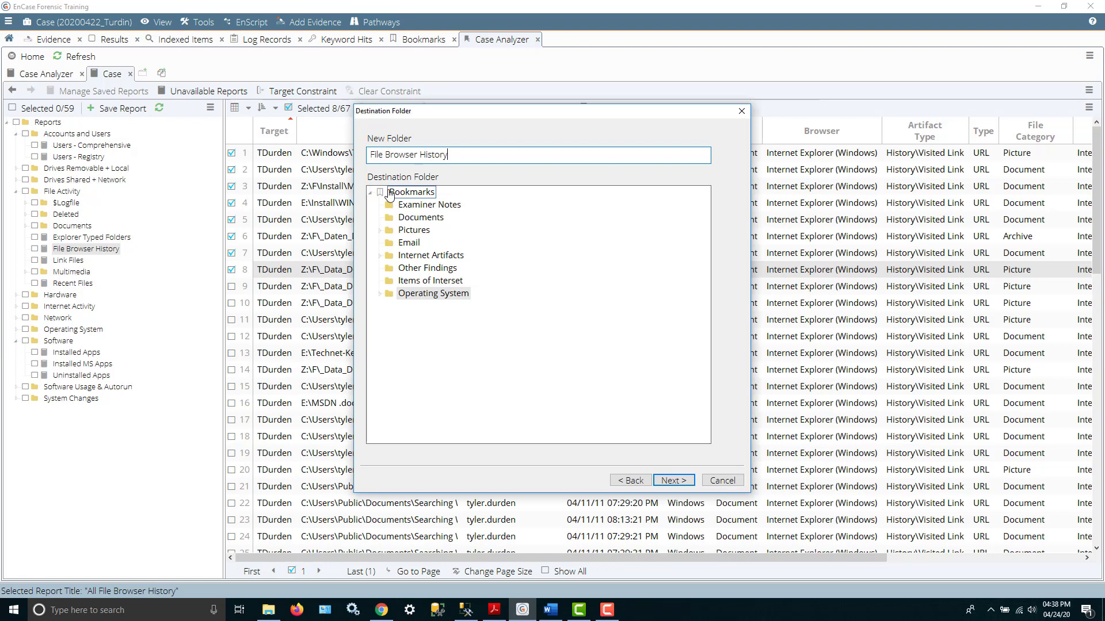
left_click(412, 192)
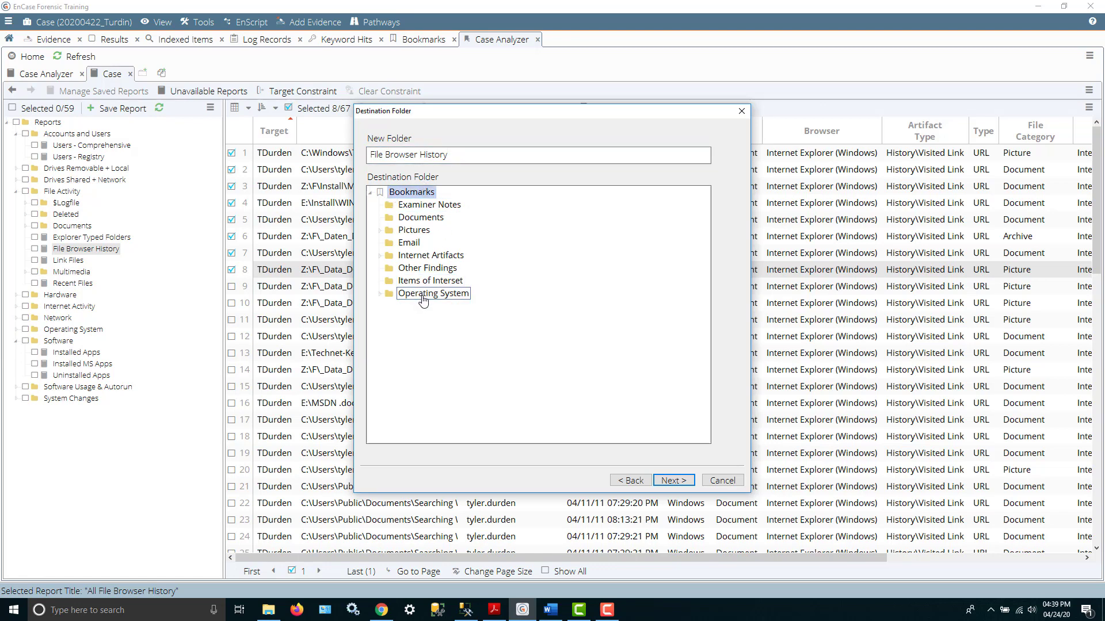
left_click(433, 294)
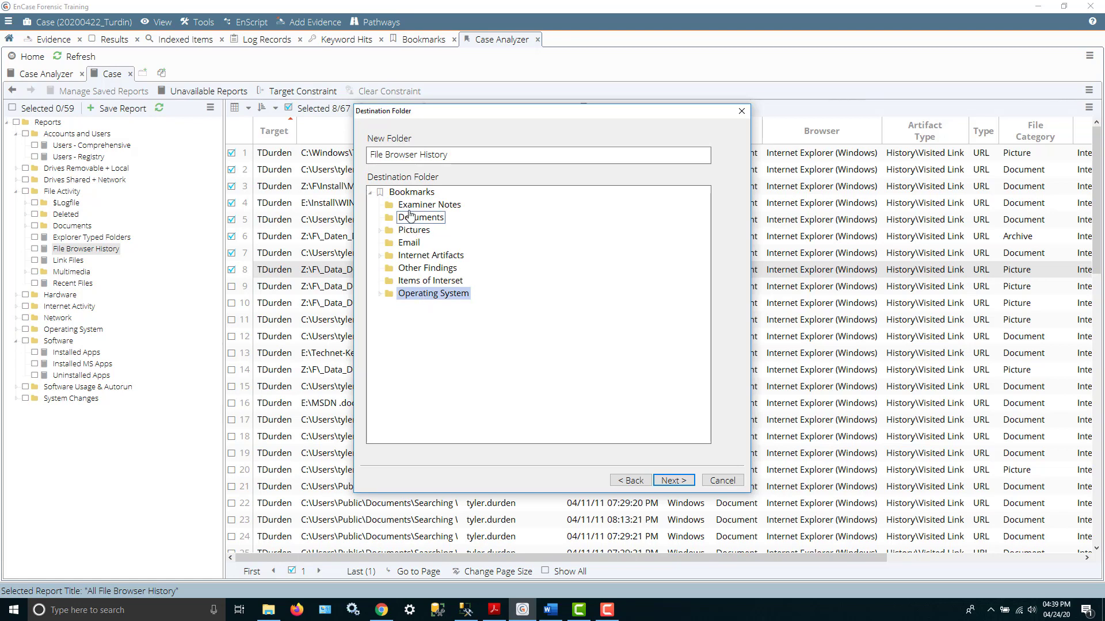
left_click(412, 192)
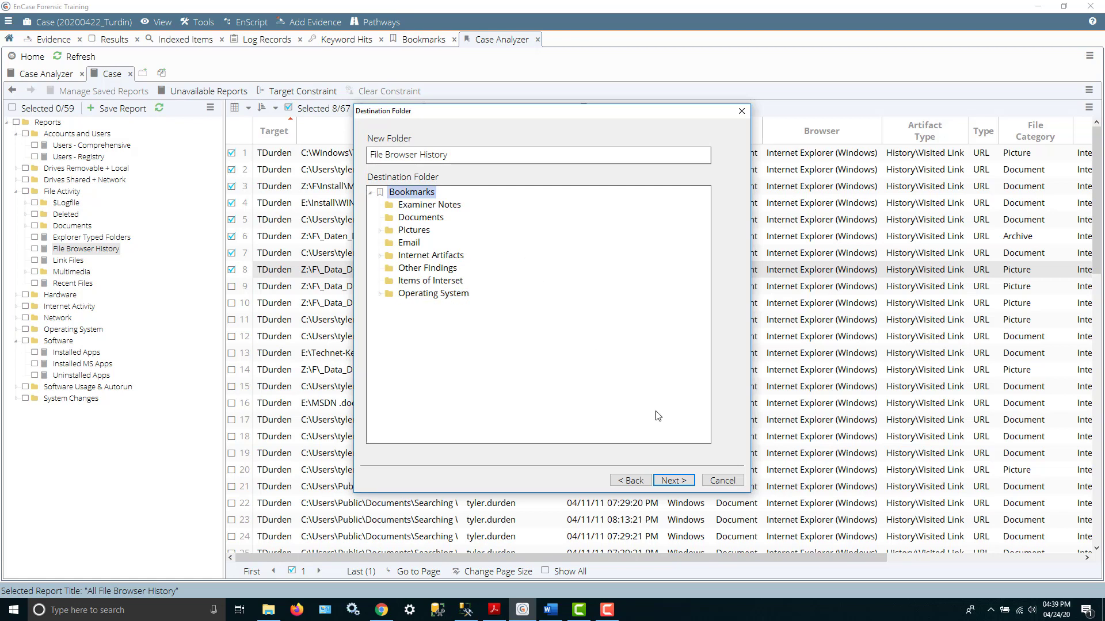
left_click(671, 480)
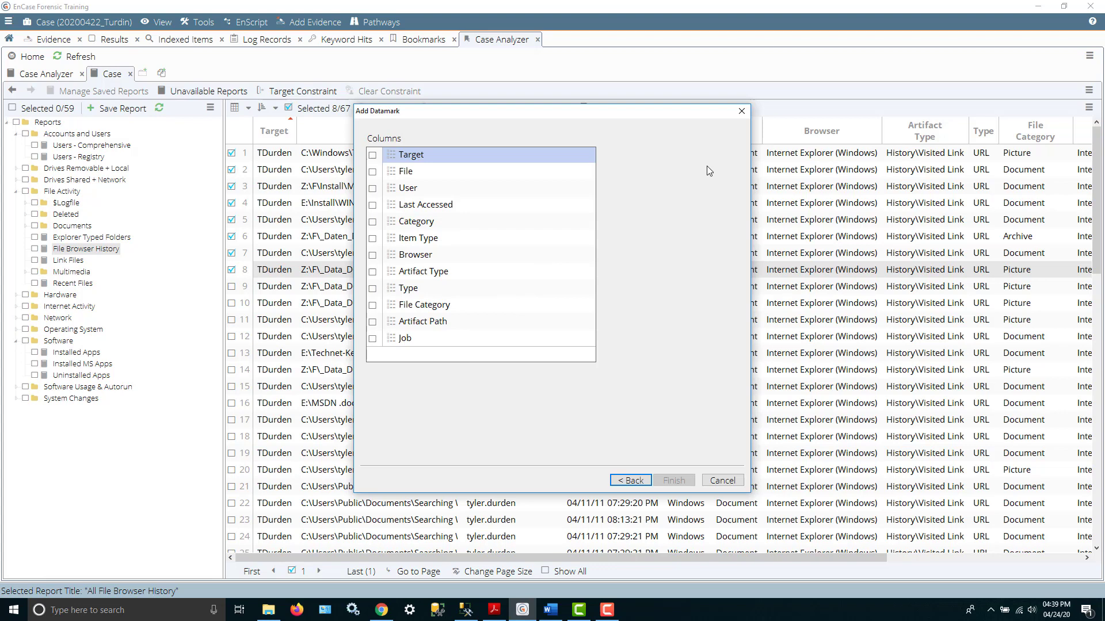
mouse_move(962, 145)
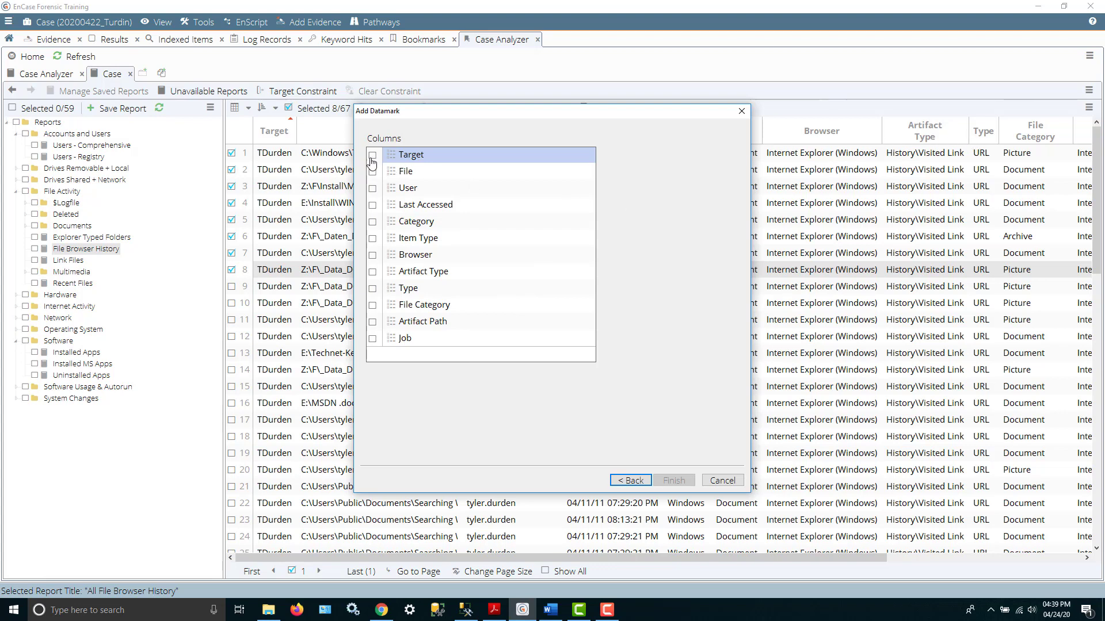
Include every column in the datamark and finish creating the bookmark.
left_click(373, 154)
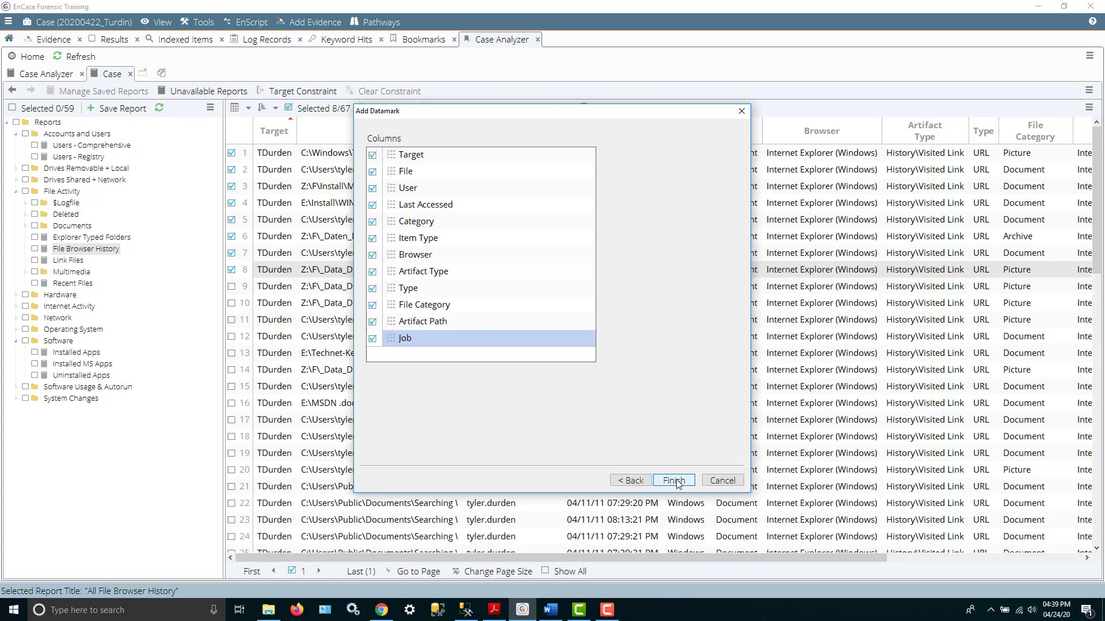
left_click(672, 480)
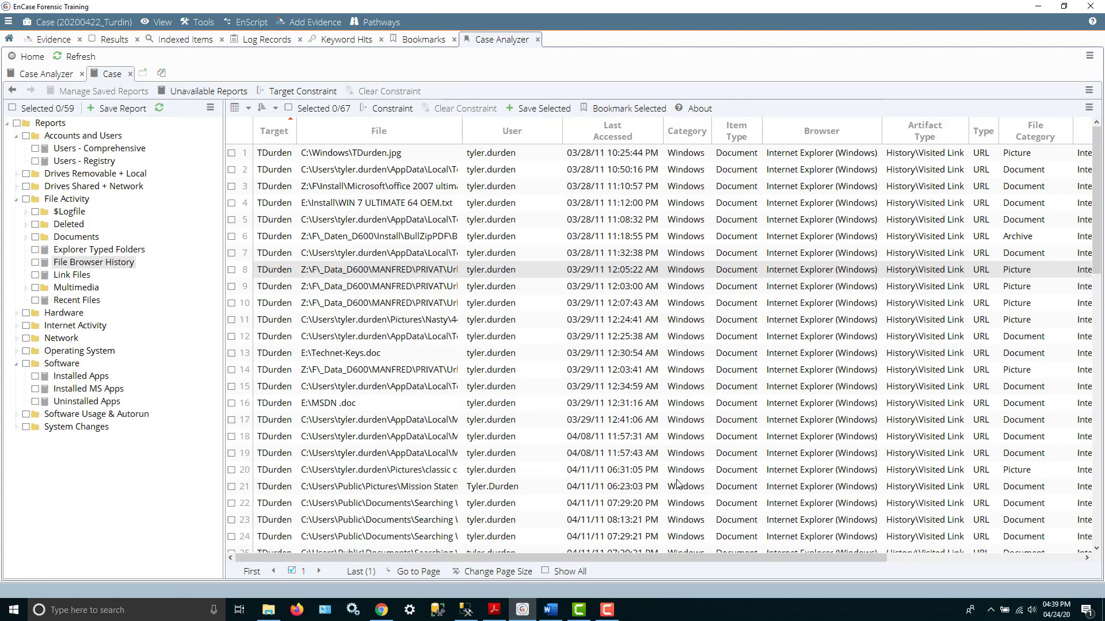
mouse_move(387, 336)
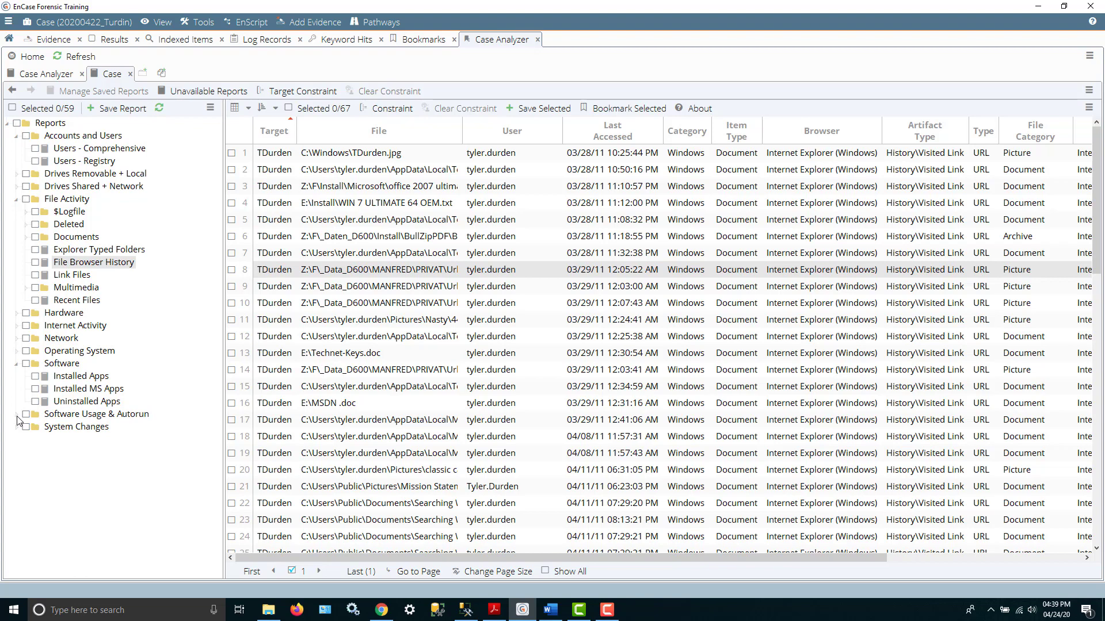
Check the first five Executable Link Files entries and start bookmarking them.
left_click(18, 413)
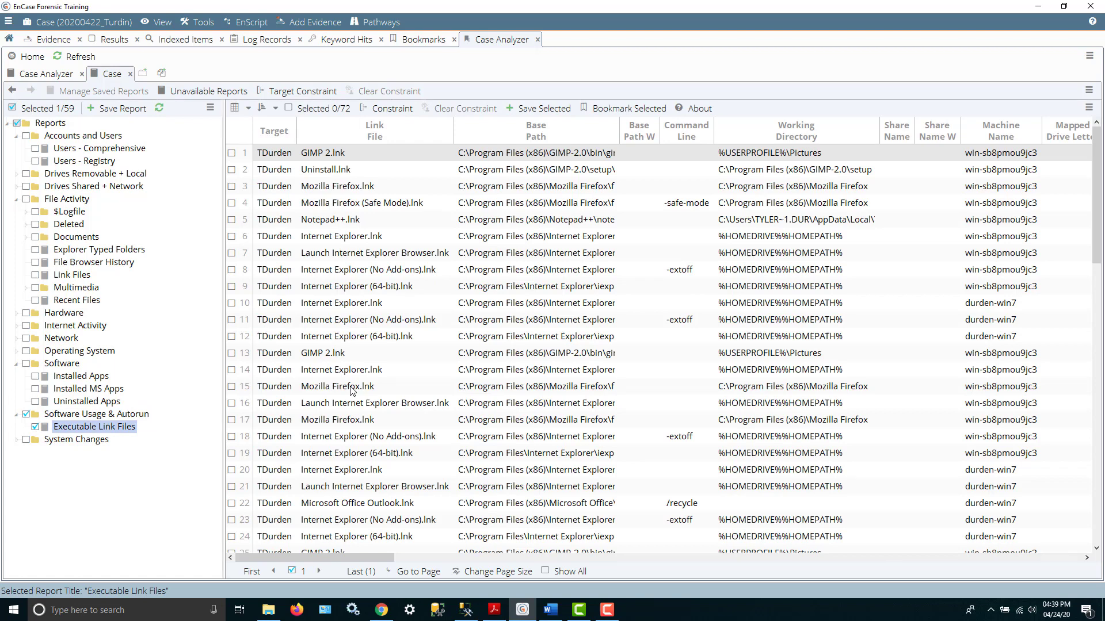
mouse_move(232, 161)
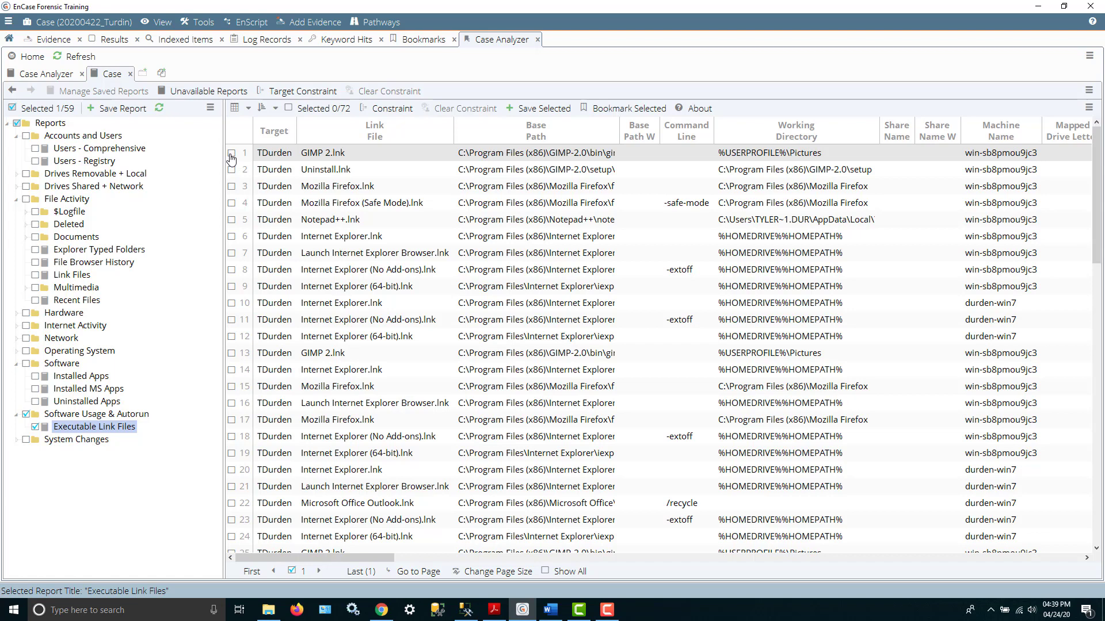
left_click(232, 153)
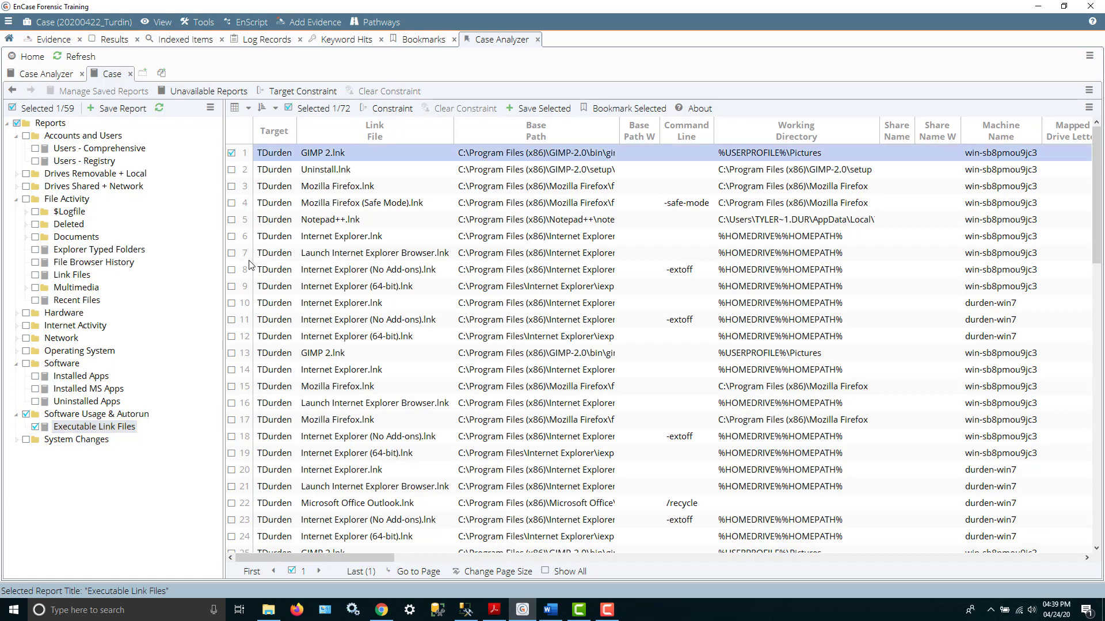
left_click(232, 218)
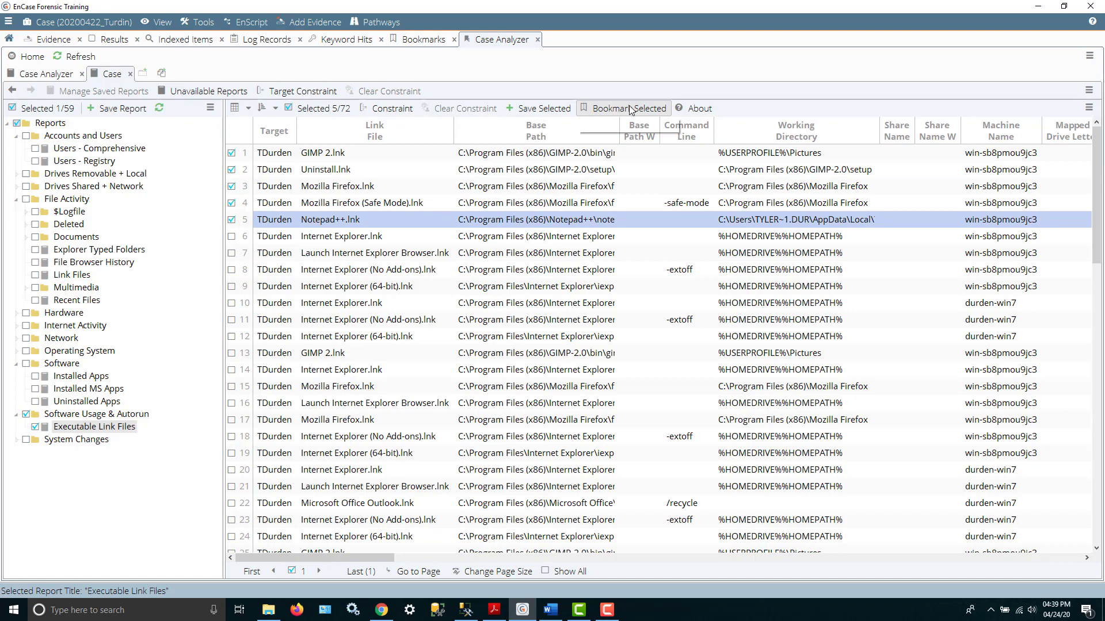
left_click(628, 108)
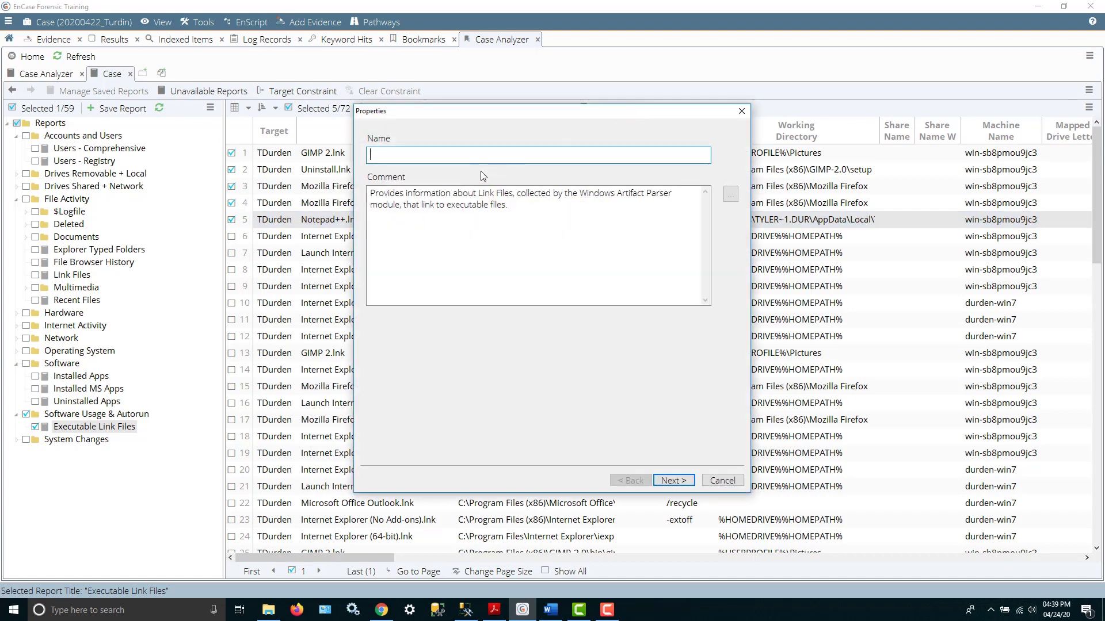
Name the bookmark Executable Link Files and continue.
type("Executable Link Files")
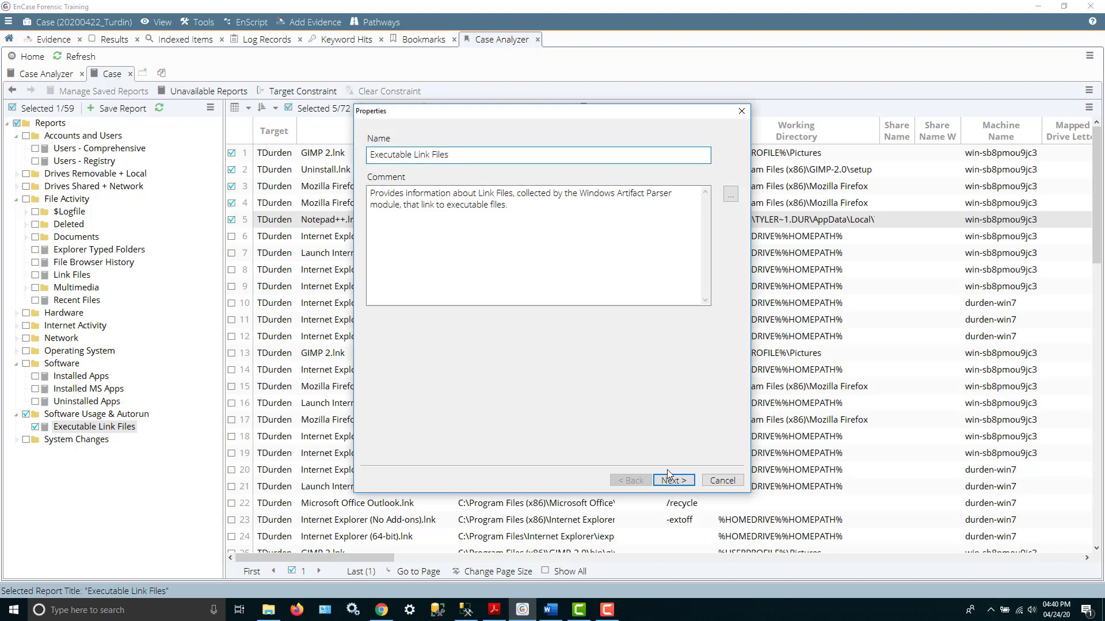
left_click(672, 480)
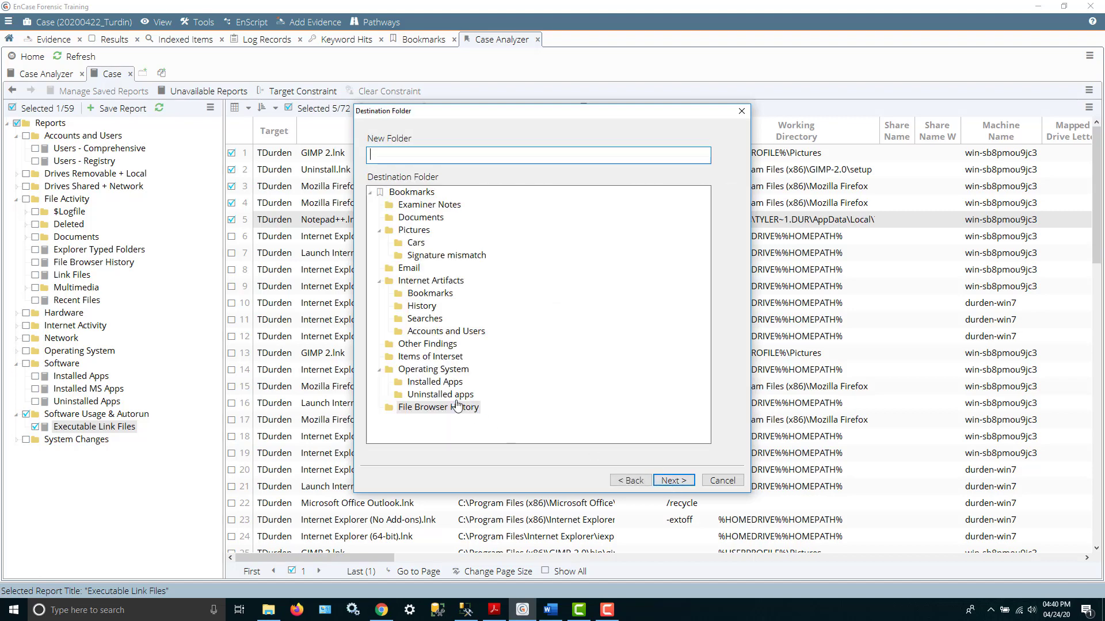
Set the destination to a new Executable Link Files folder under Operating System.
left_click(433, 369)
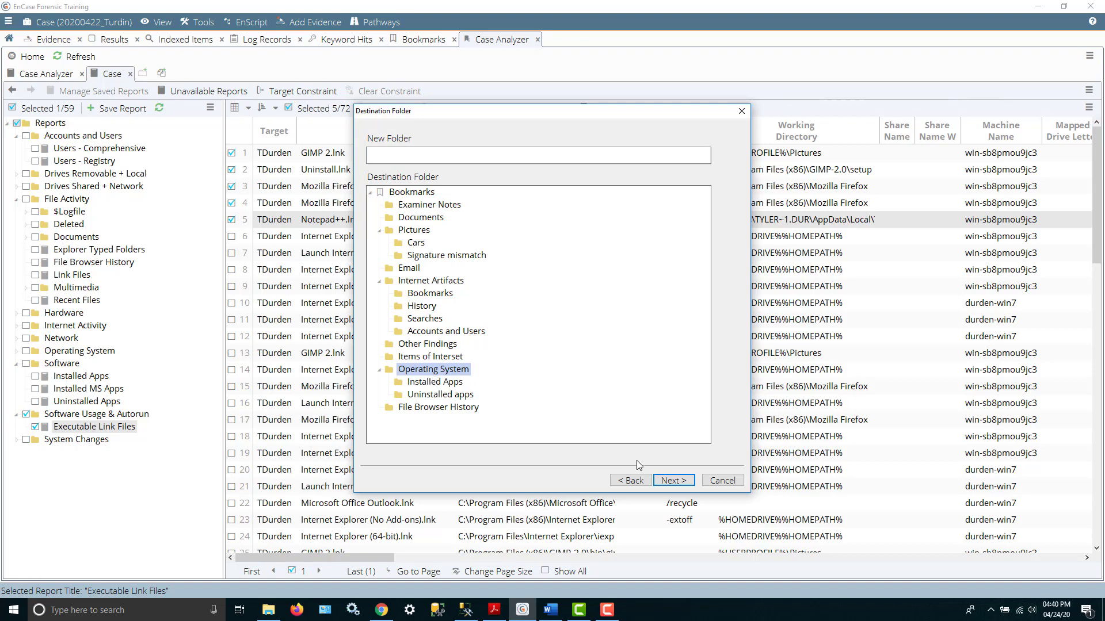
left_click(537, 155)
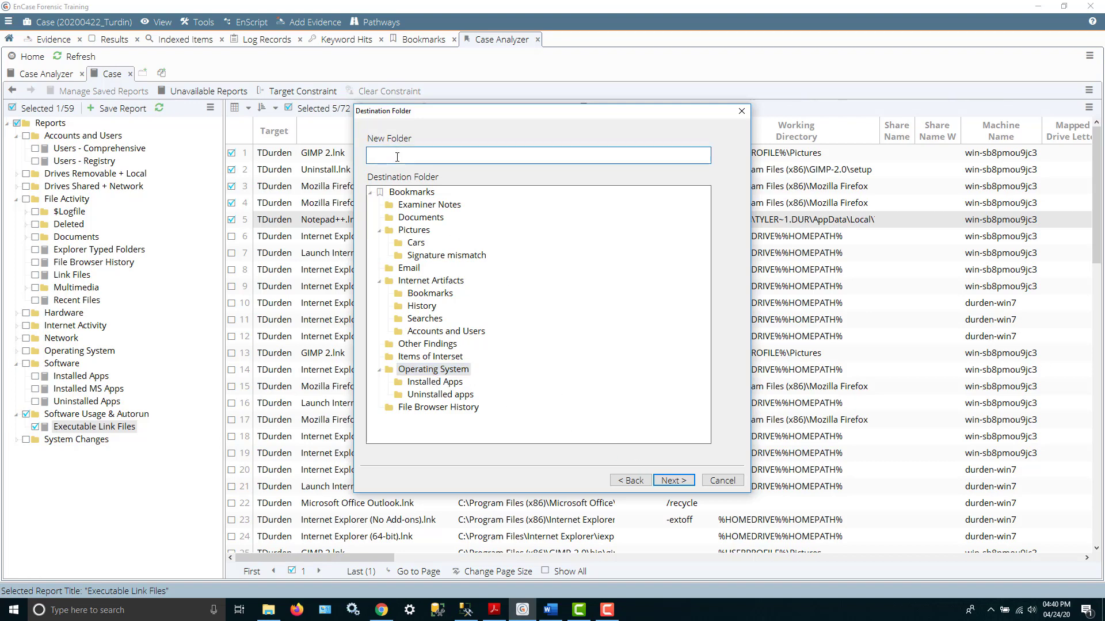
type("Executable Link Files")
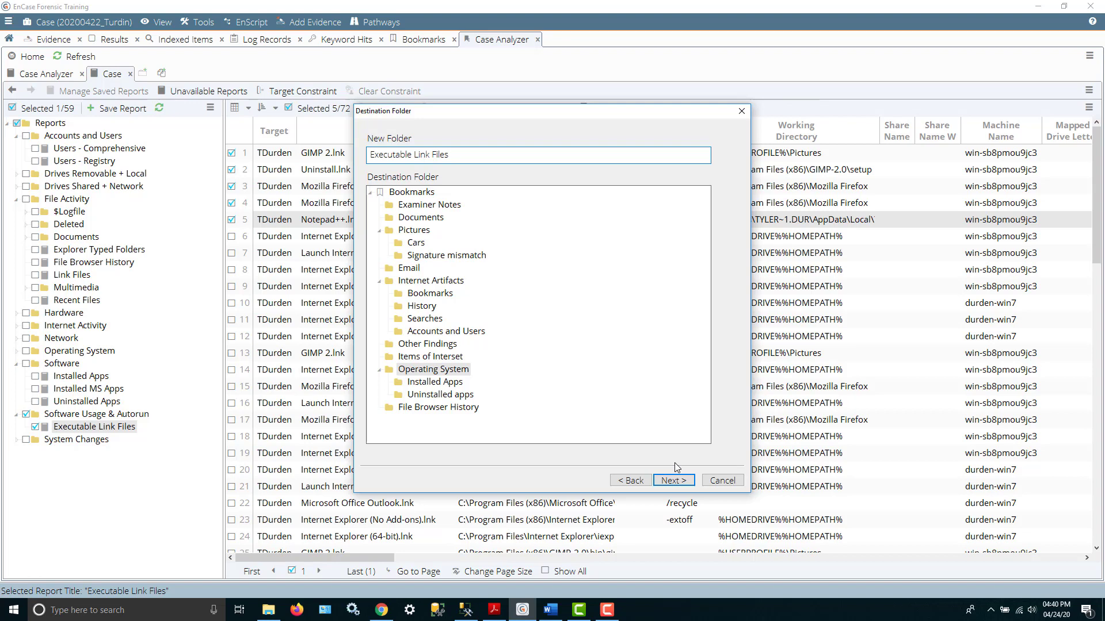
left_click(671, 480)
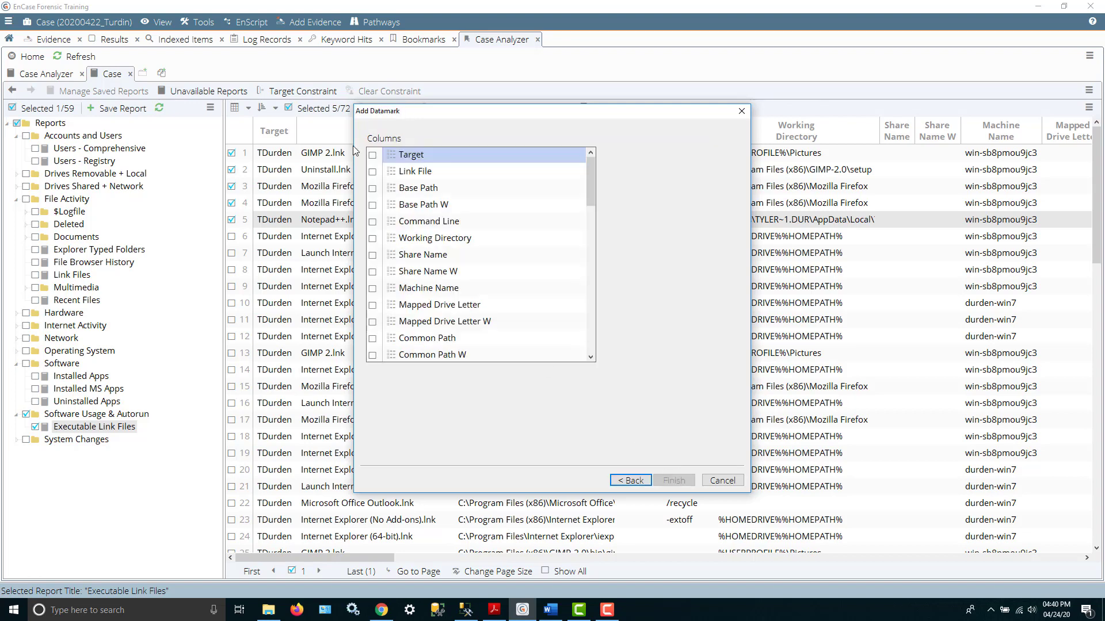
Include columns Target through Common Path and finish the bookmark.
left_click(372, 155)
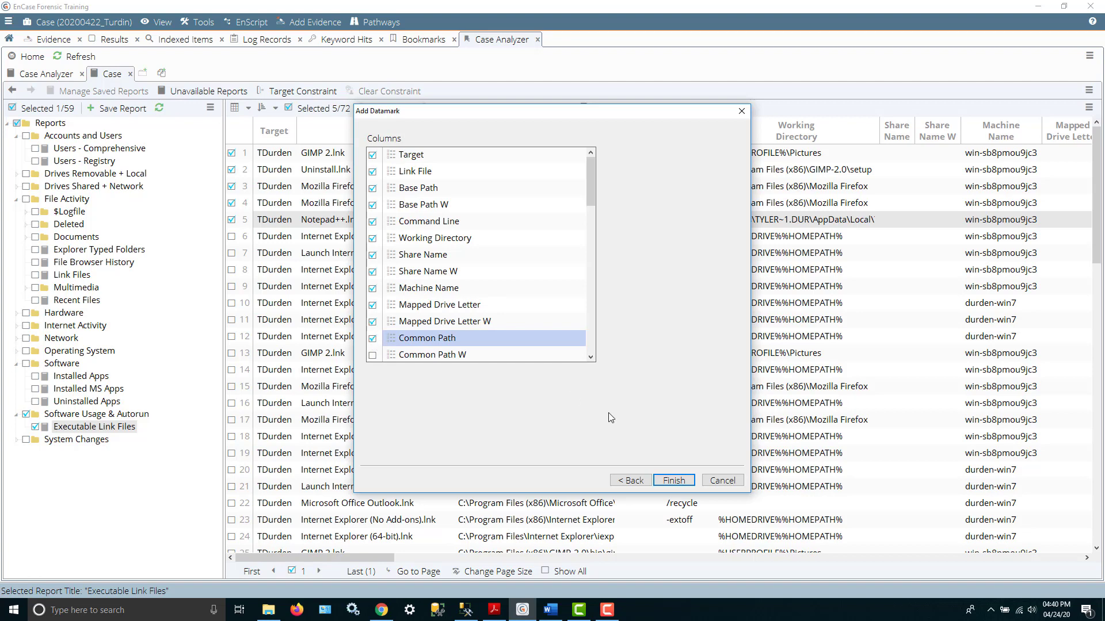
left_click(672, 480)
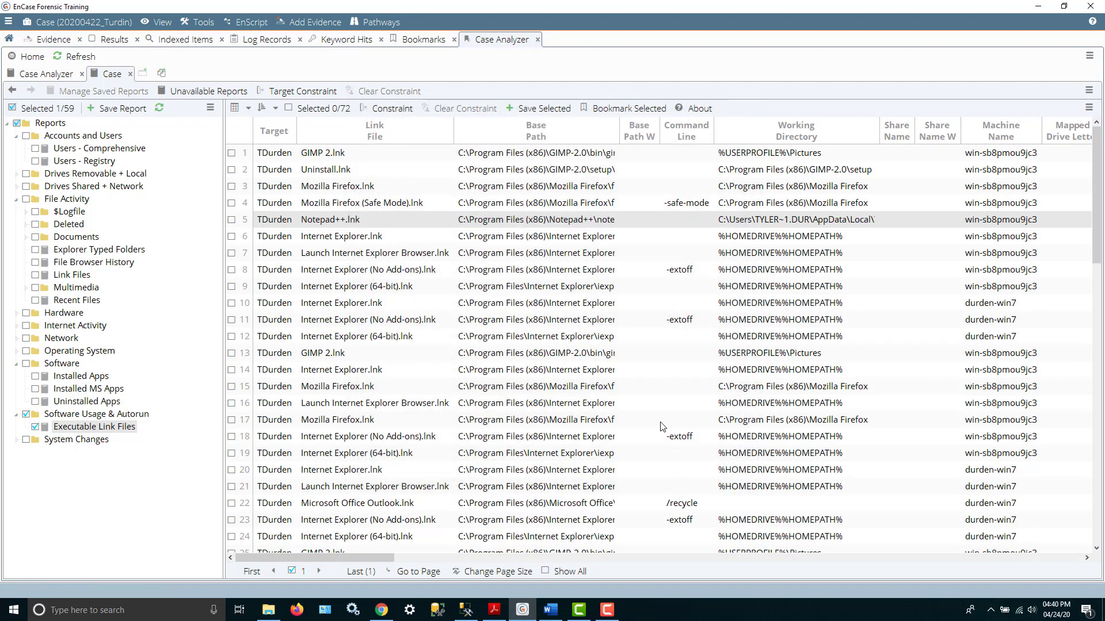
mouse_move(501, 286)
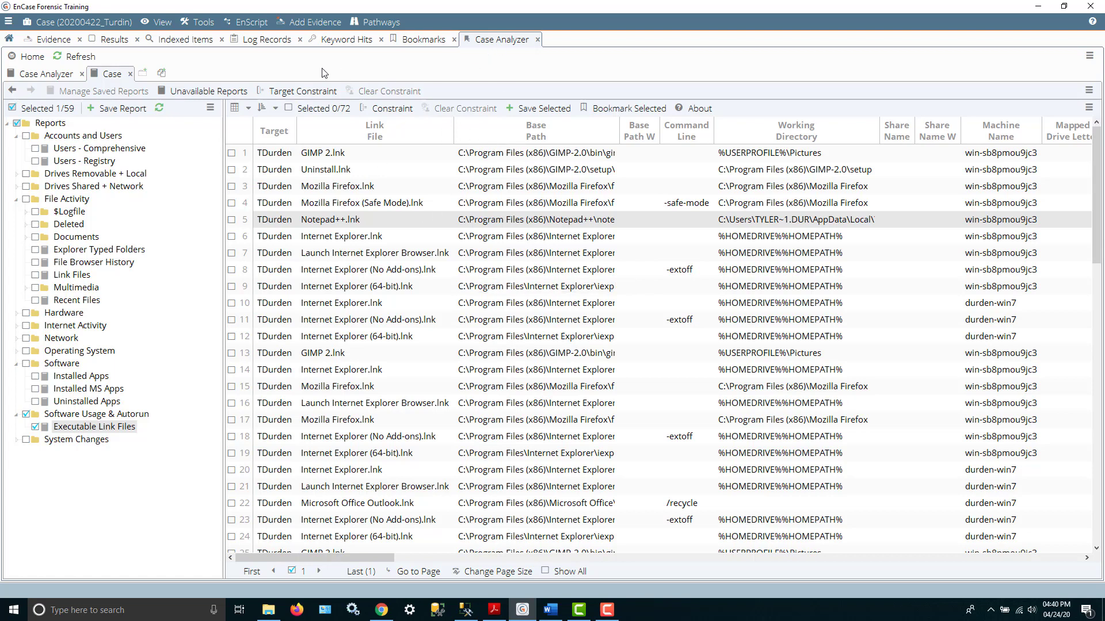
Return to the Evidence entries, check all 134,041 TDurden entries and browse down to winsxs.
left_click(51, 39)
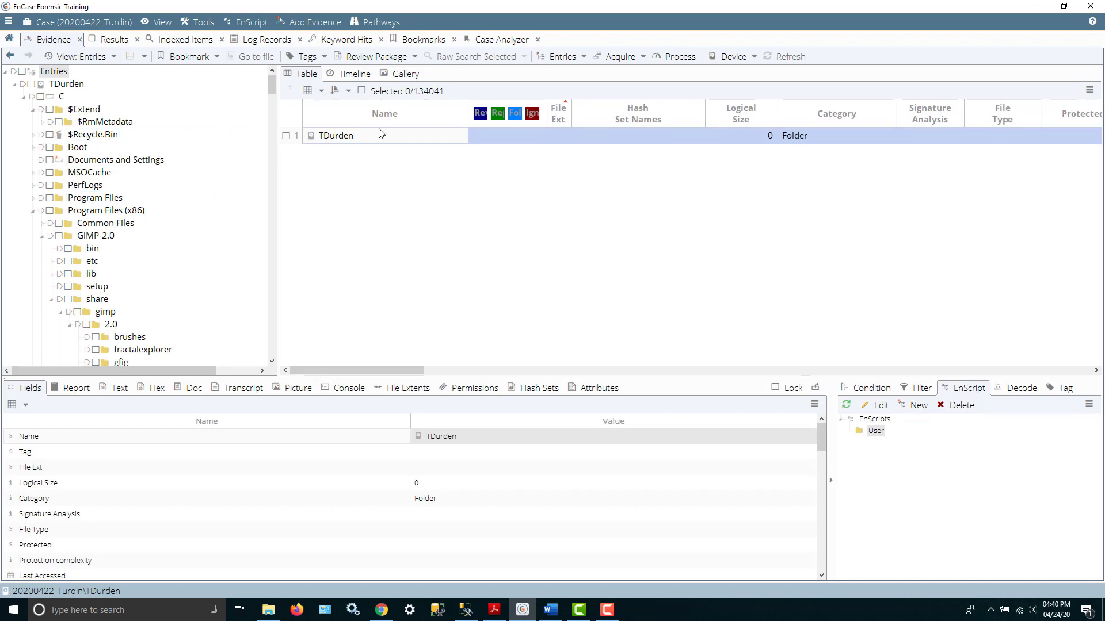
mouse_move(415, 108)
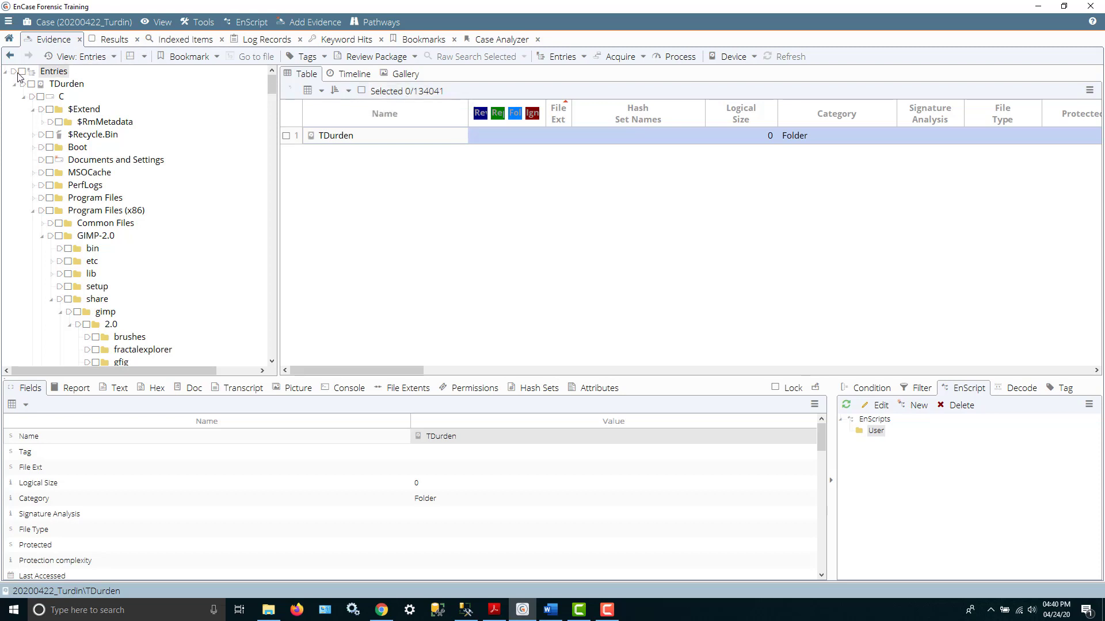
left_click(21, 71)
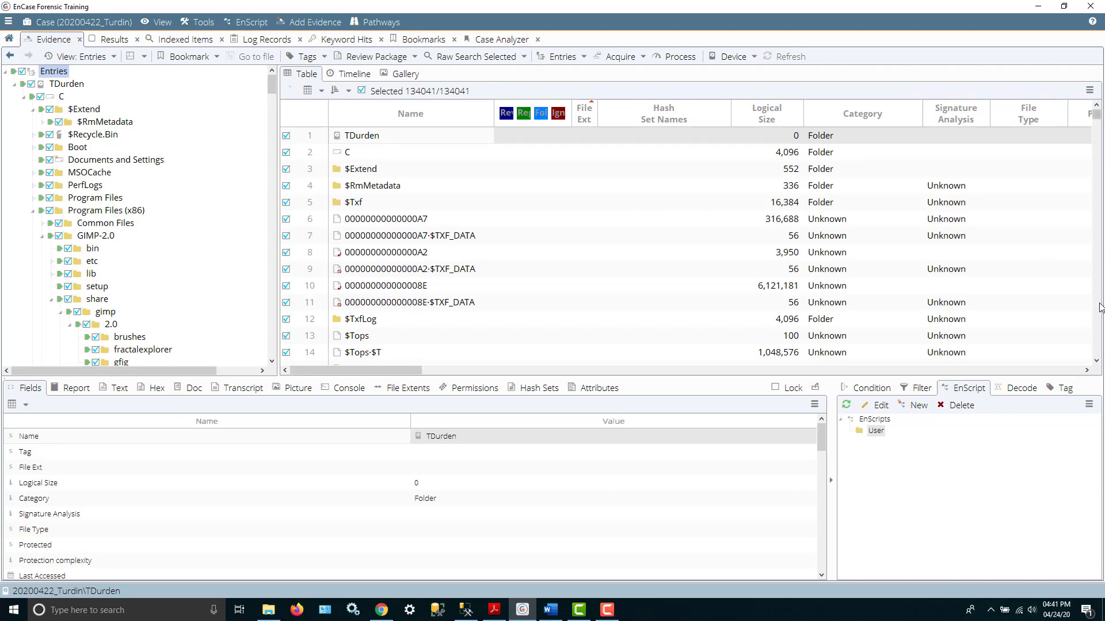
scroll("down", 3)
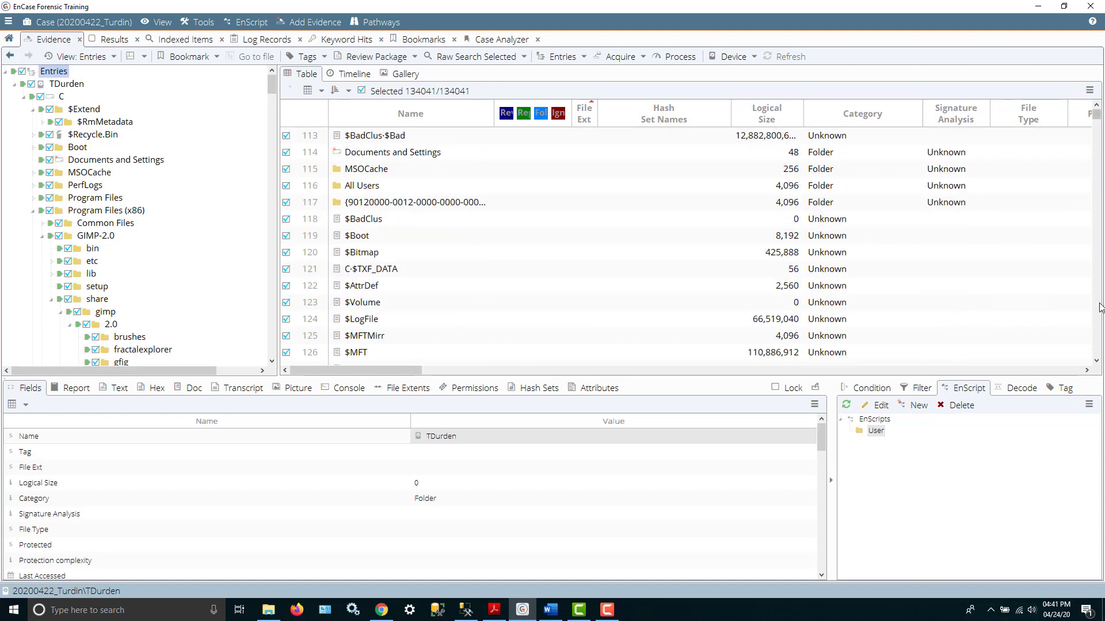
scroll("down", 3)
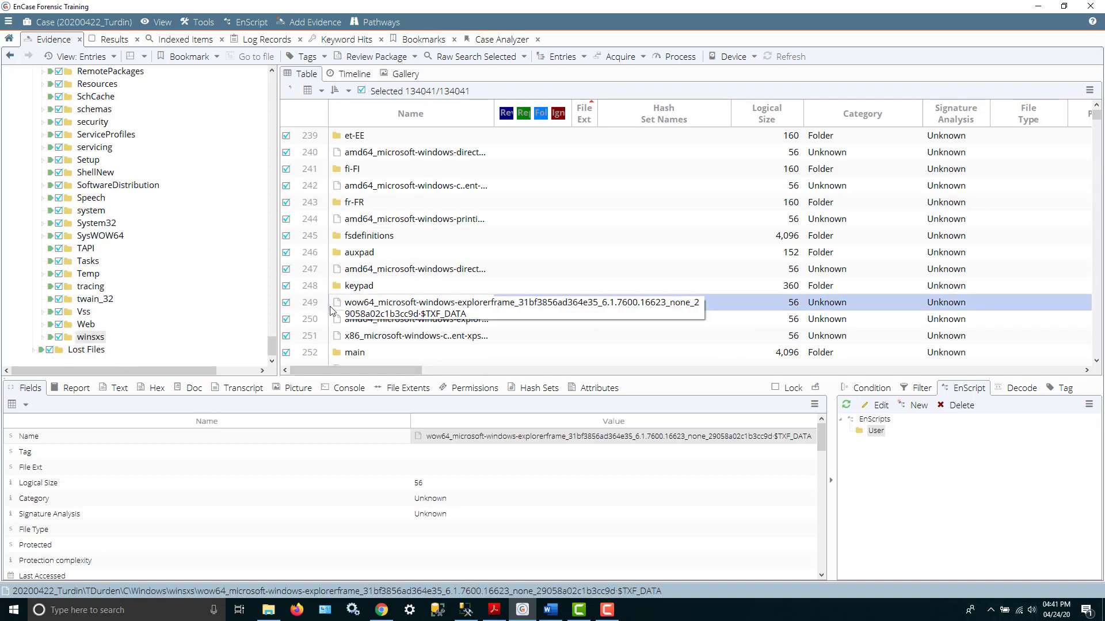
mouse_move(405, 283)
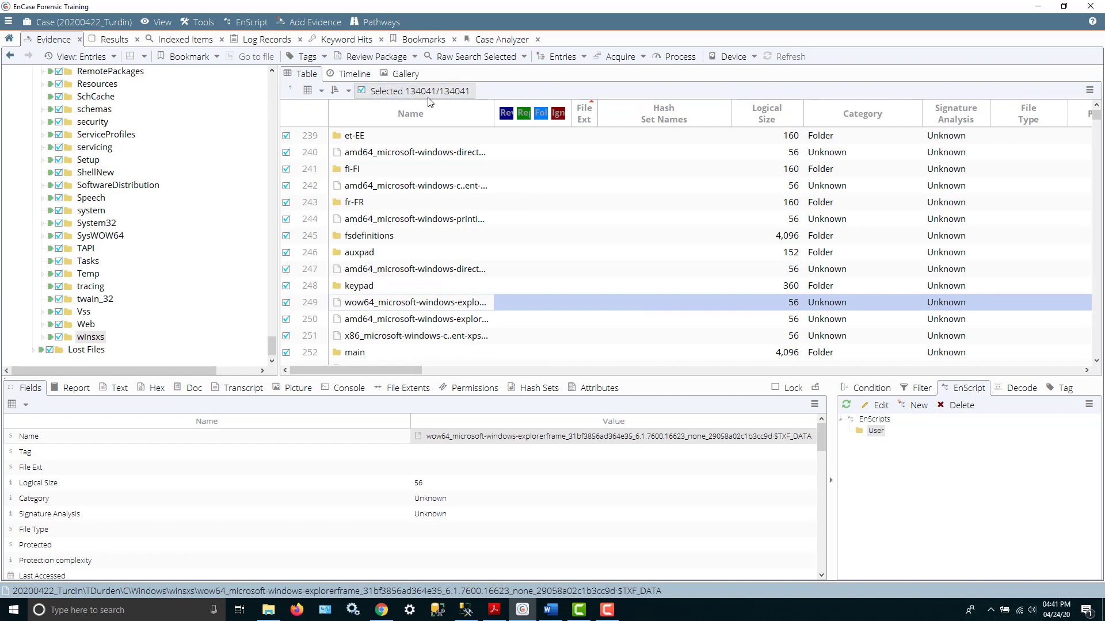
mouse_move(414, 90)
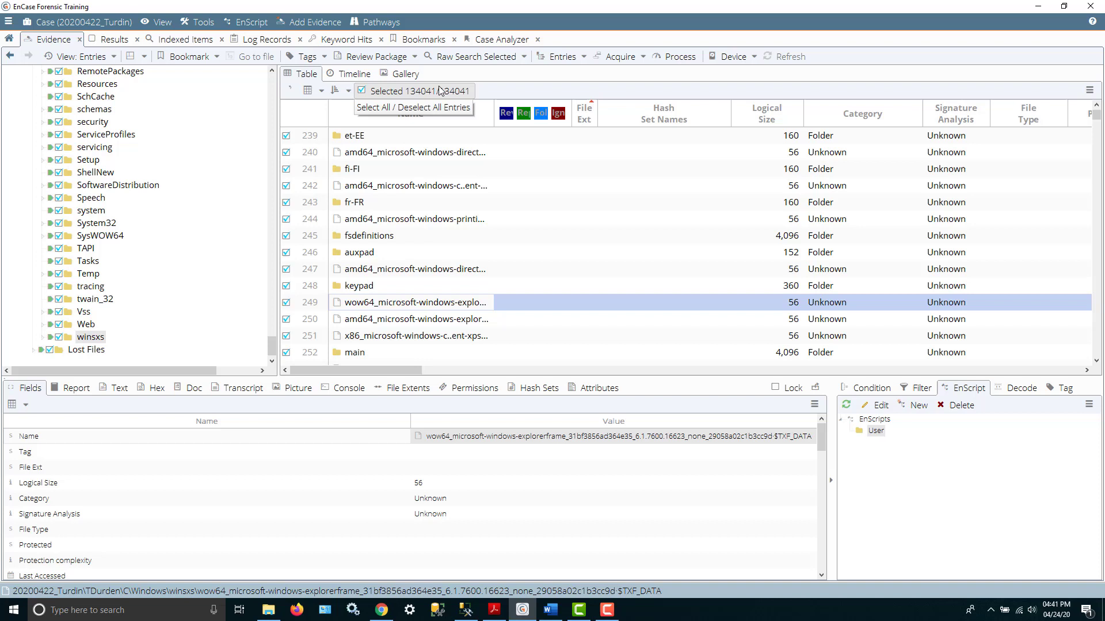
mouse_move(429, 180)
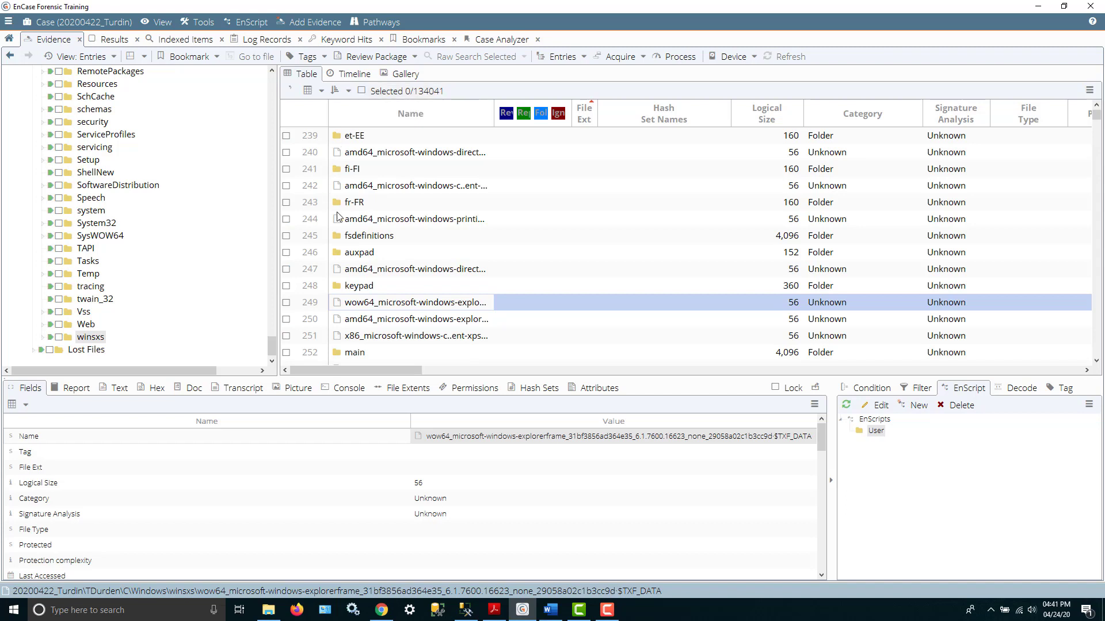
mouse_move(289, 312)
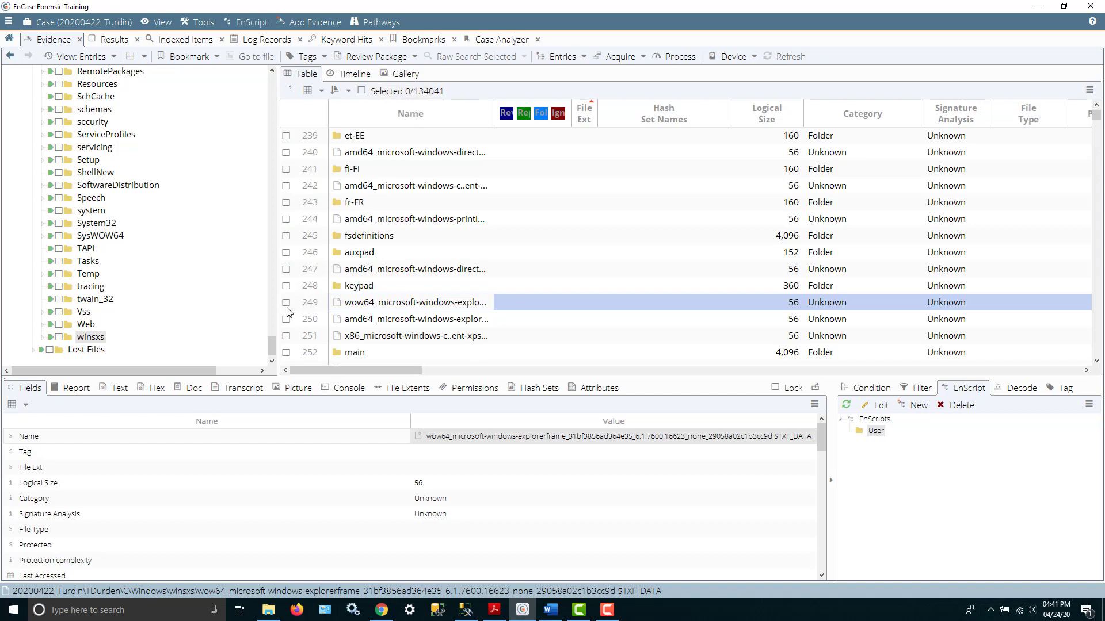
Check only winsxs entries 249 and 250.
left_click(287, 303)
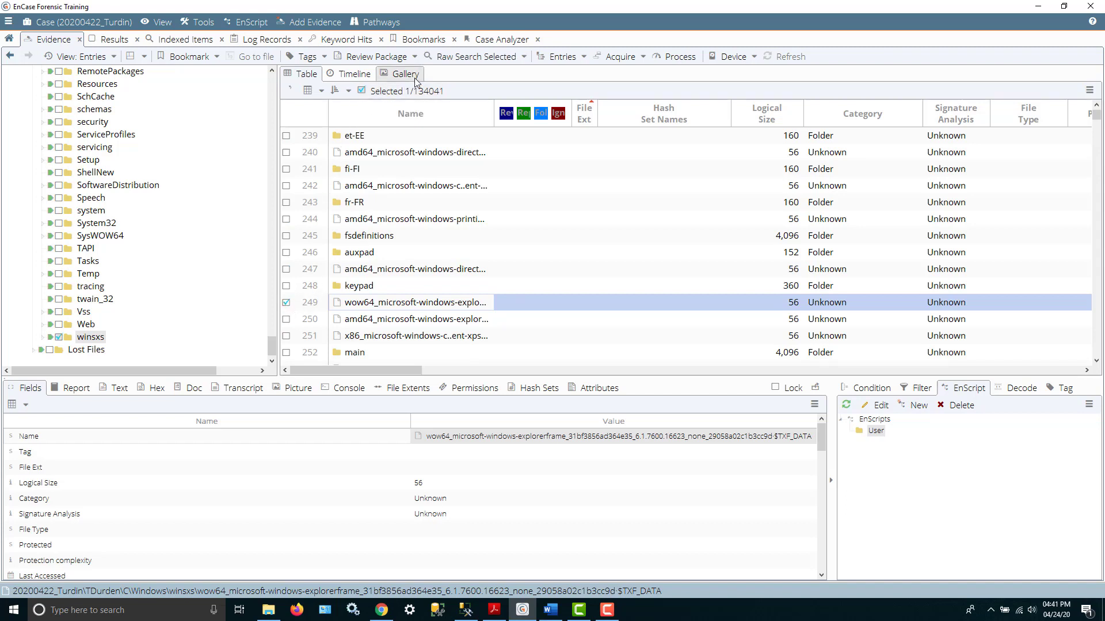
mouse_move(379, 288)
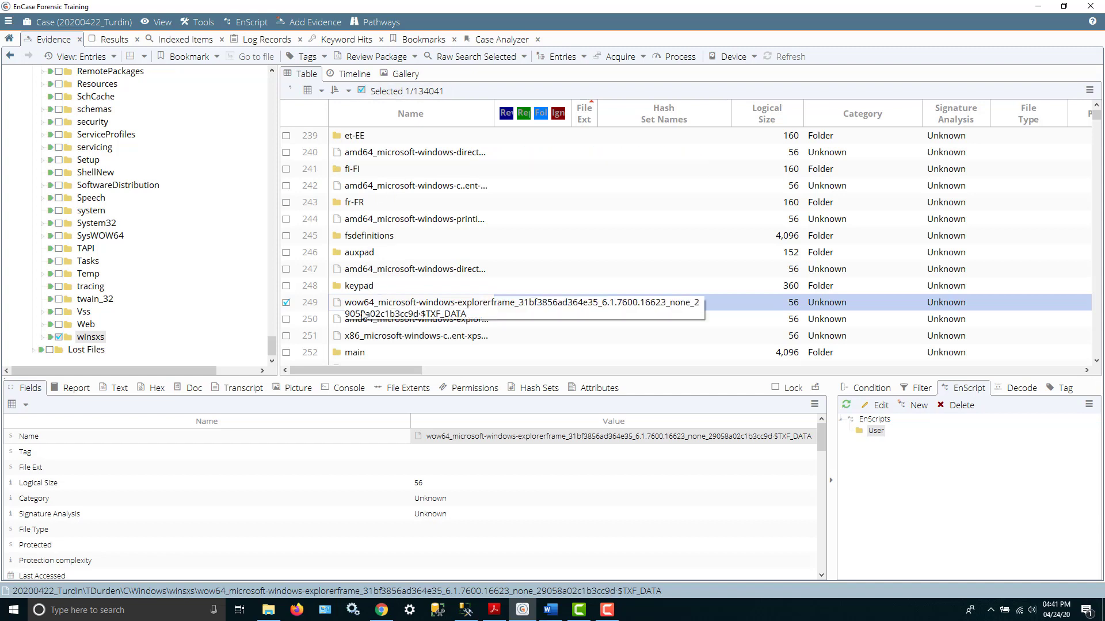
left_click(287, 318)
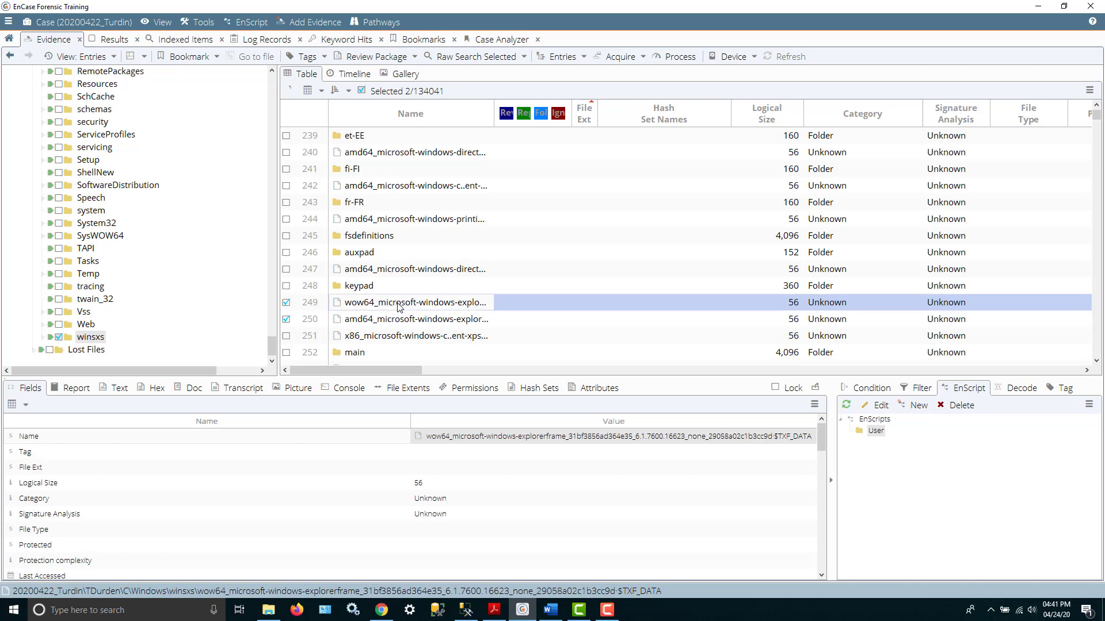
Start a Selected items bookmark for the two checked winsxs entries.
right_click(413, 302)
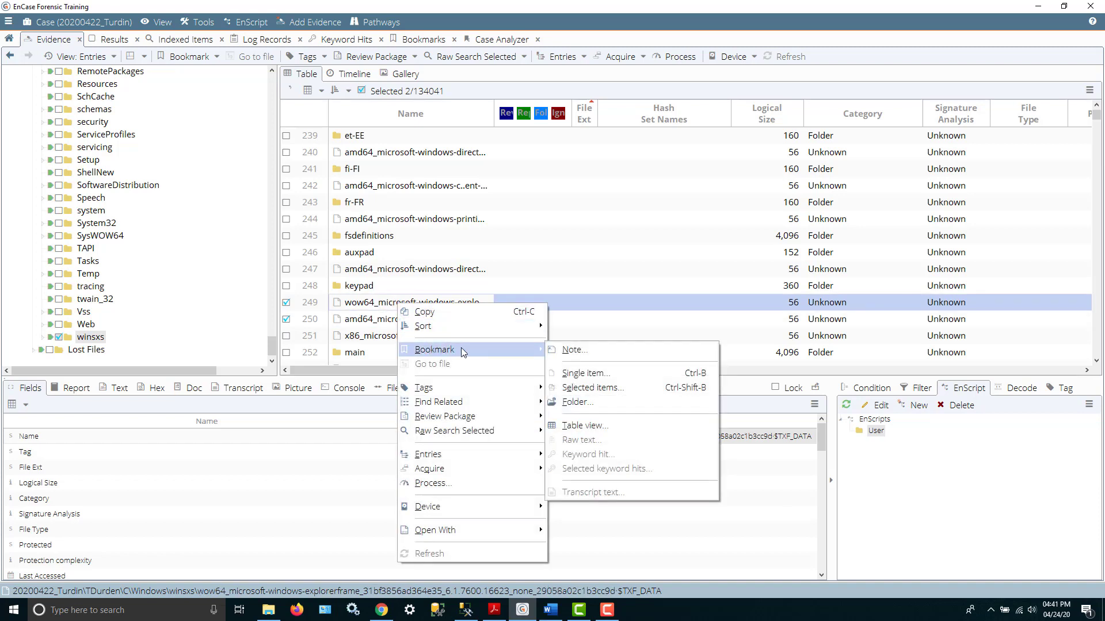
mouse_move(573, 350)
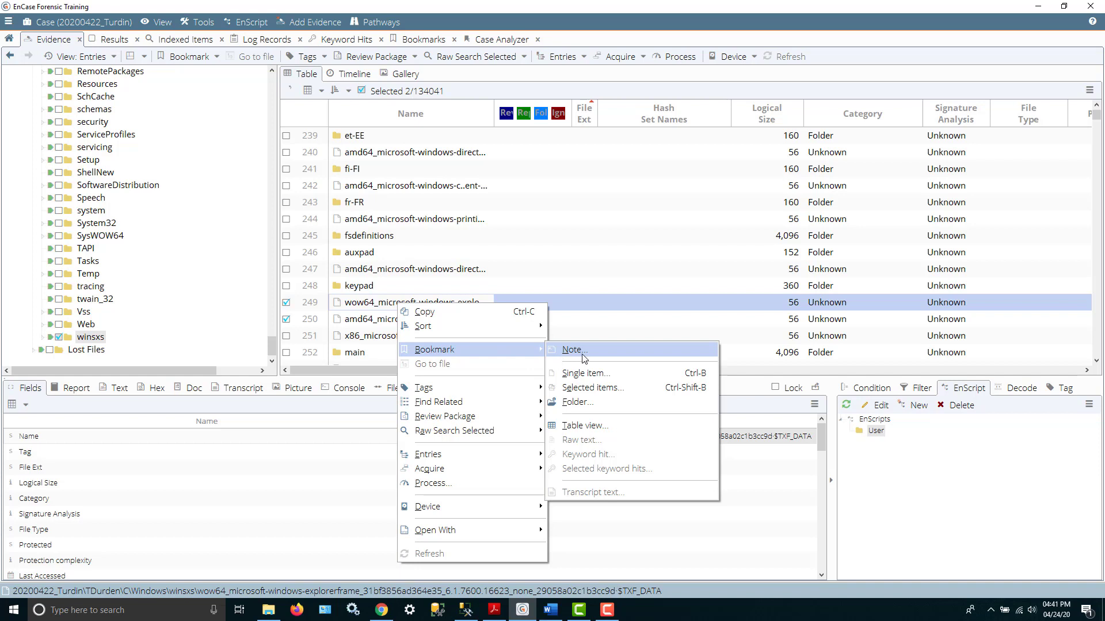
mouse_move(592, 387)
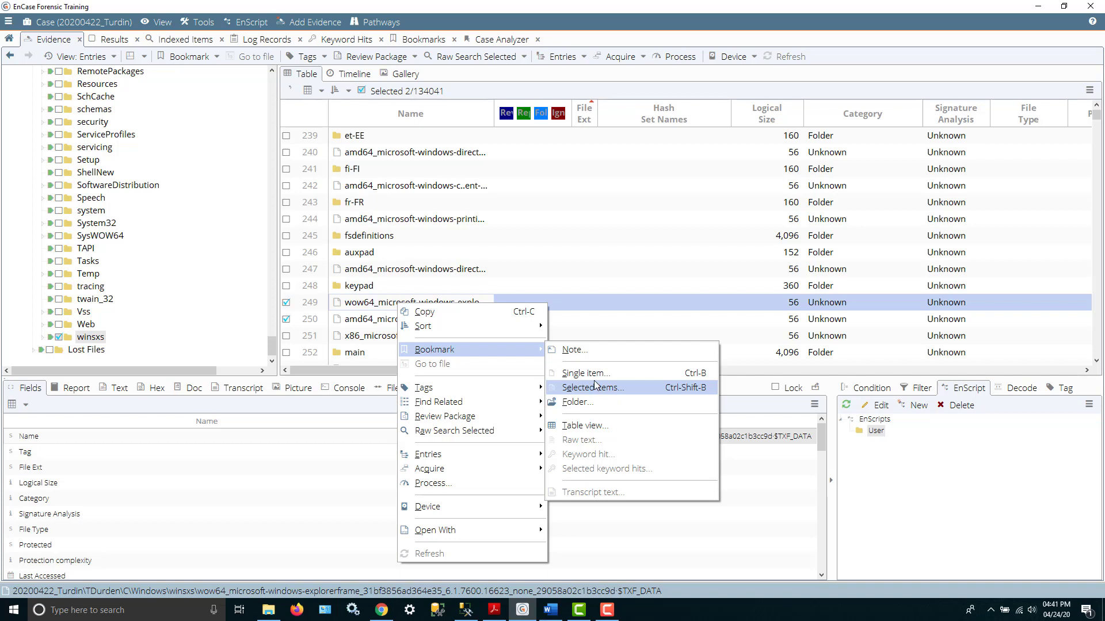
mouse_move(585, 373)
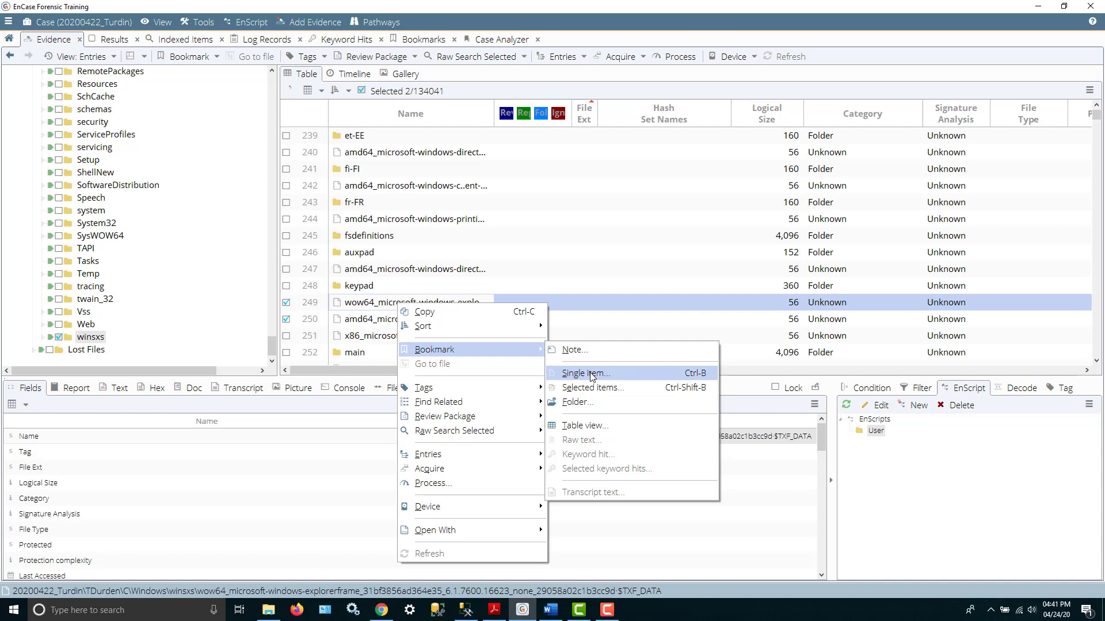
mouse_move(594, 388)
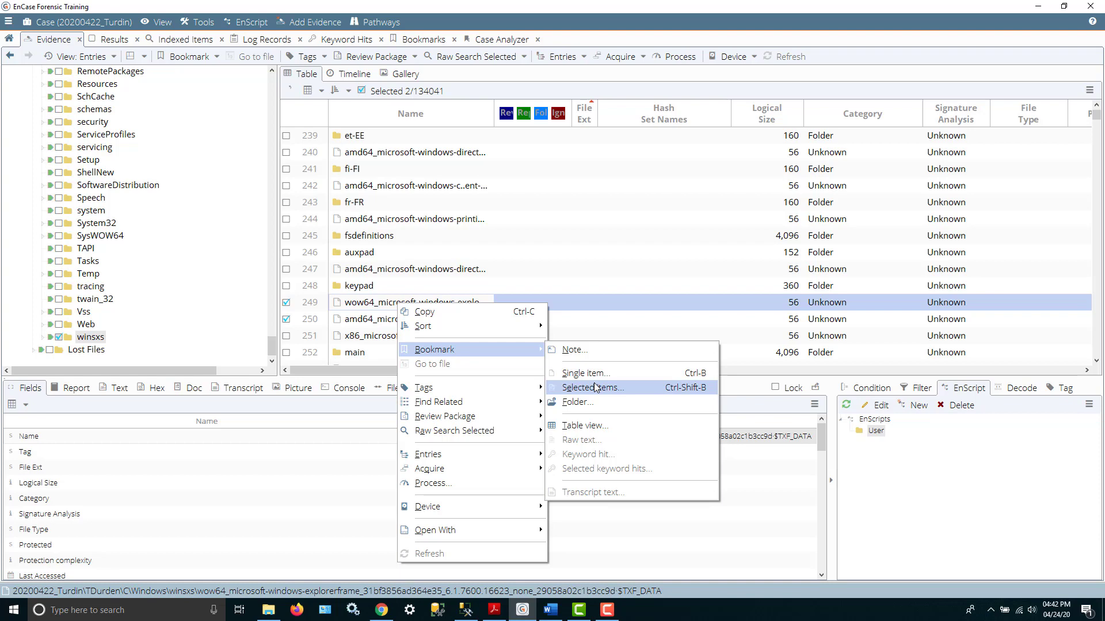
left_click(591, 387)
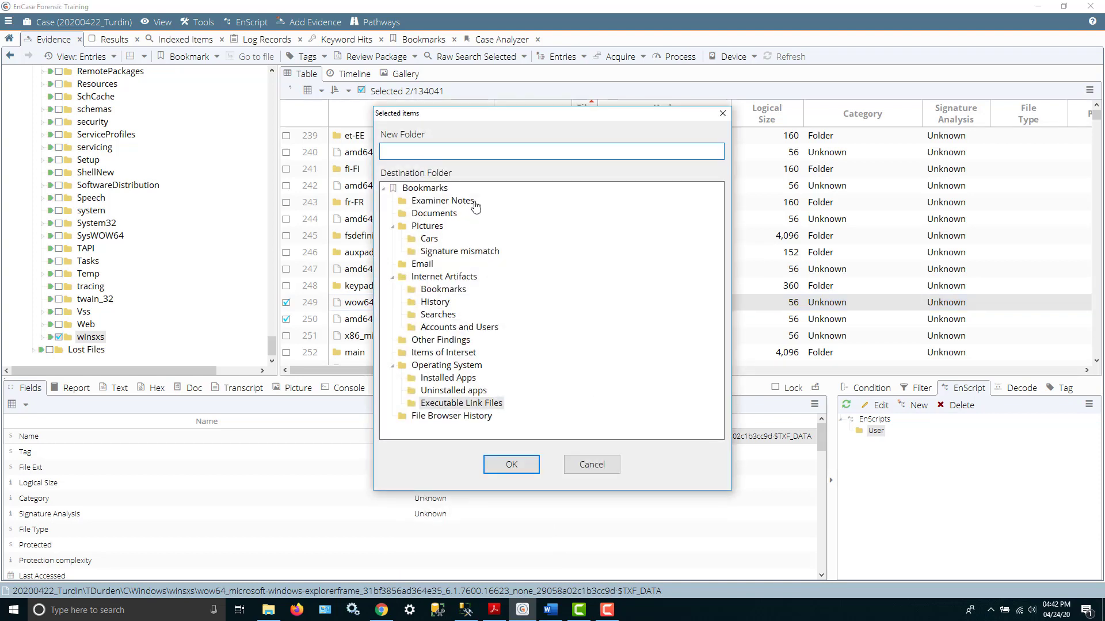
Bookmark the two entries into a new Unknown folder under Operating System.
left_click(551, 150)
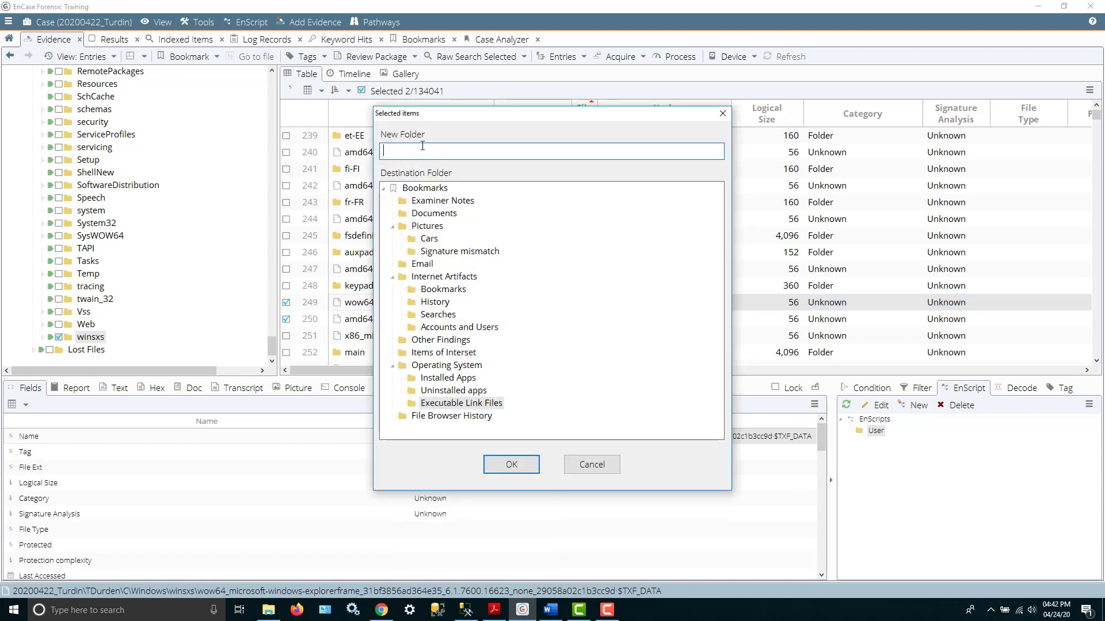
left_click(446, 365)
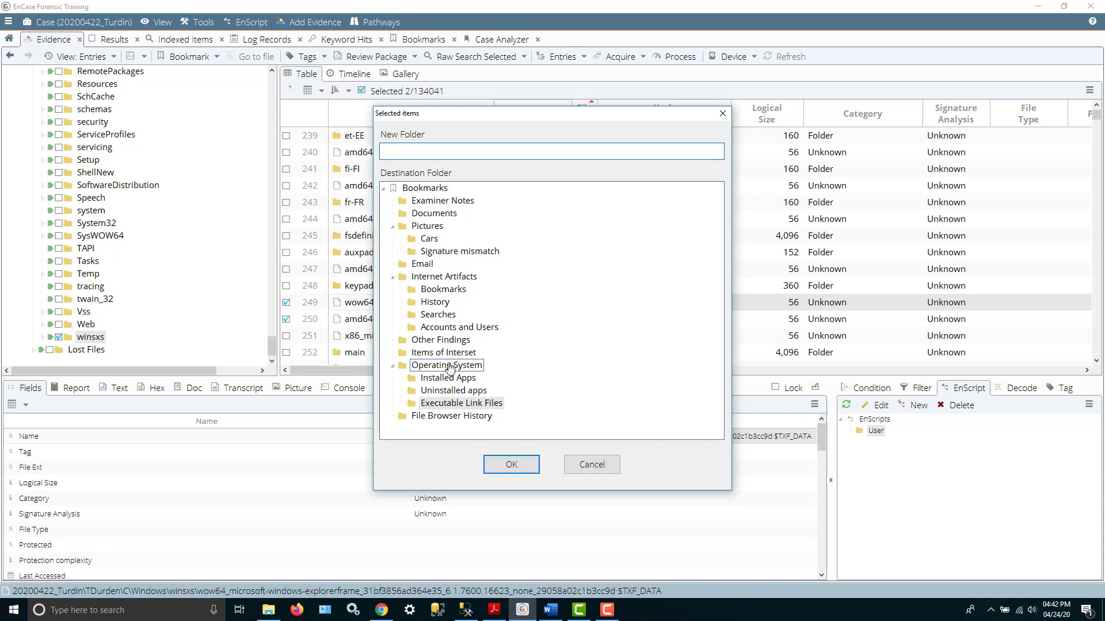
left_click(446, 365)
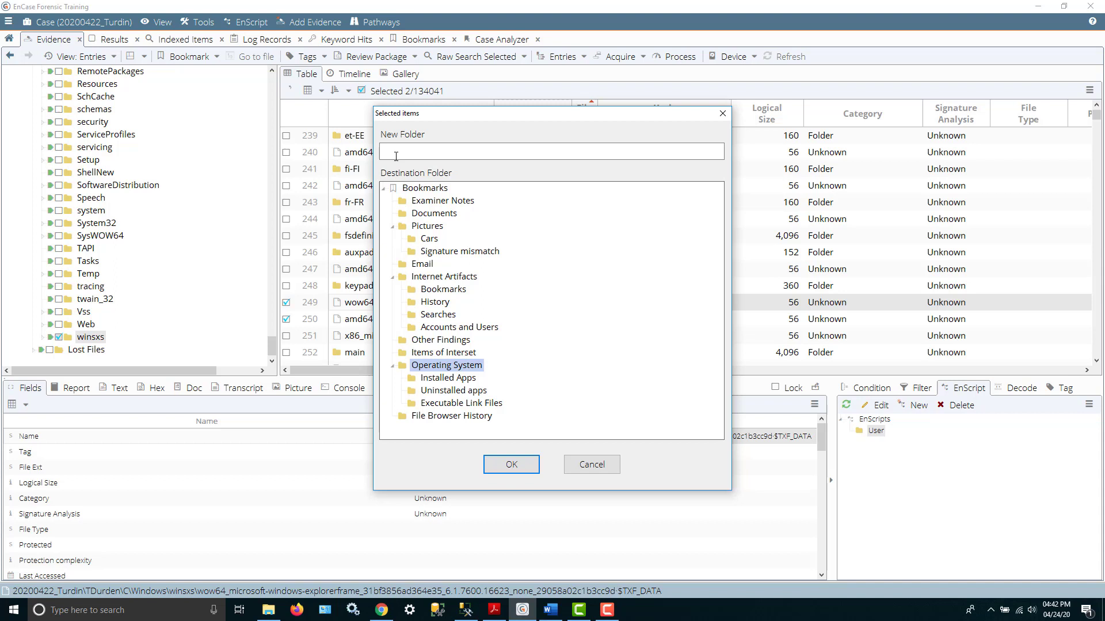
left_click(551, 151)
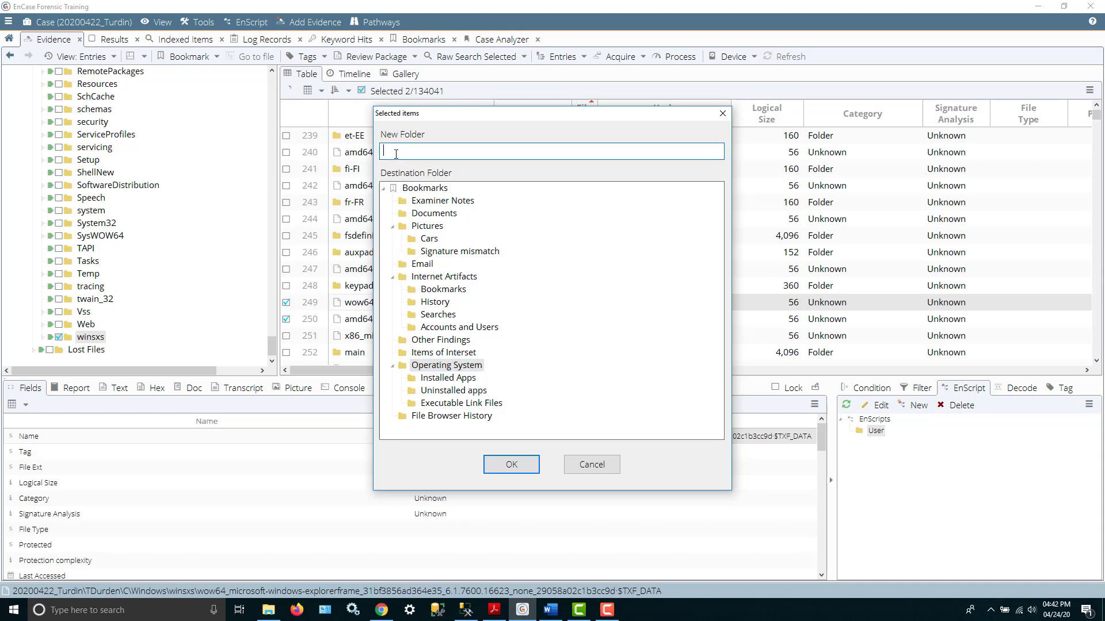
type("U")
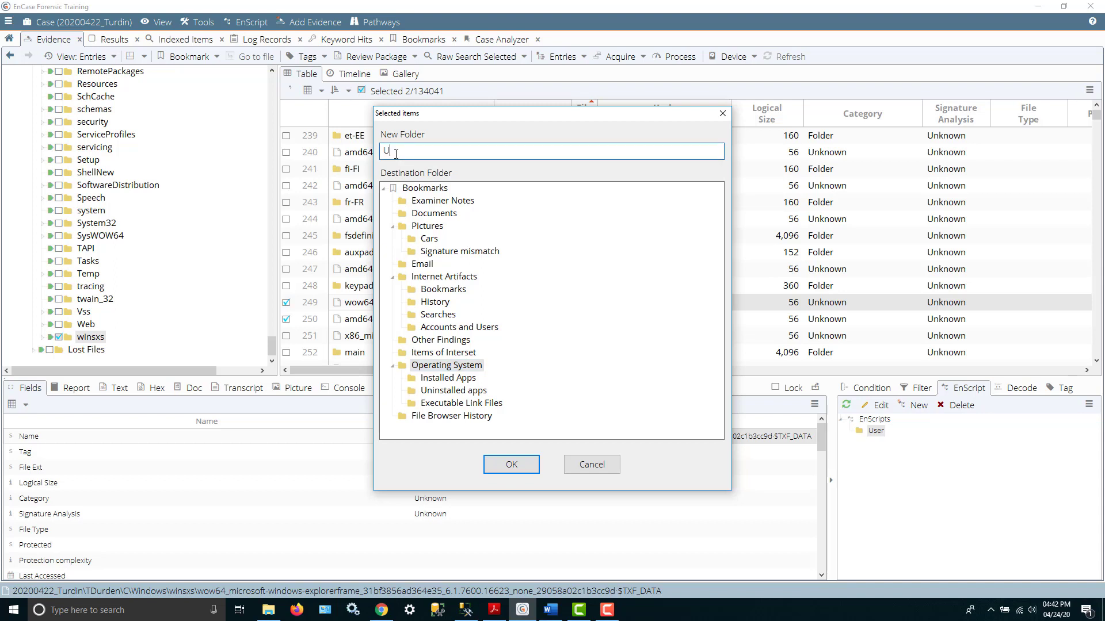
type("nknown")
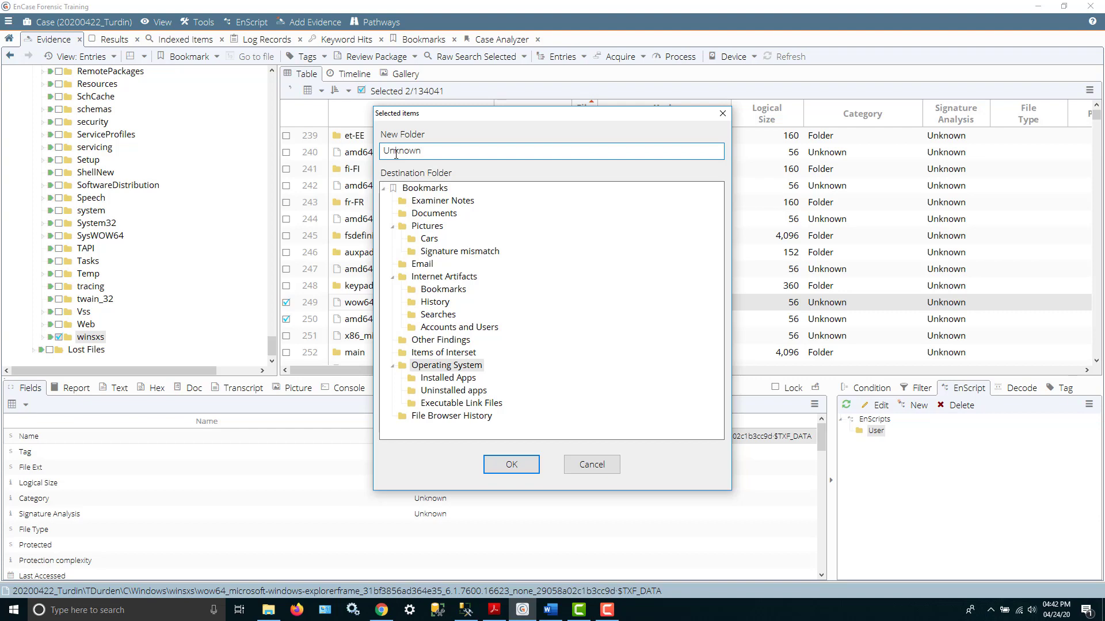
left_click(510, 464)
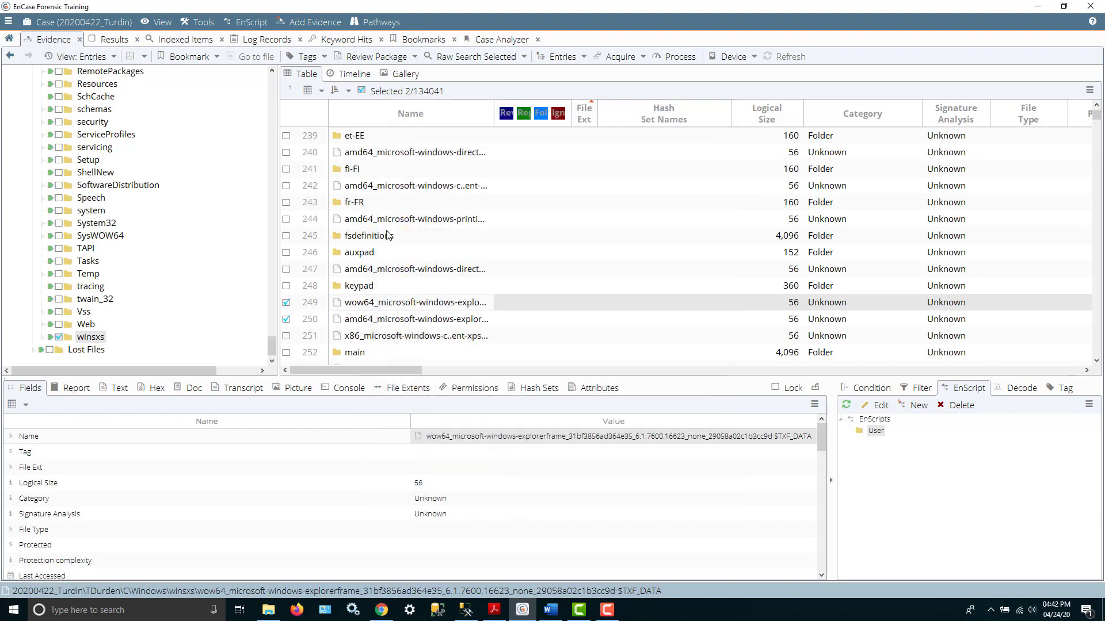
Show the evidence entries as Gallery thumbnails.
scroll("down", 3)
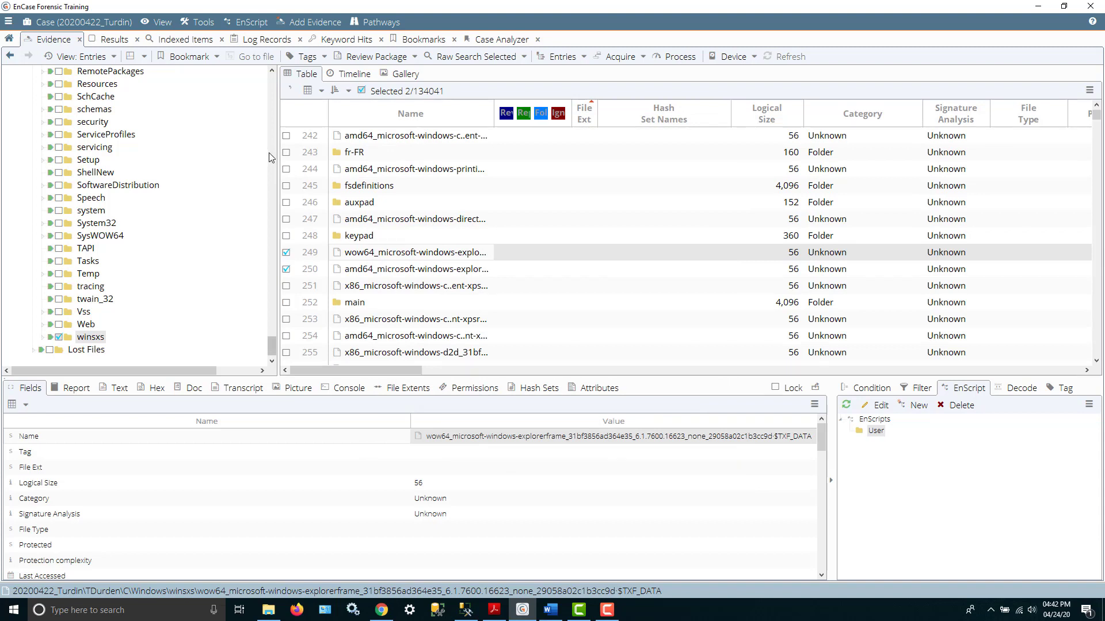
mouse_move(281, 342)
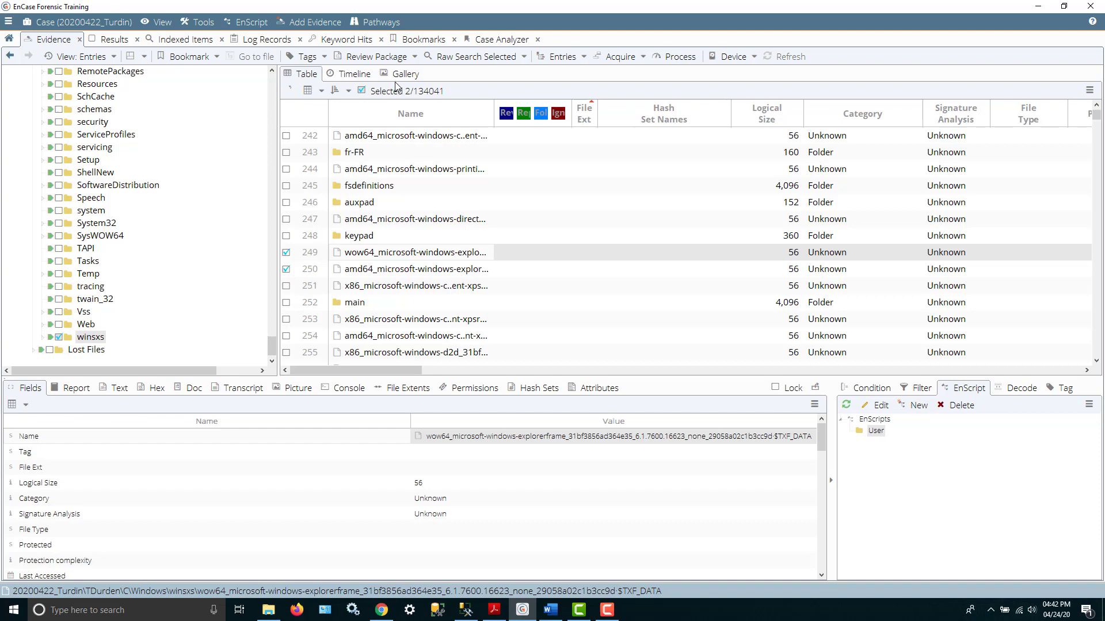
left_click(403, 73)
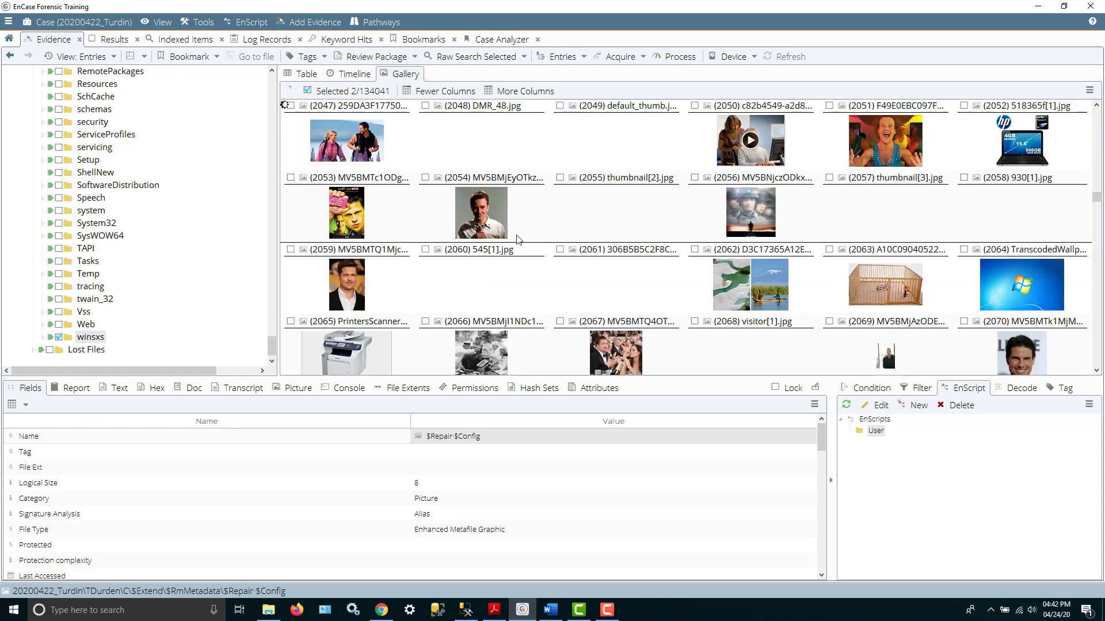
mouse_move(555, 314)
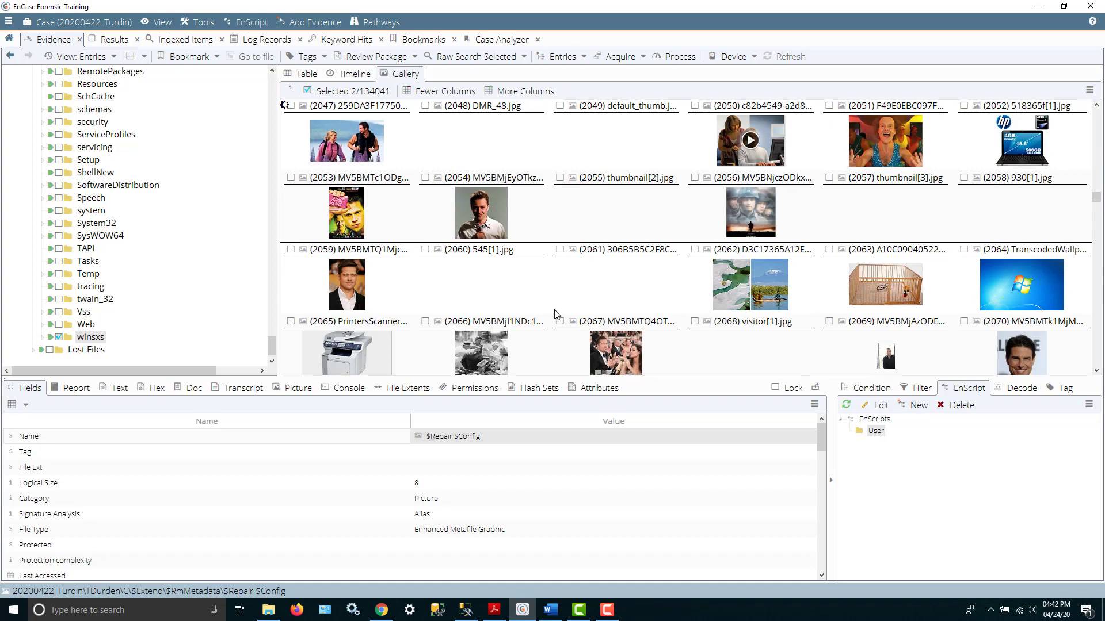
mouse_move(846, 242)
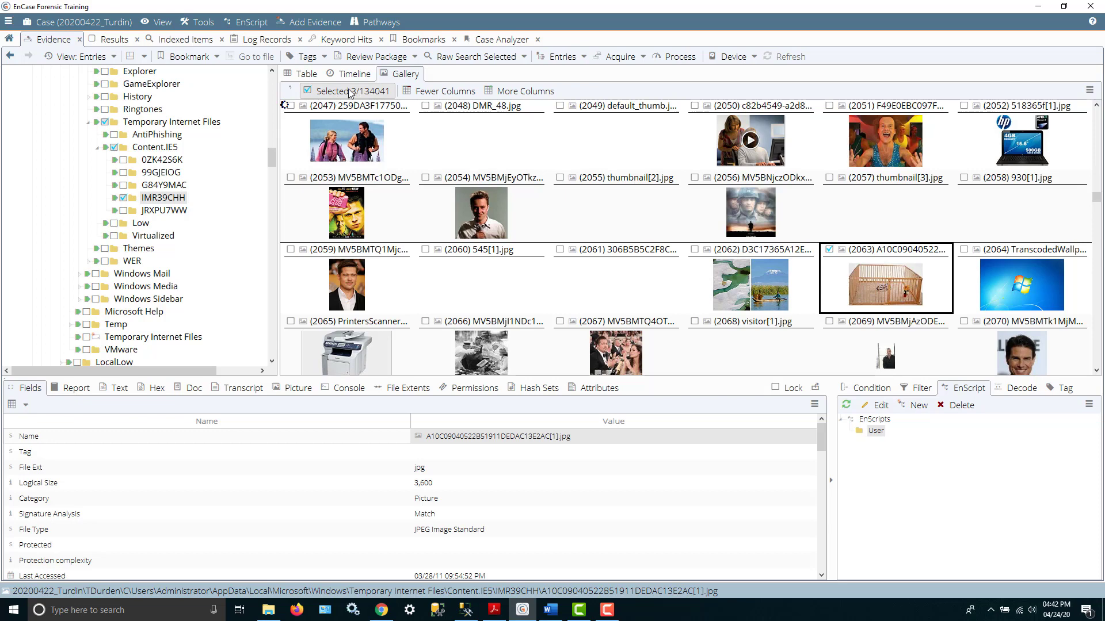
mouse_move(838, 209)
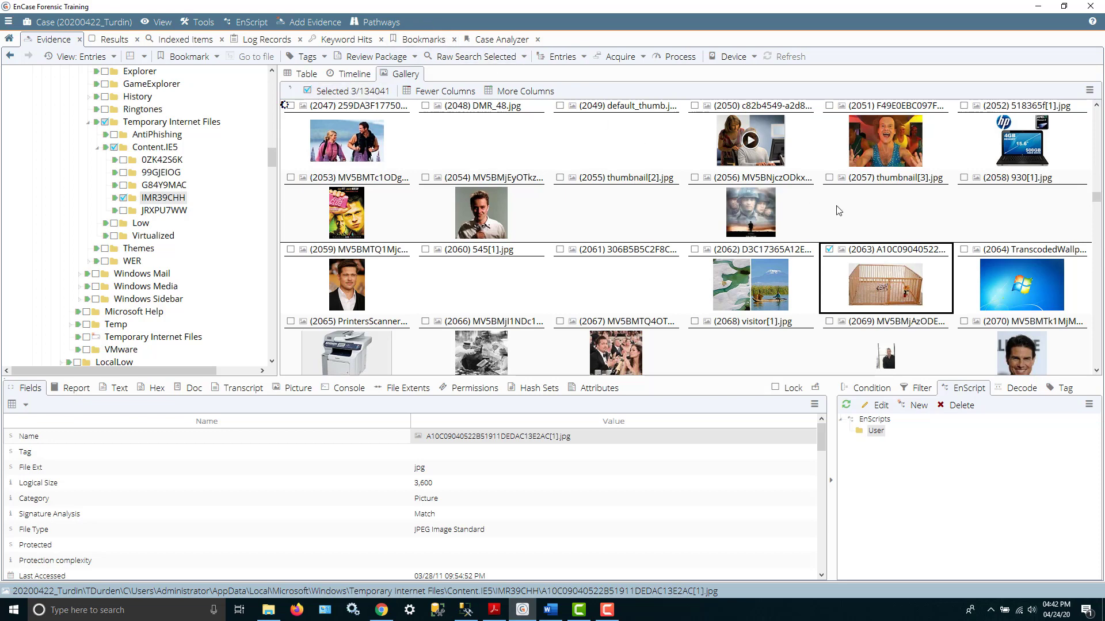
Start a Single Item bookmark for the fence picture in the IMR39CHH cache folder.
right_click(885, 284)
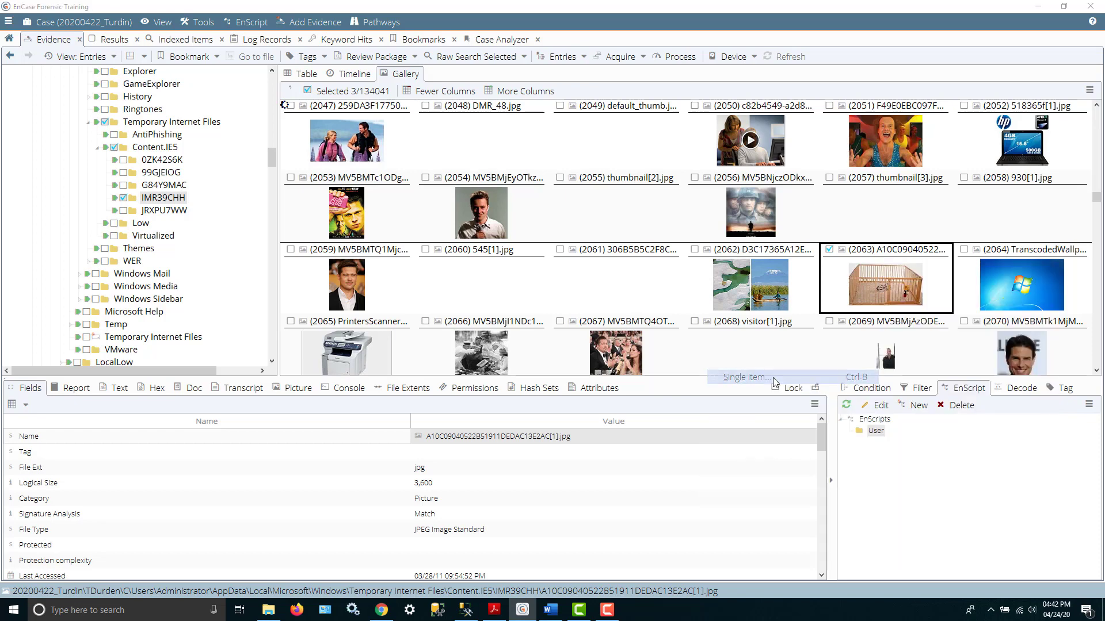
left_click(742, 377)
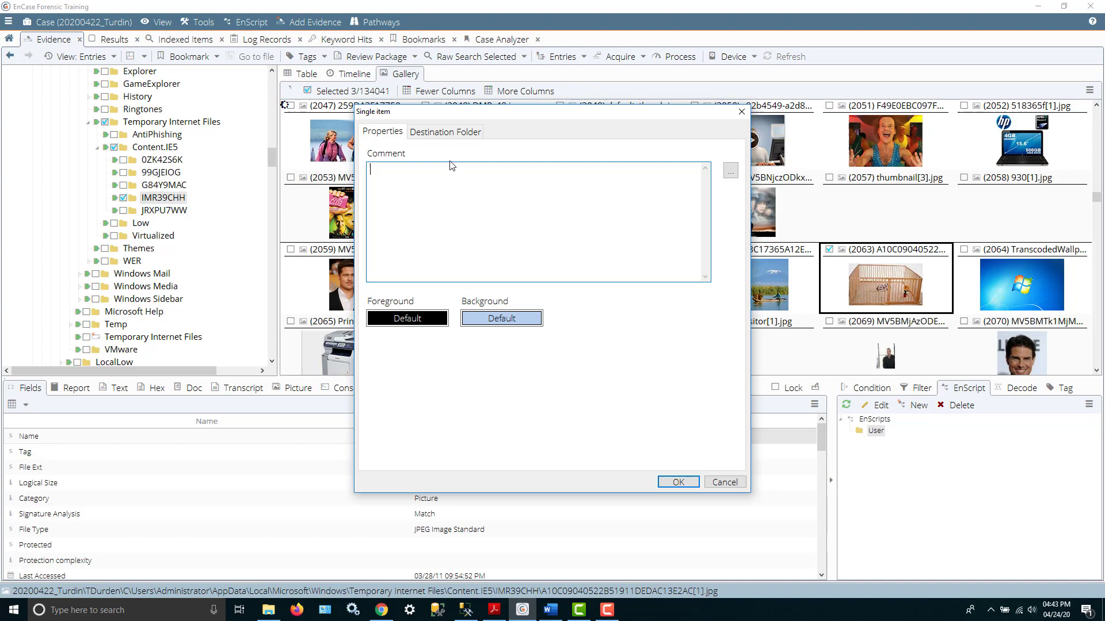
Give the bookmark comment Fence and a new Fence folder under Pictures as destination.
type("Fence")
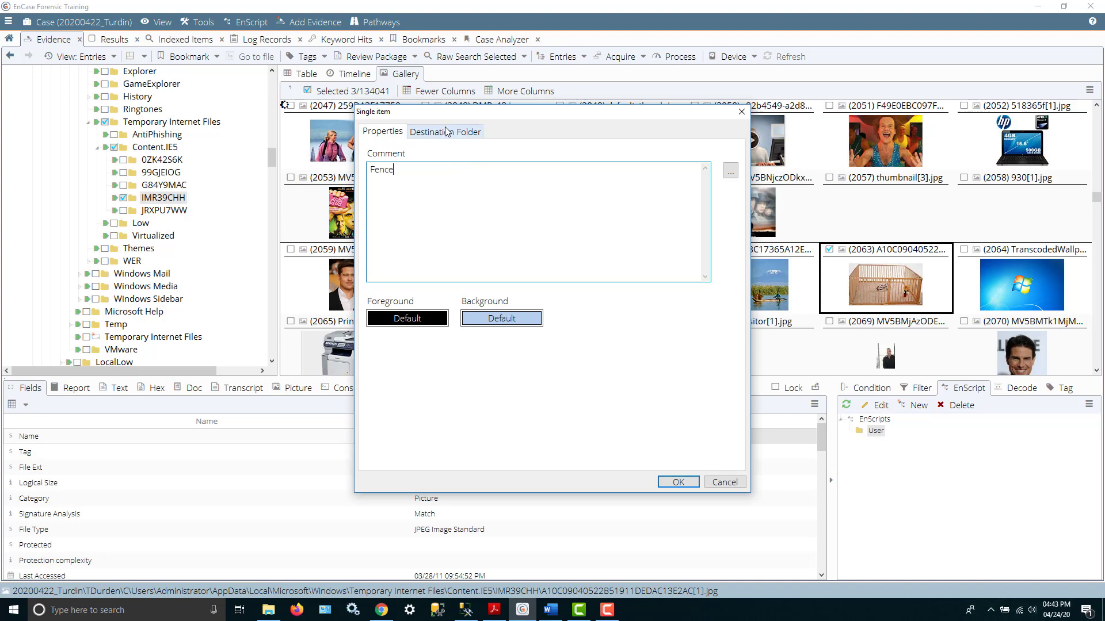
left_click(444, 131)
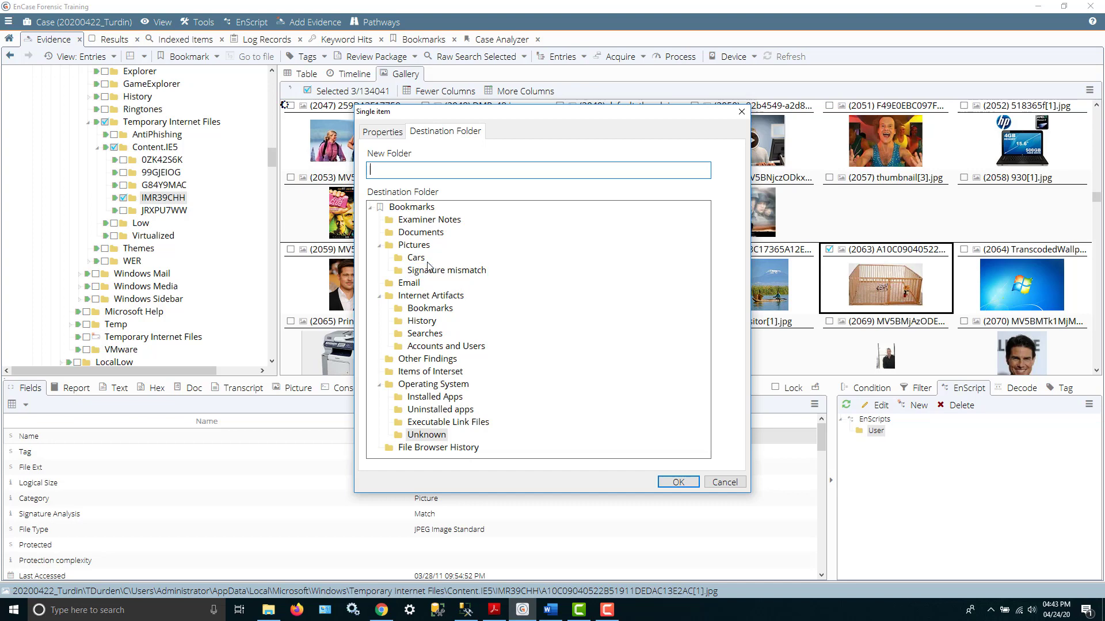
left_click(414, 244)
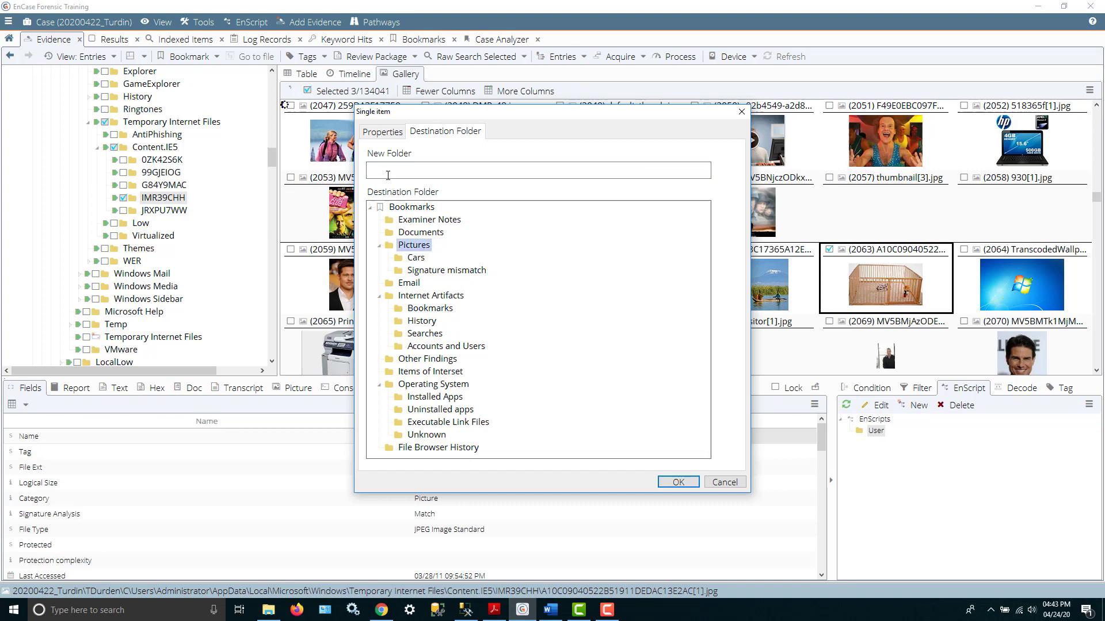
left_click(538, 170)
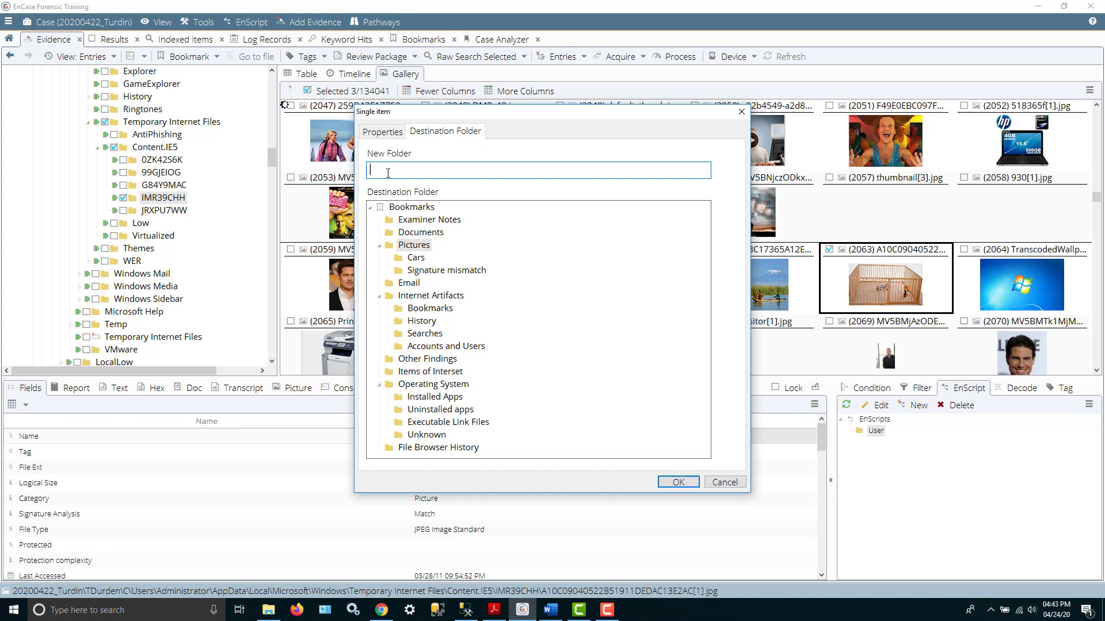
type("F")
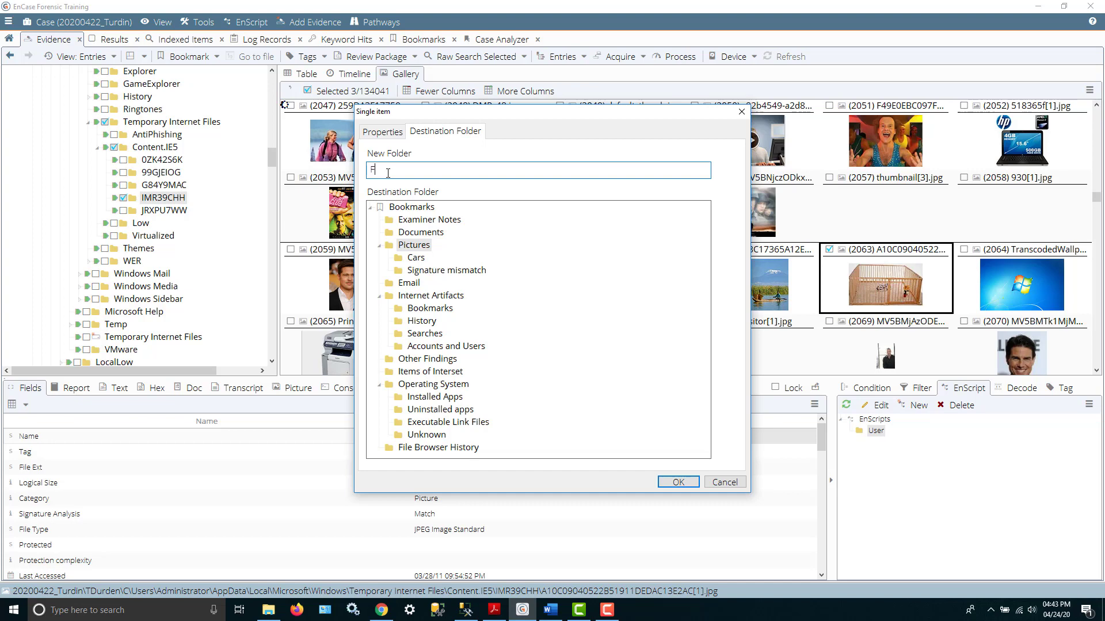
type("Fence")
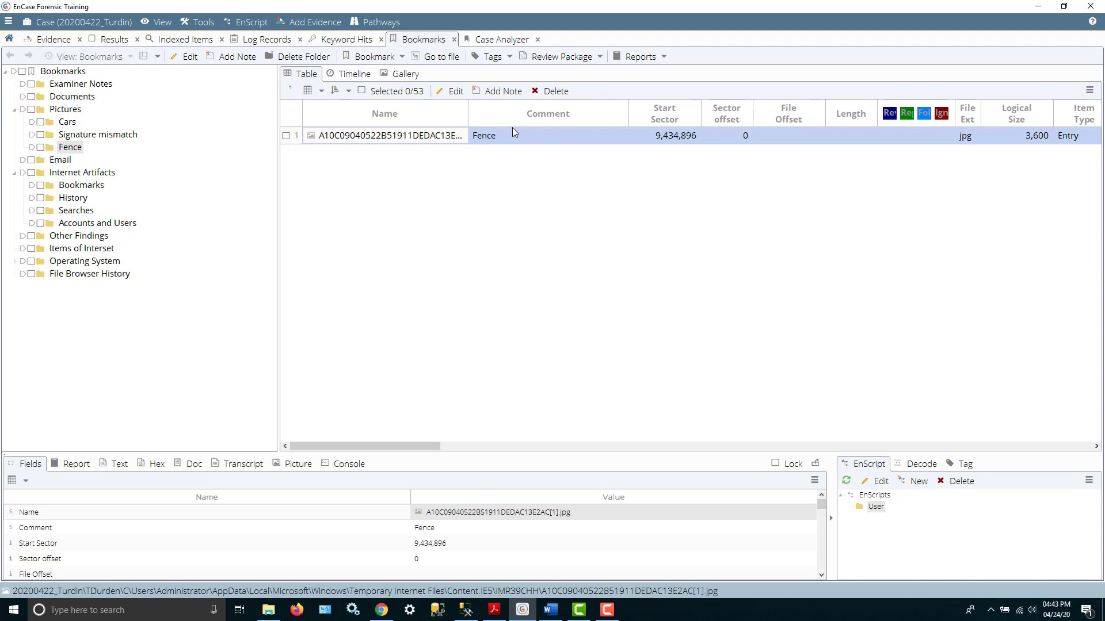
mouse_move(425, 166)
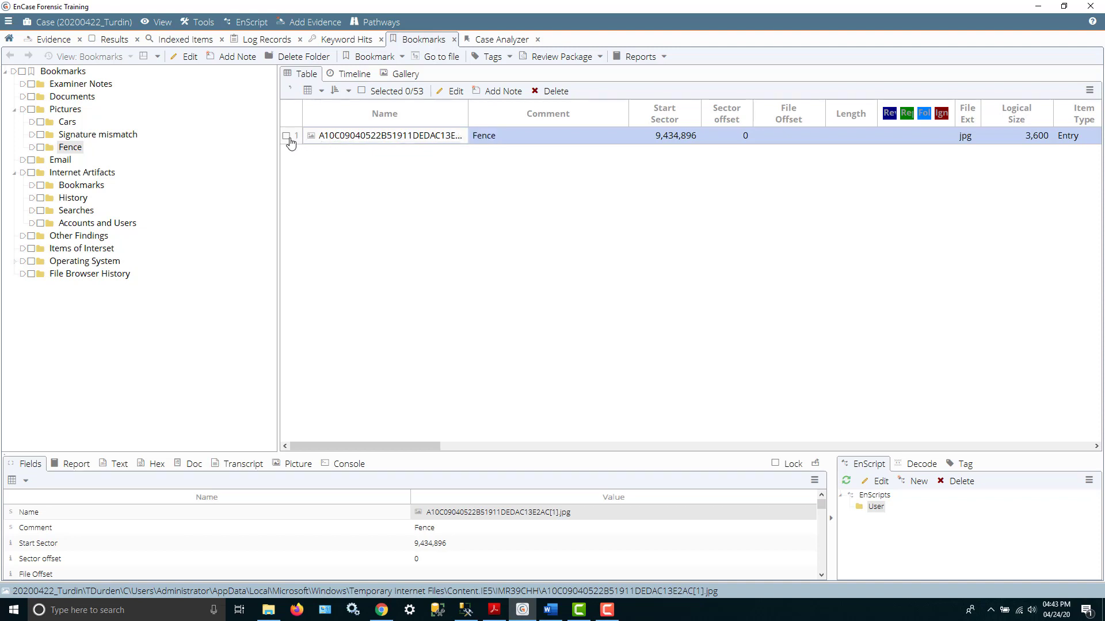
Check the Fence bookmark and view it as a thumbnail in the Bookmarks gallery.
left_click(286, 136)
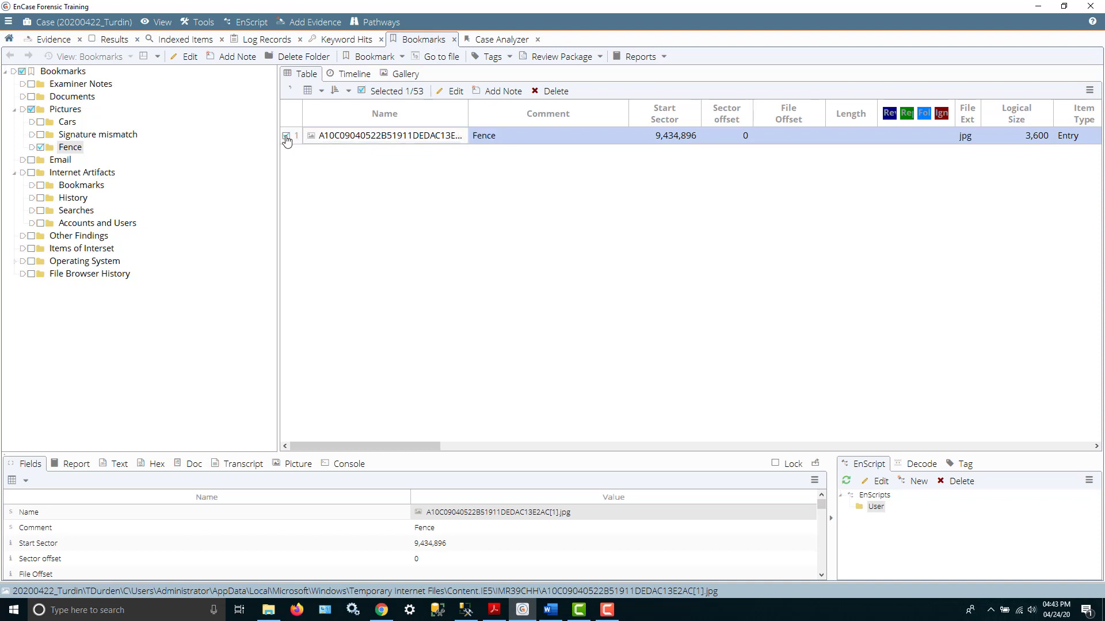
double_click(384, 136)
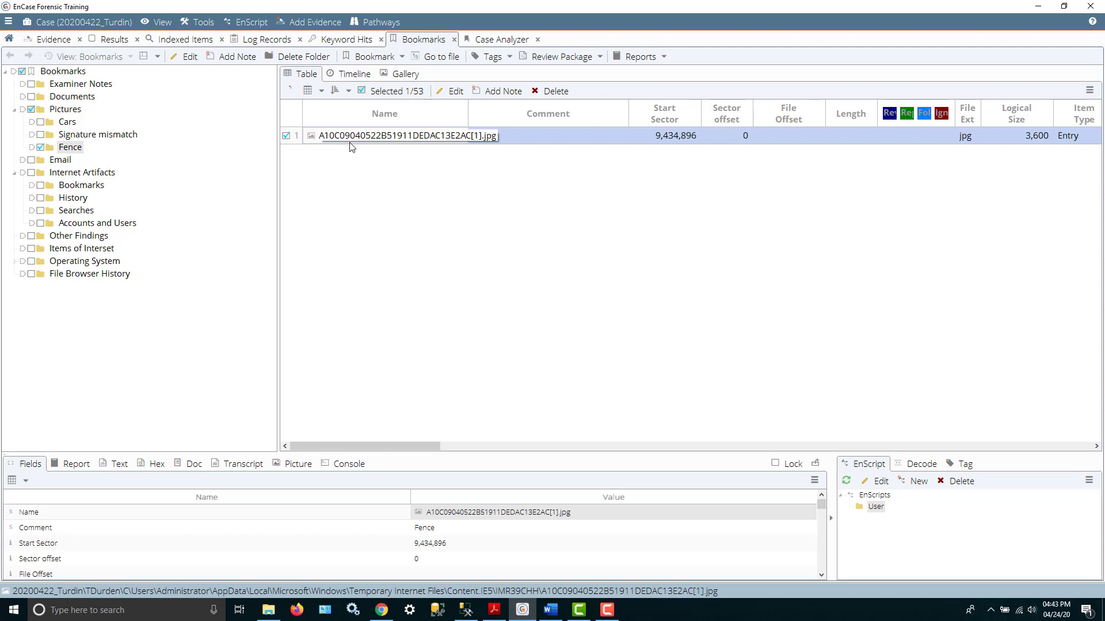
mouse_move(355, 139)
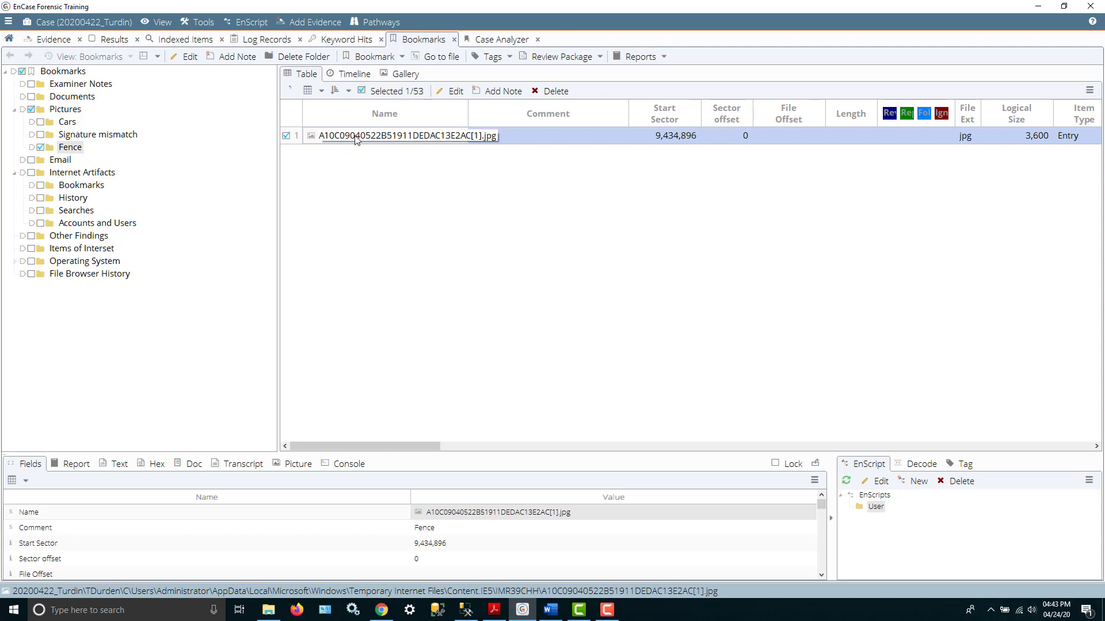
mouse_move(361, 139)
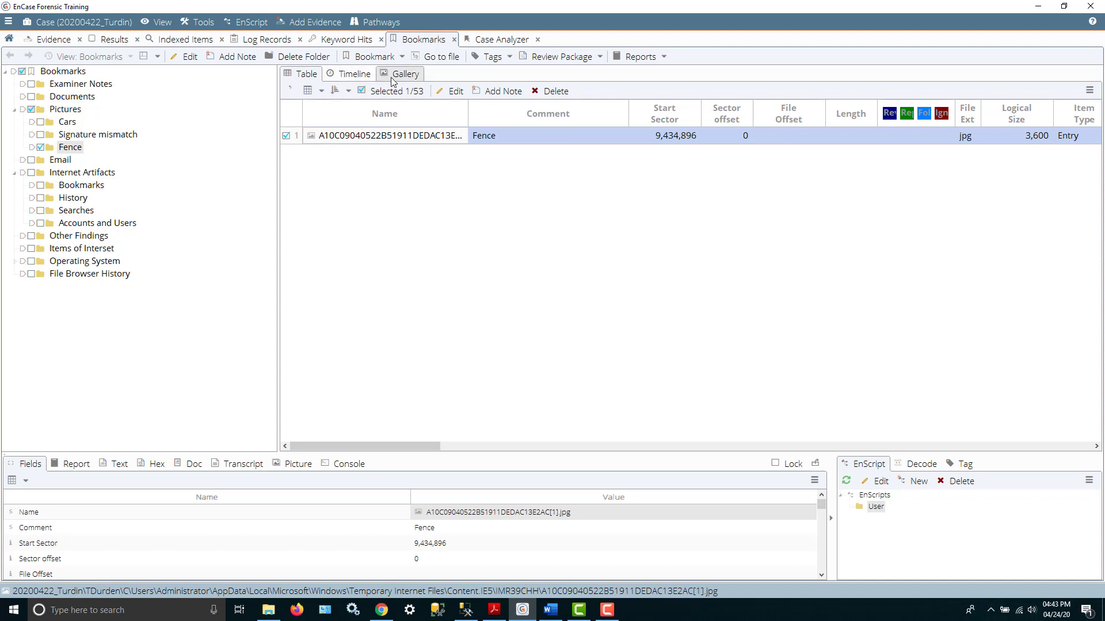
left_click(404, 73)
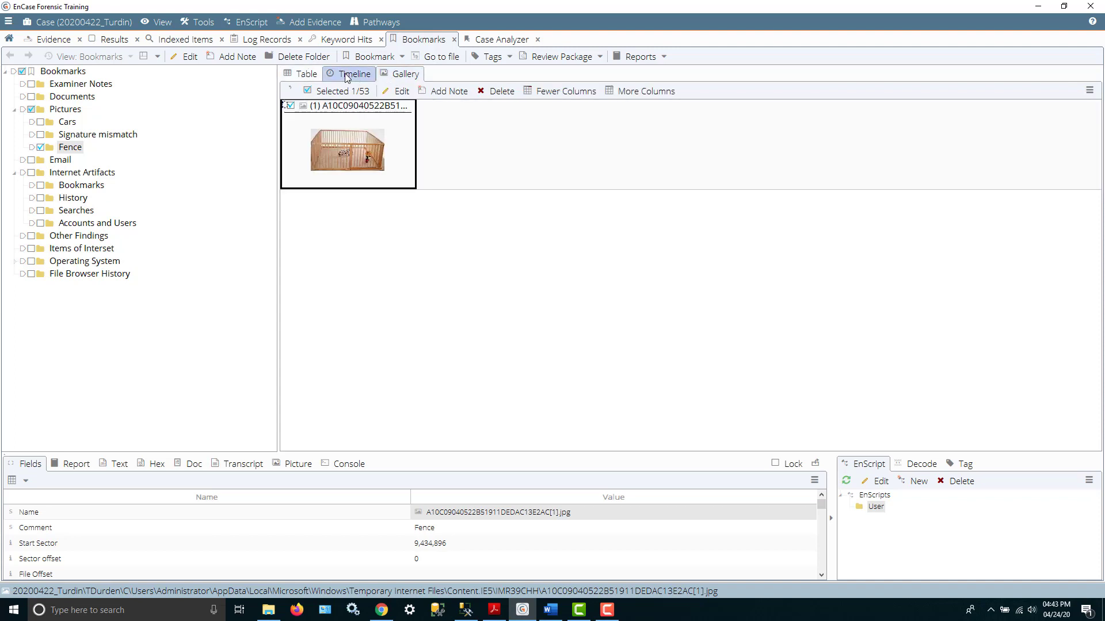
Show the Fence bookmark on the 2011 timeline and inspect the mark's actions without choosing any.
left_click(355, 74)
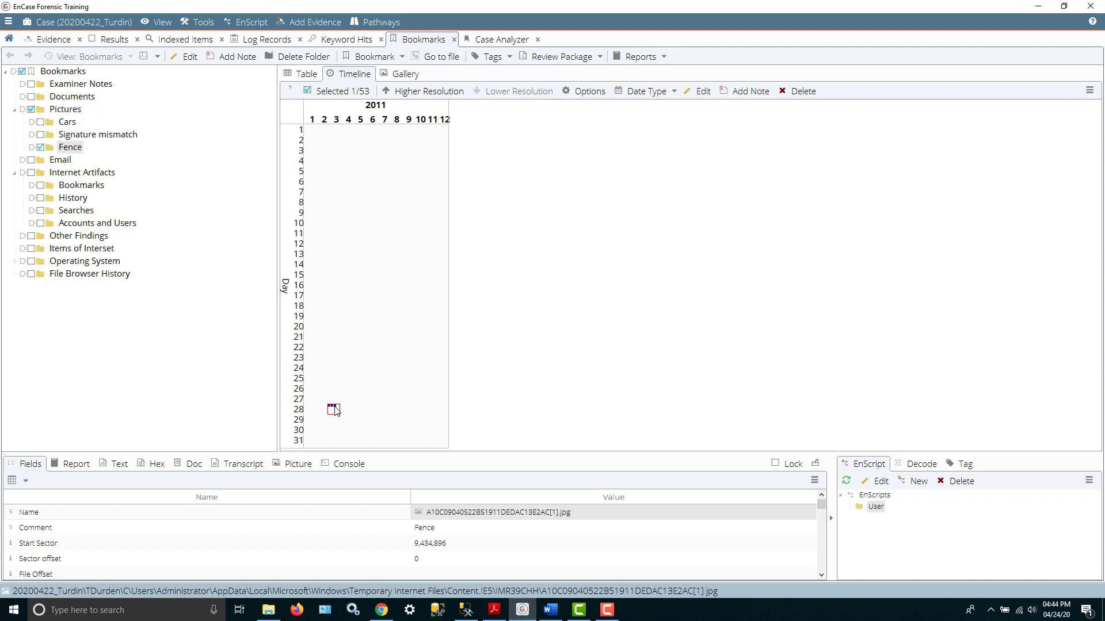
right_click(333, 409)
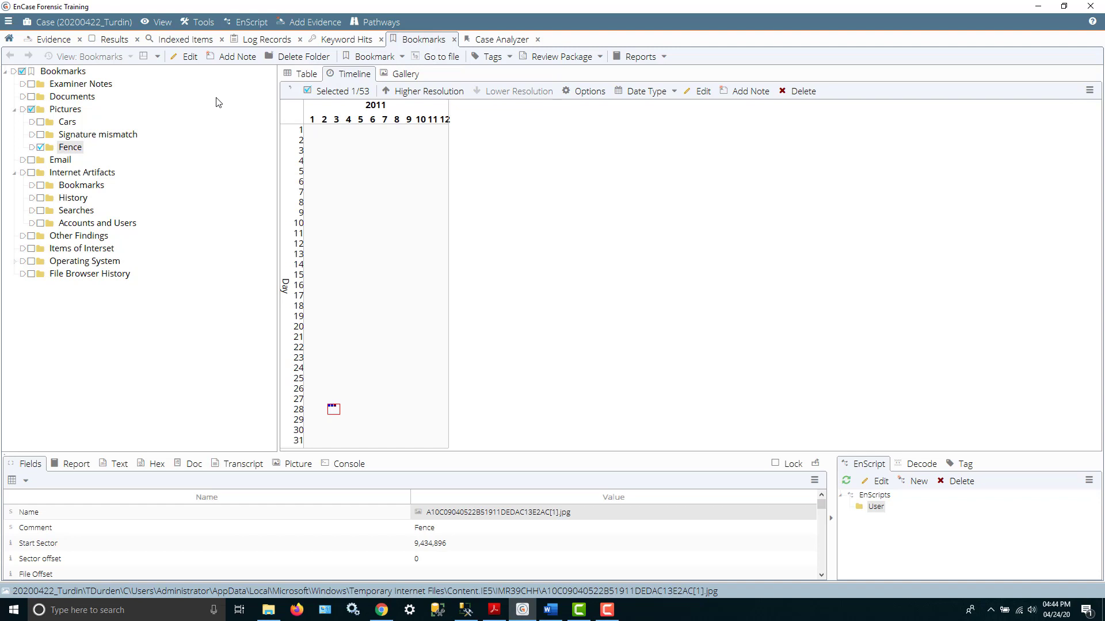
left_click(304, 74)
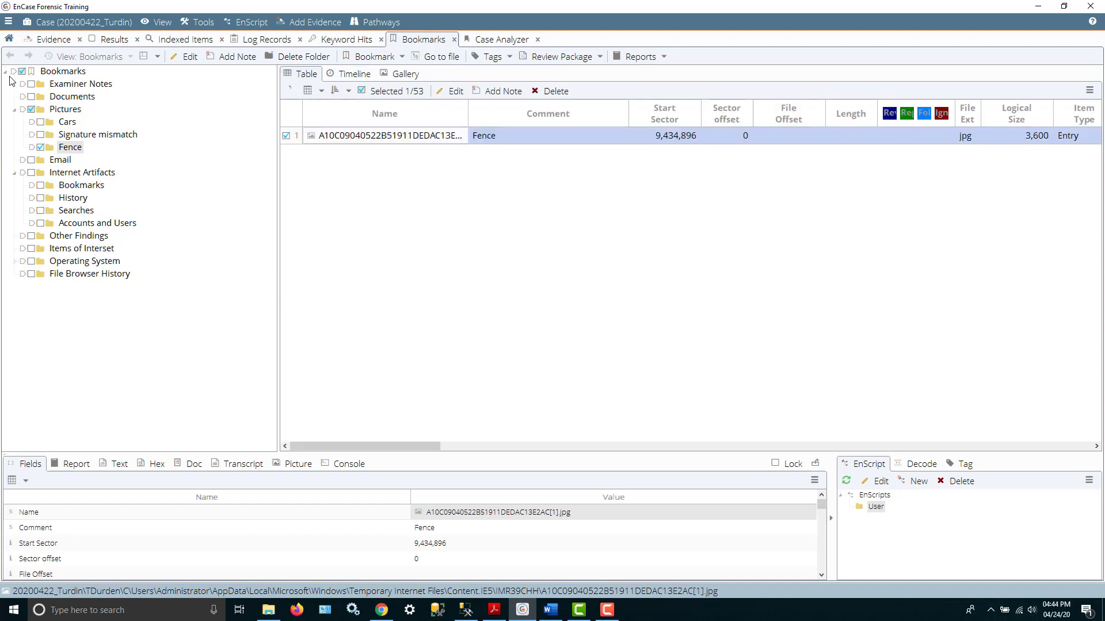
Check all bookmarks via the root checkbox, then clear them, leaving the Operating System folder selected.
left_click(63, 70)
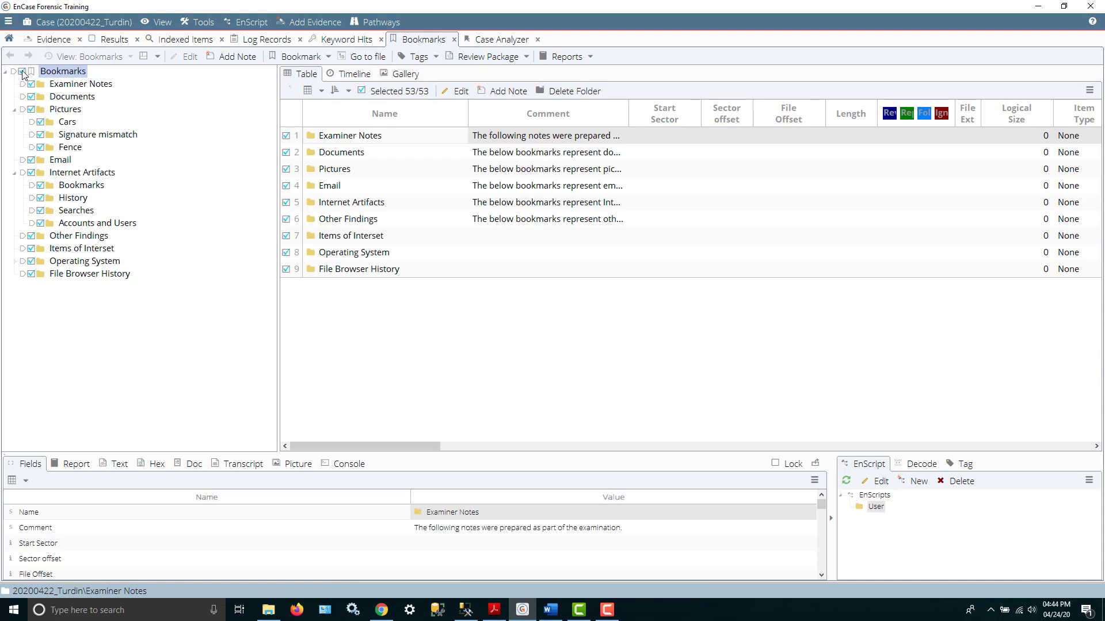
mouse_move(74, 241)
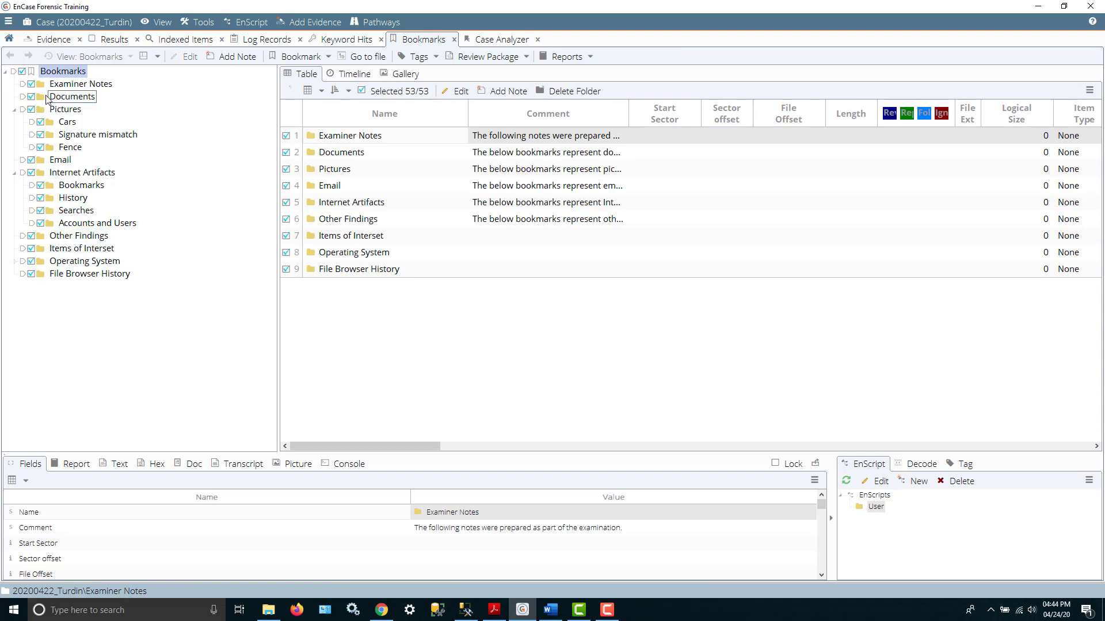
left_click(83, 185)
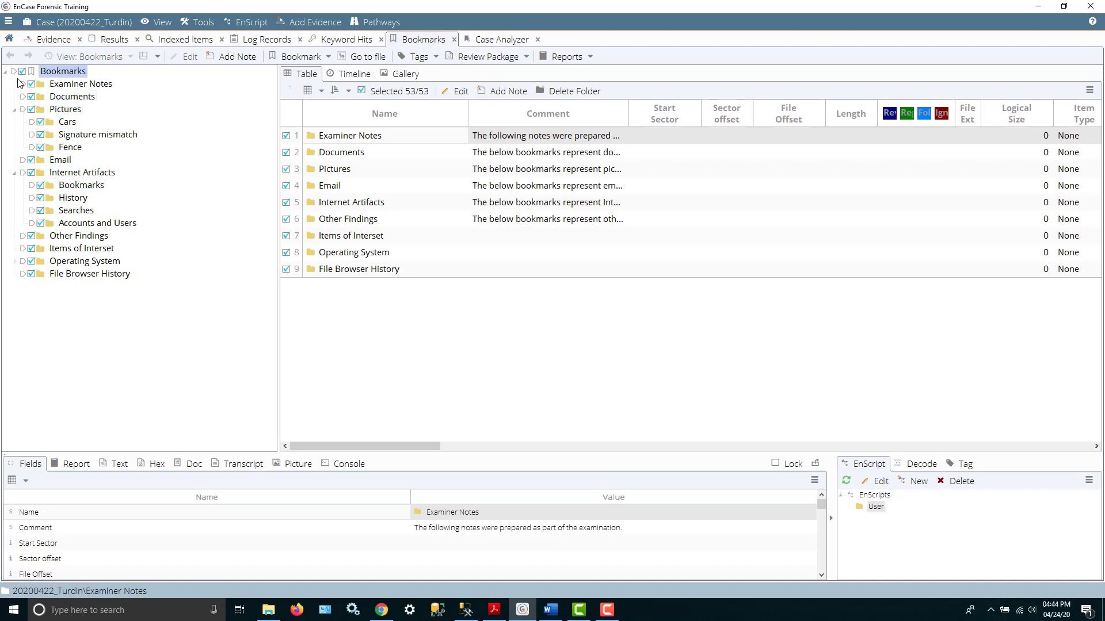
left_click(23, 70)
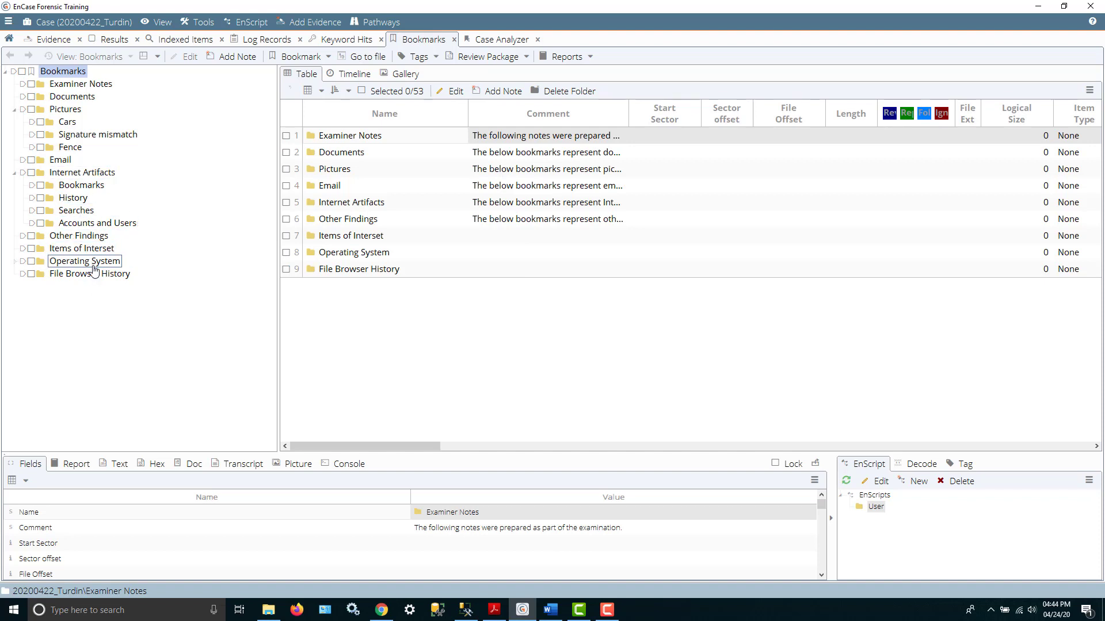
left_click(81, 82)
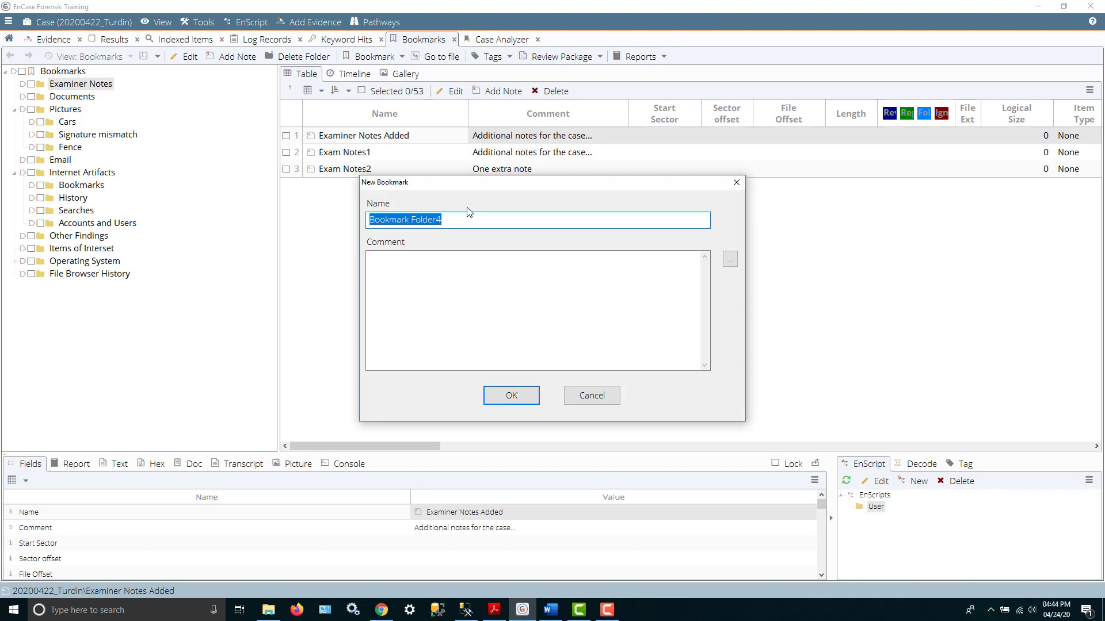
Create Exam Note 3 with the comment "This is our sample" and check it for the report.
type("Exam Note 3")
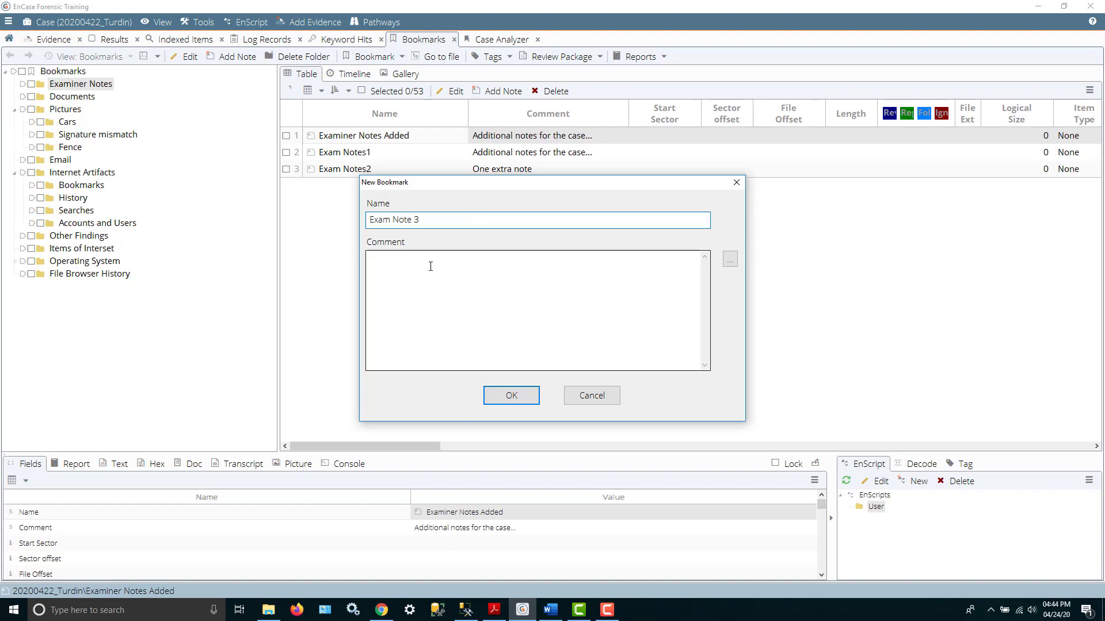
type("This is")
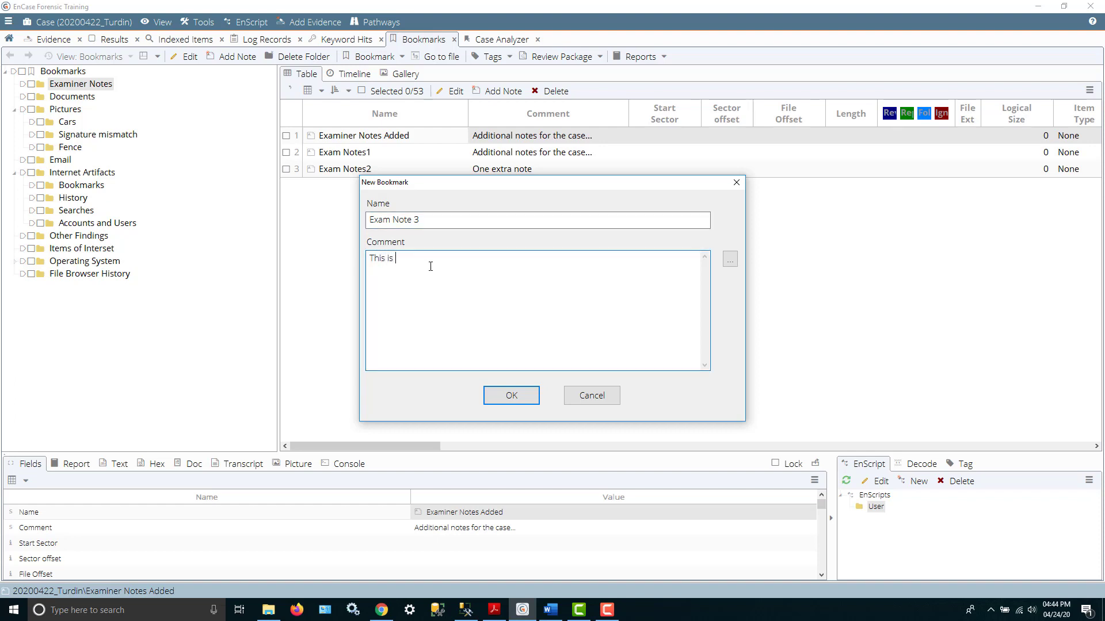
type("our sample")
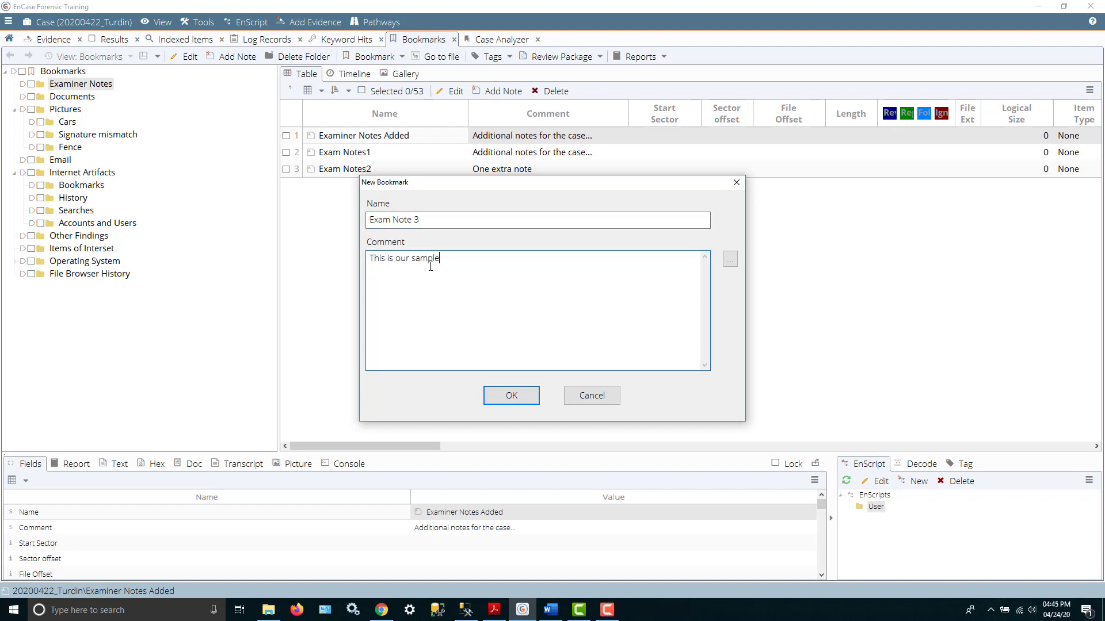
left_click(509, 394)
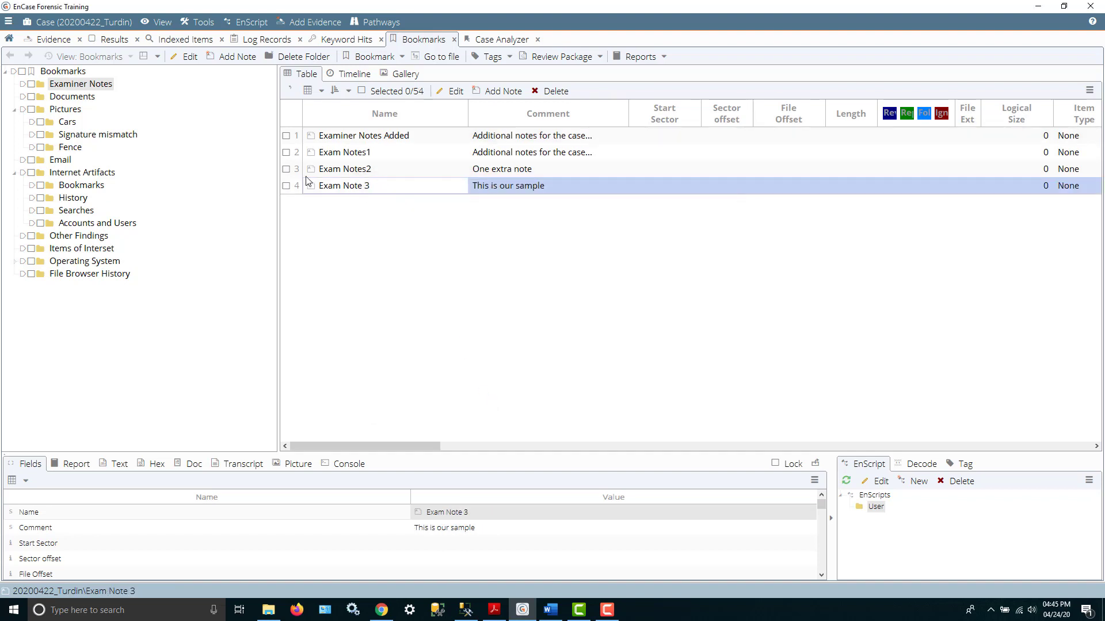
left_click(286, 186)
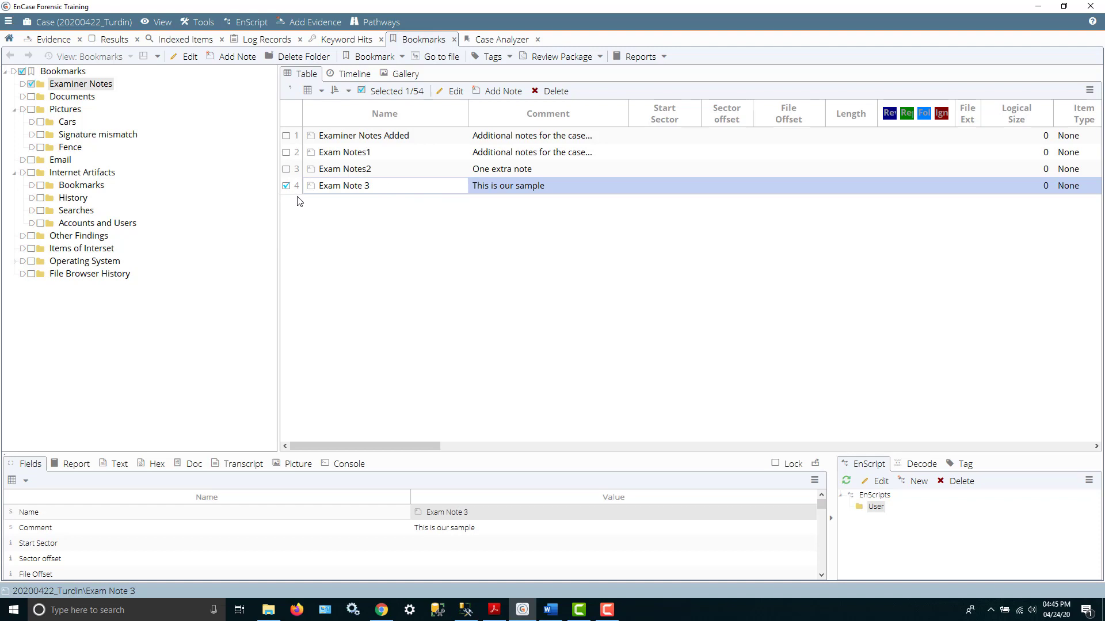
mouse_move(157, 116)
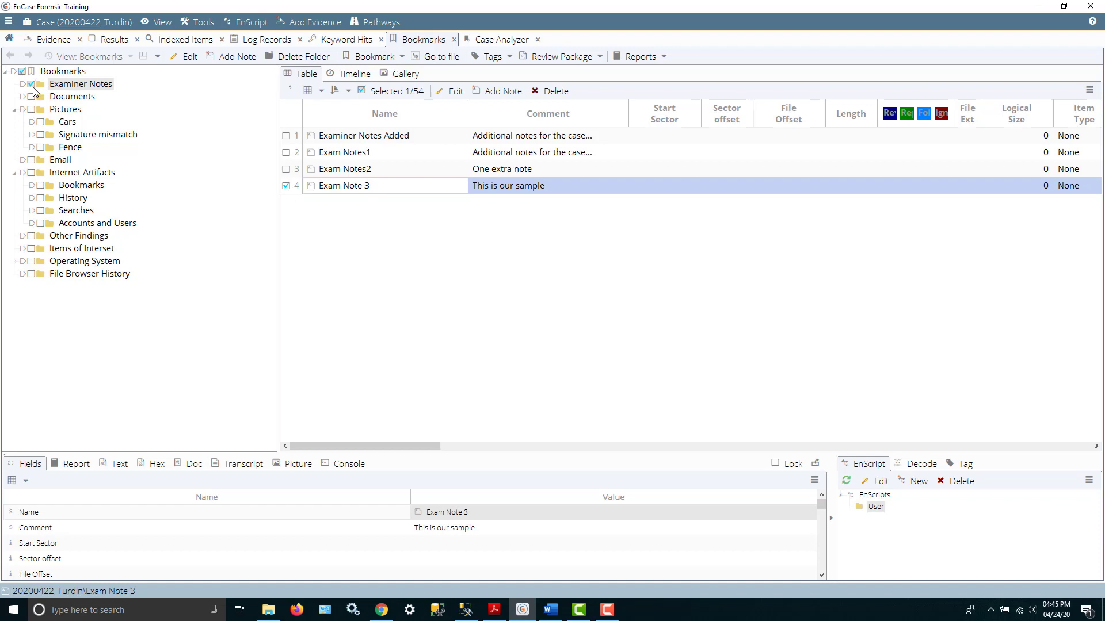
Check the Examiner Notes, Cars and Fence bookmark folders for the report.
left_click(32, 82)
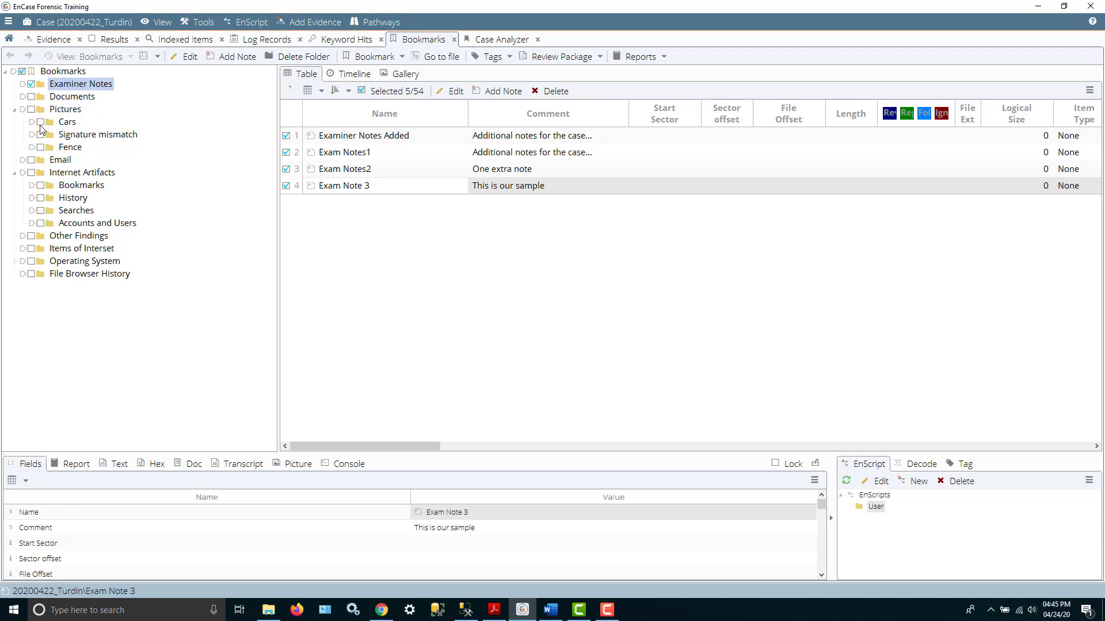
left_click(68, 121)
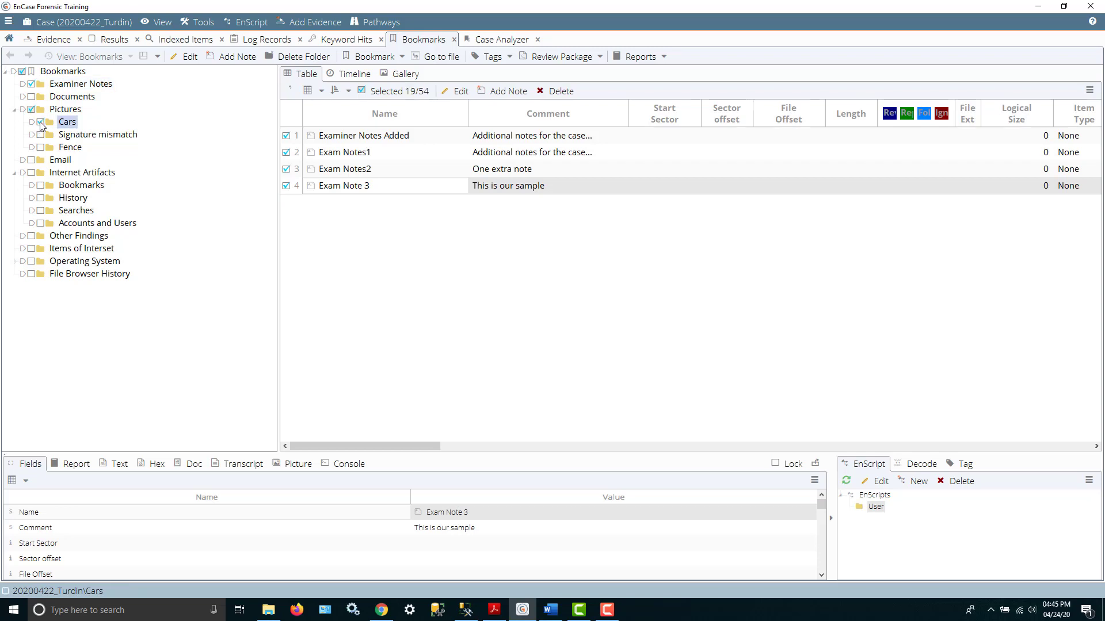
left_click(66, 122)
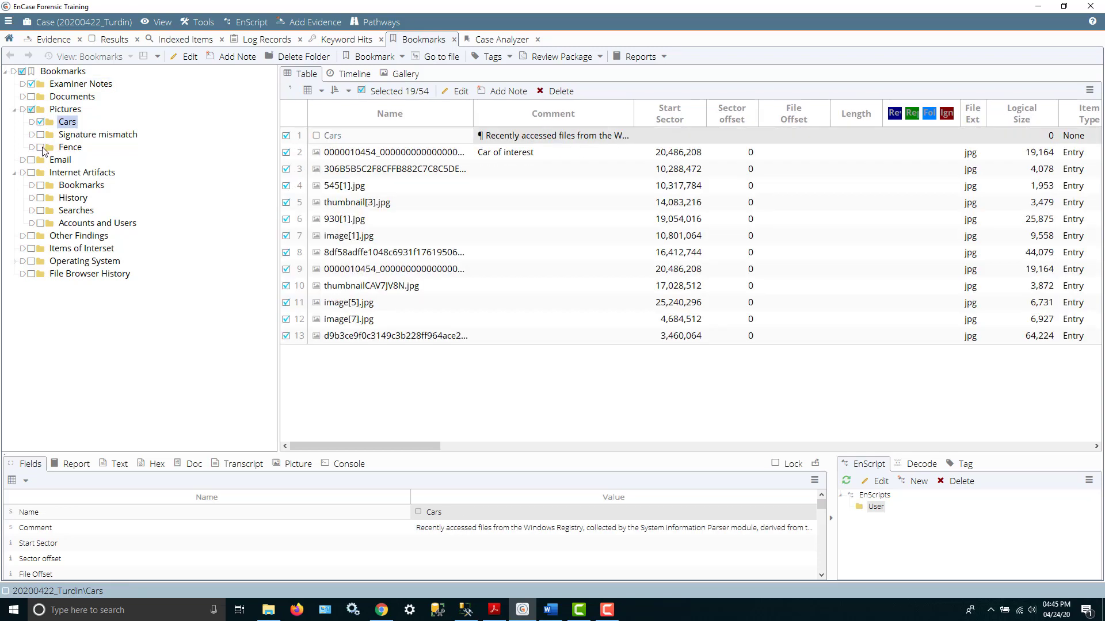
left_click(70, 146)
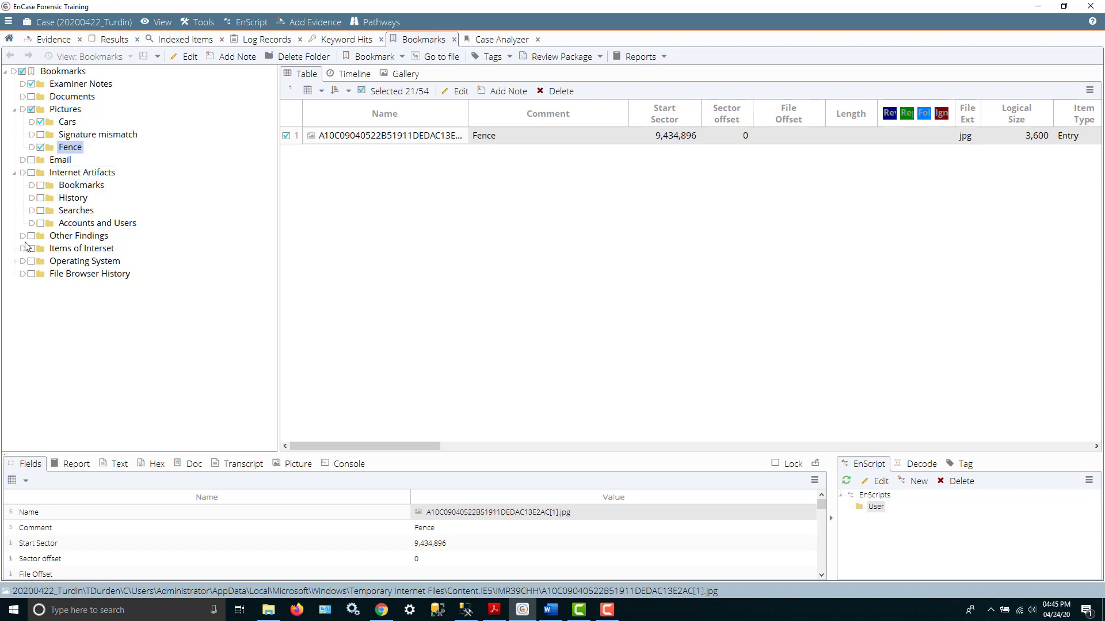
Check Installed Apps and Unknown under Operating System, plus File Browser History, 28 items total.
left_click(84, 261)
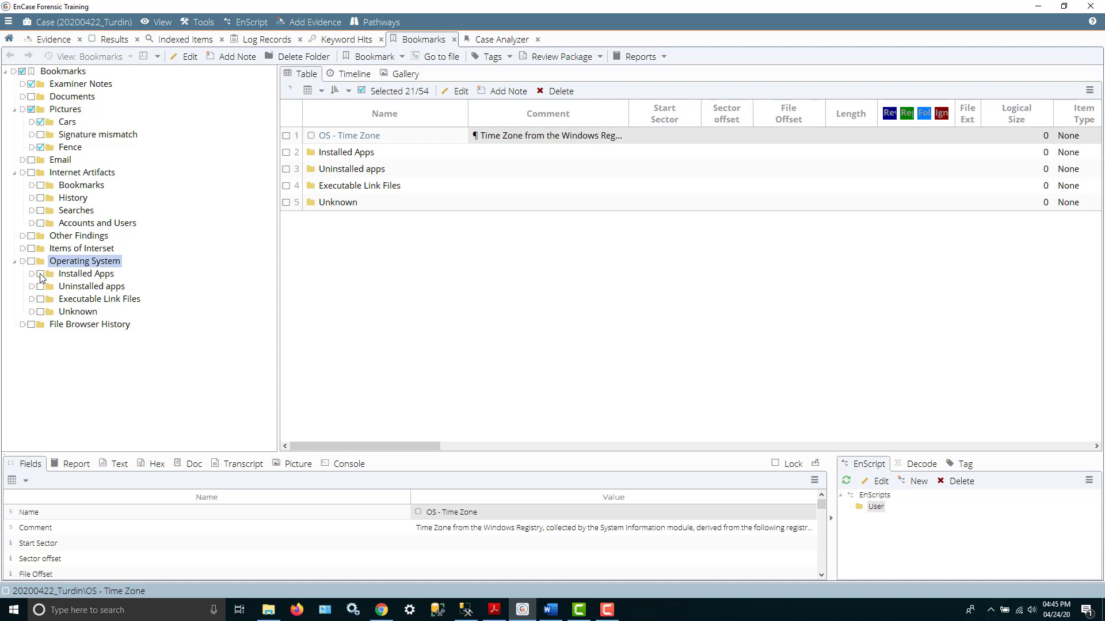
left_click(86, 274)
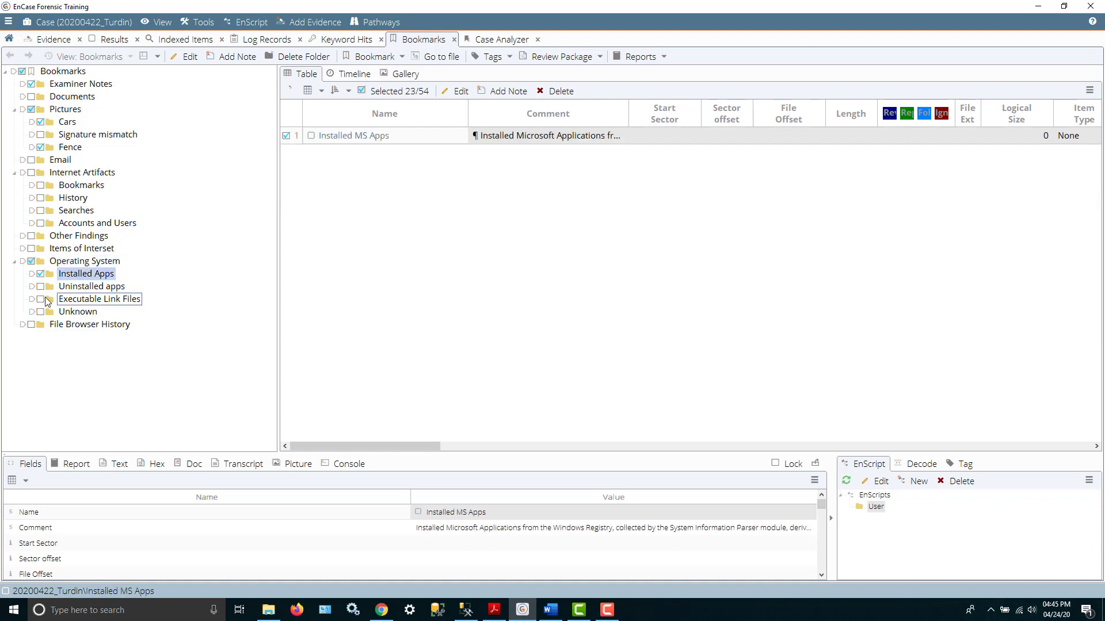
left_click(79, 312)
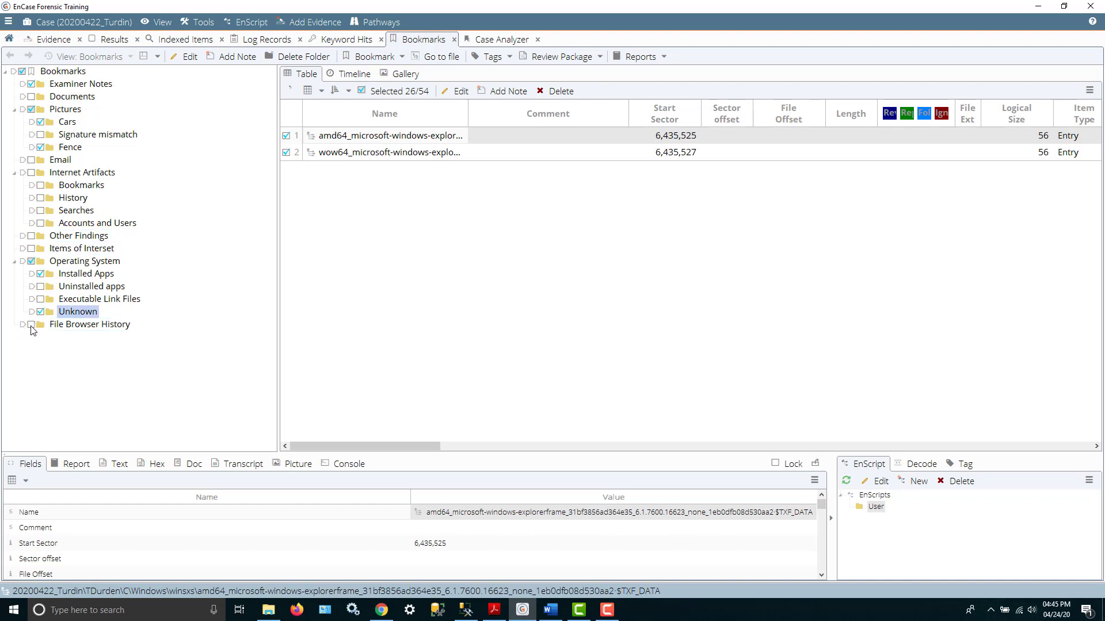
left_click(90, 325)
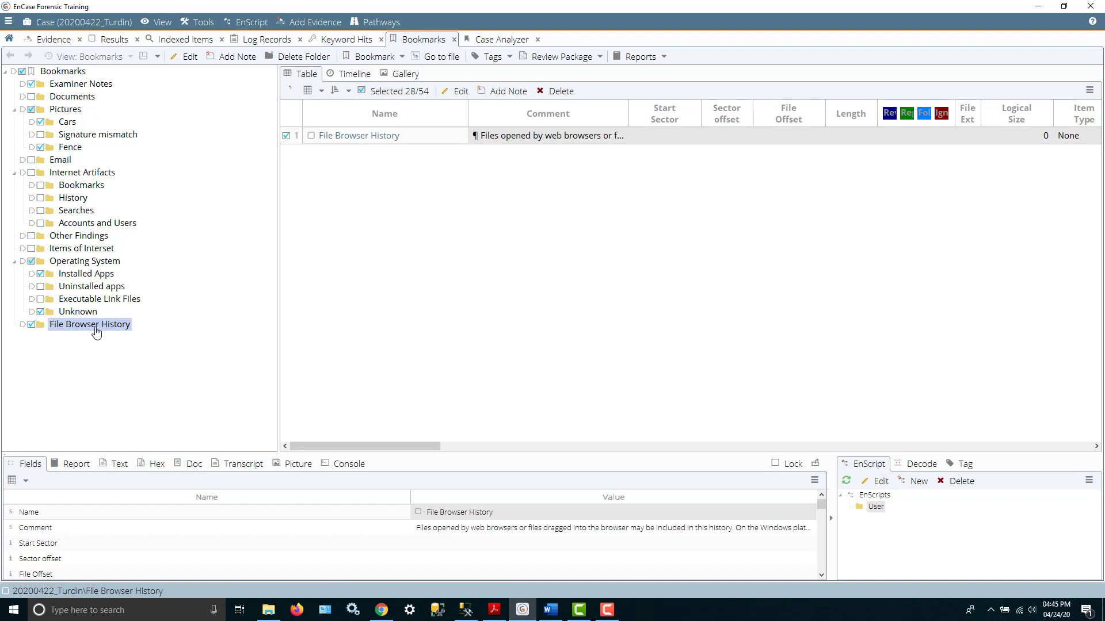
mouse_move(88, 352)
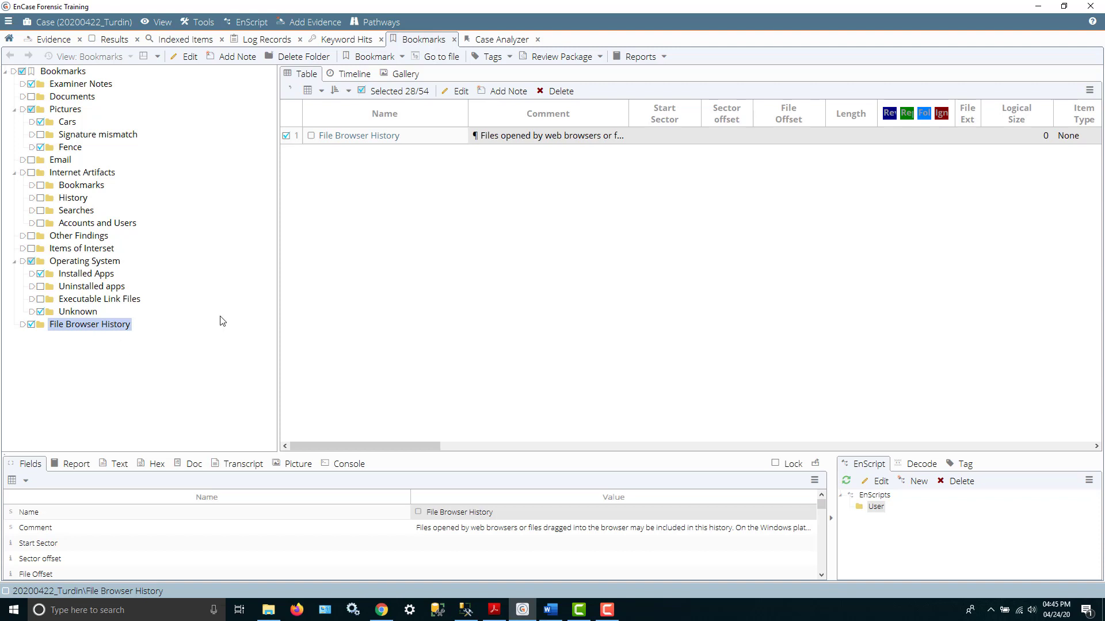
left_click(641, 56)
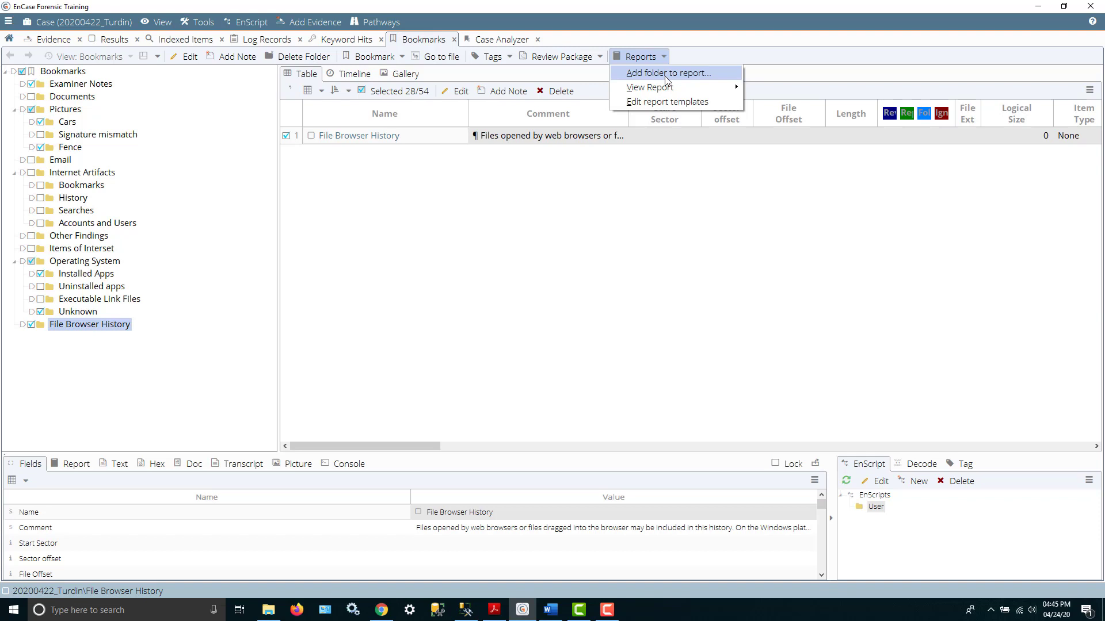
Add the checked folders to the Examination Report, previewing the section before finishing.
left_click(672, 72)
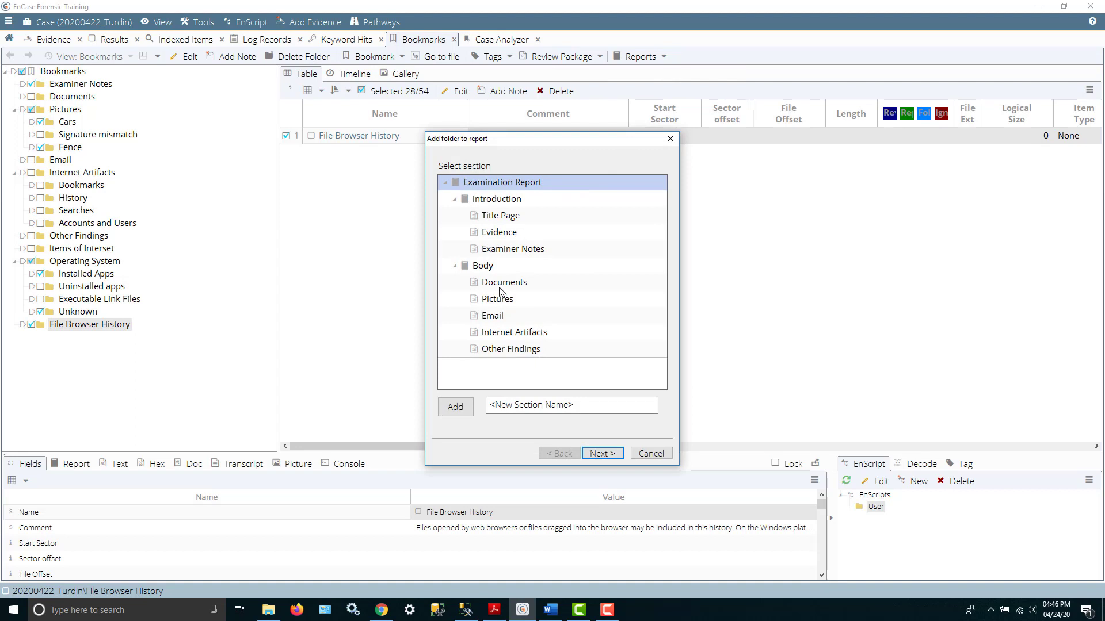
left_click(571, 405)
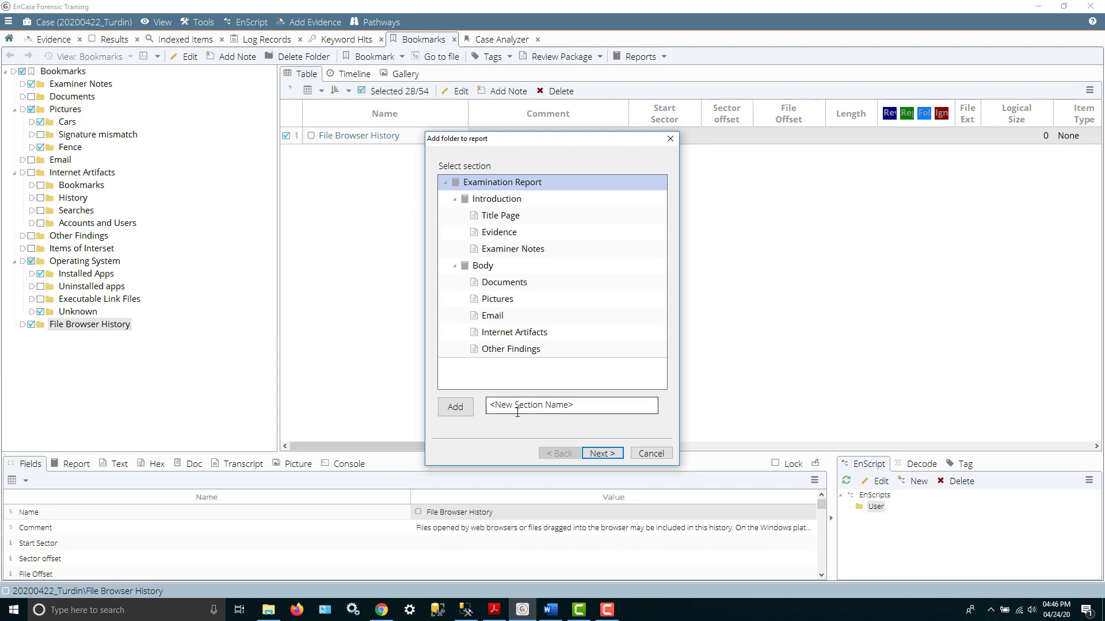
mouse_move(487, 205)
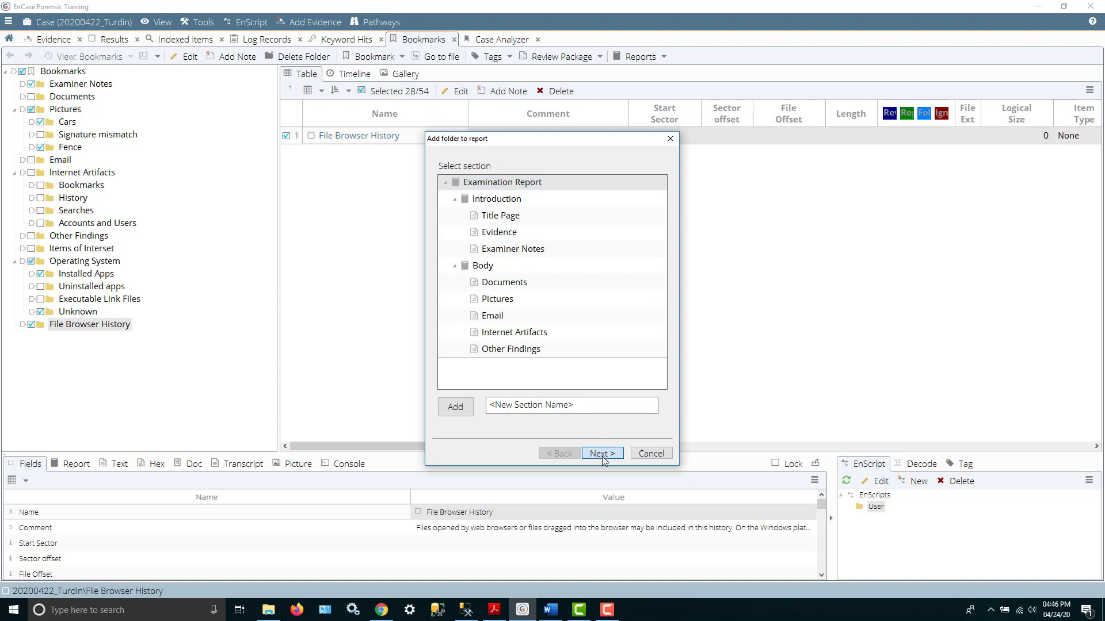
left_click(602, 453)
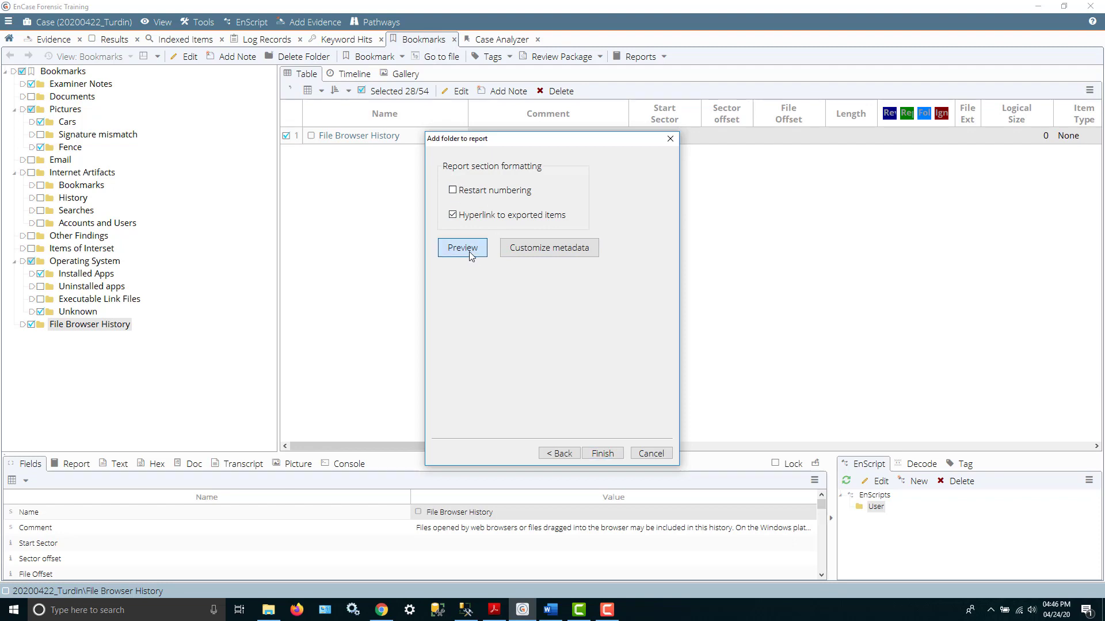
left_click(462, 247)
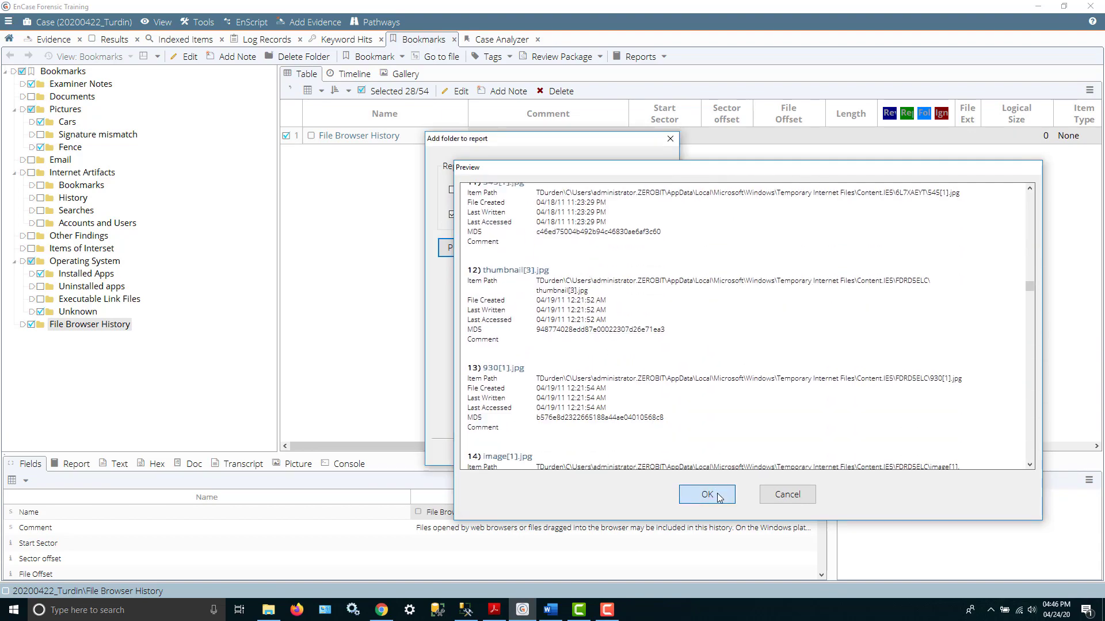
left_click(706, 494)
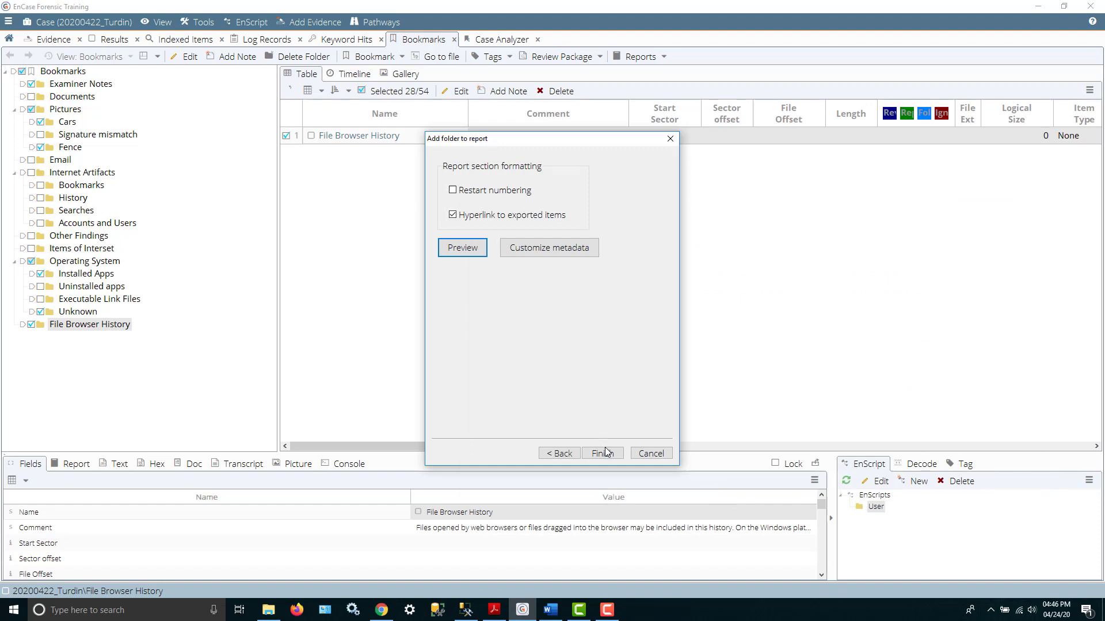
left_click(601, 453)
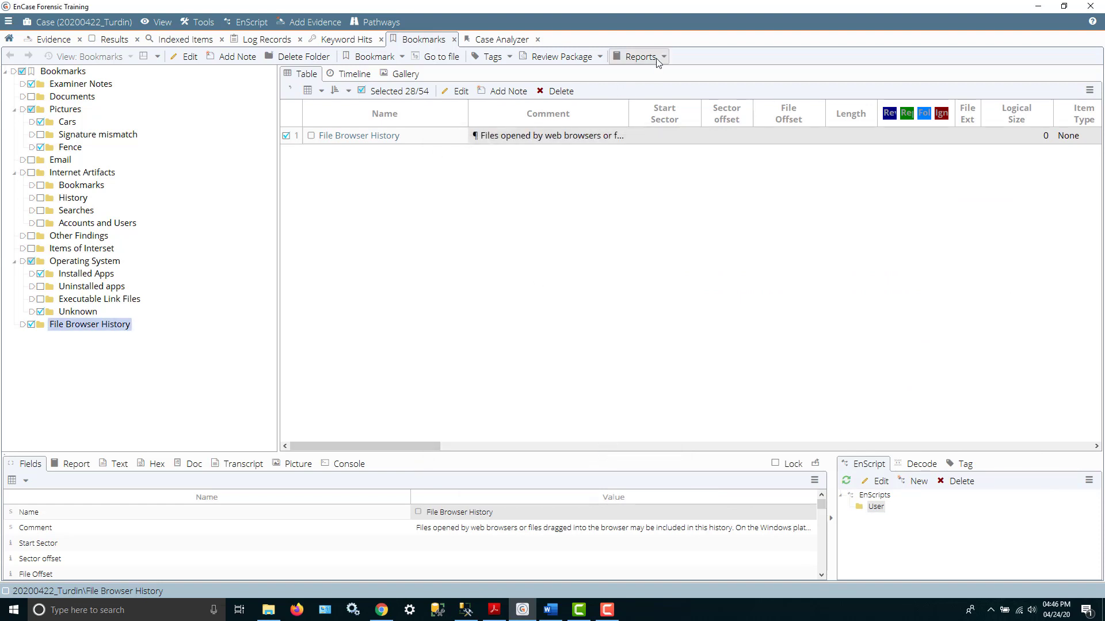
Open the report templates showing the Examination Report's Introduction and Body, then return to Bookmarks.
left_click(638, 57)
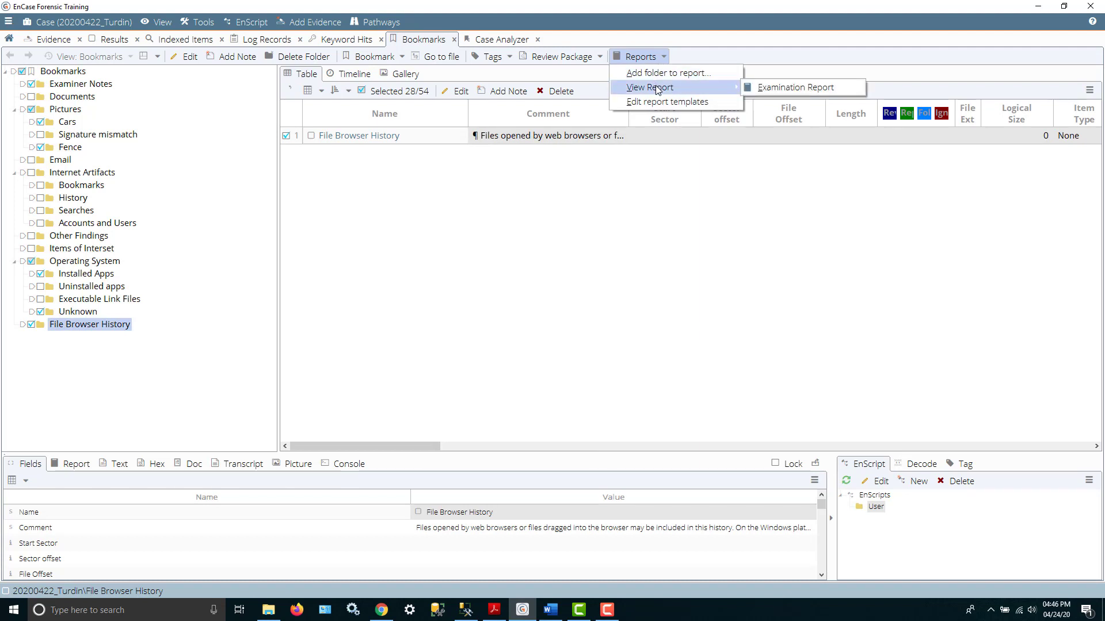
mouse_move(796, 86)
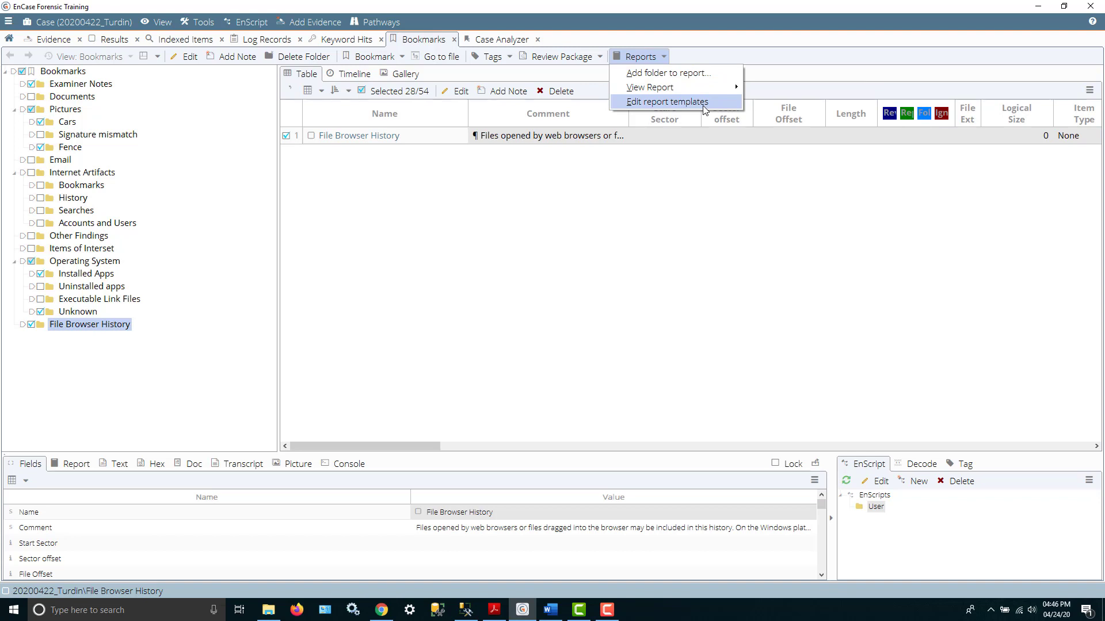
left_click(667, 102)
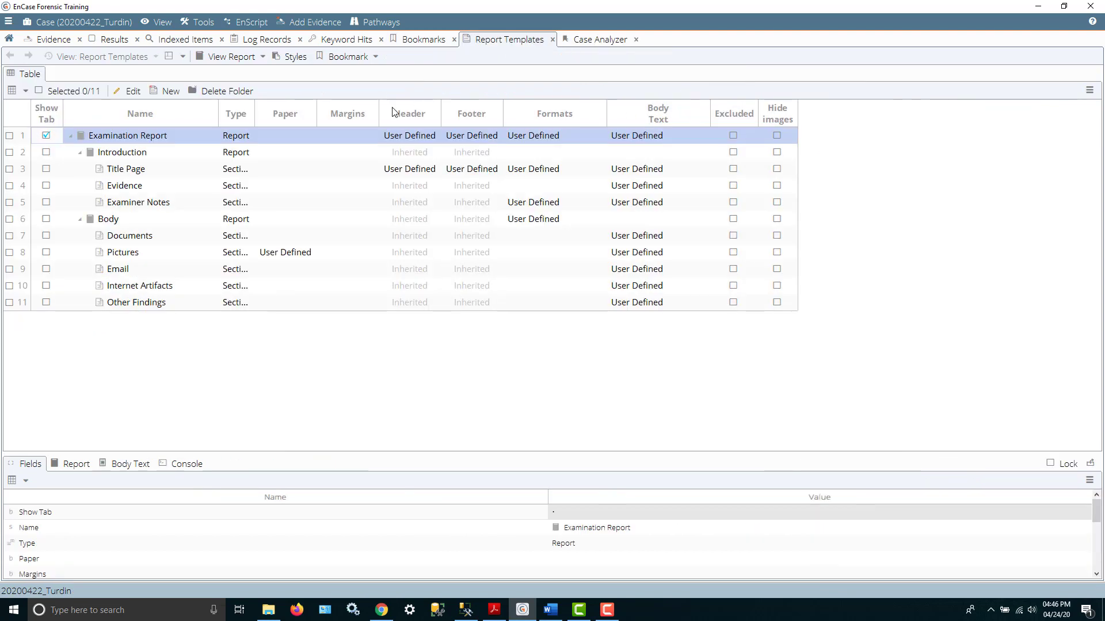
mouse_move(62, 256)
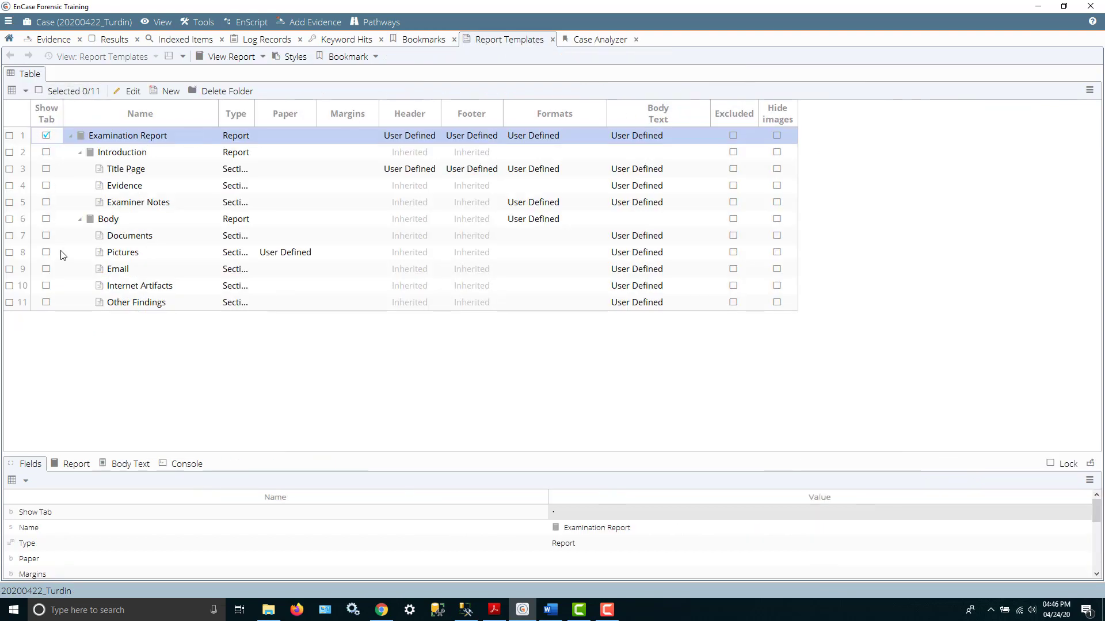
mouse_move(414, 123)
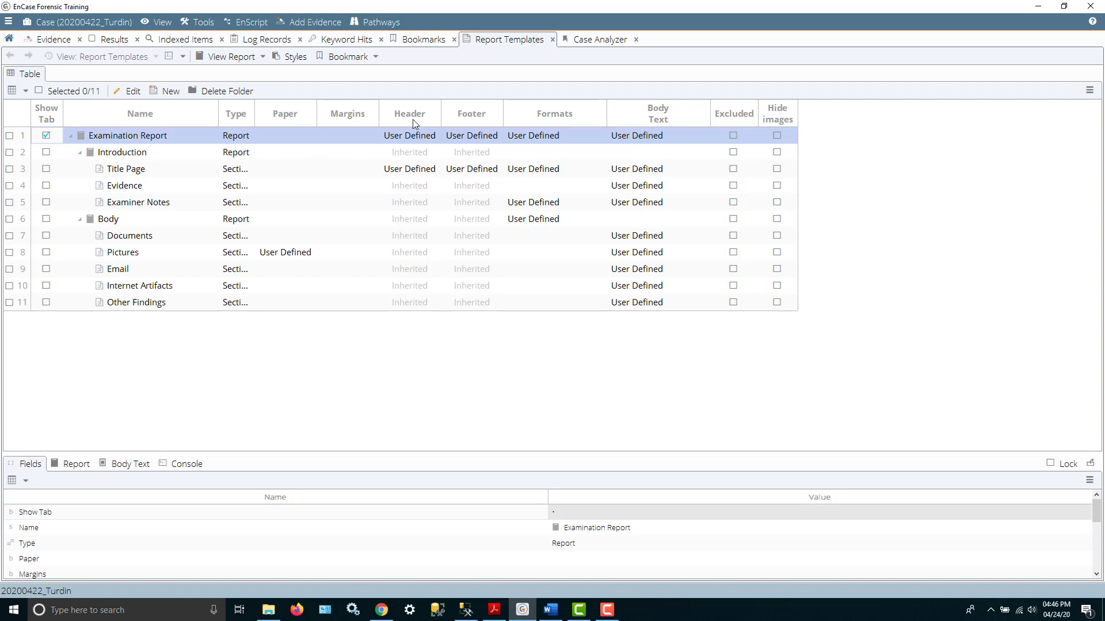
left_click(423, 39)
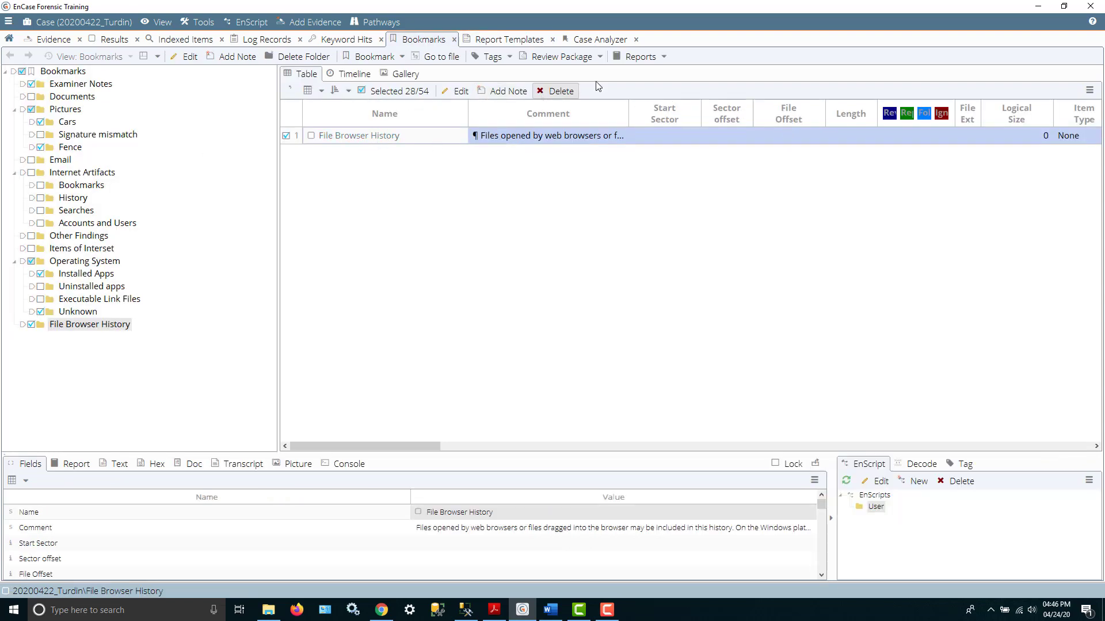
View the generated Examination Report and scroll through its evidence, notes, link files and pictures sections.
left_click(639, 57)
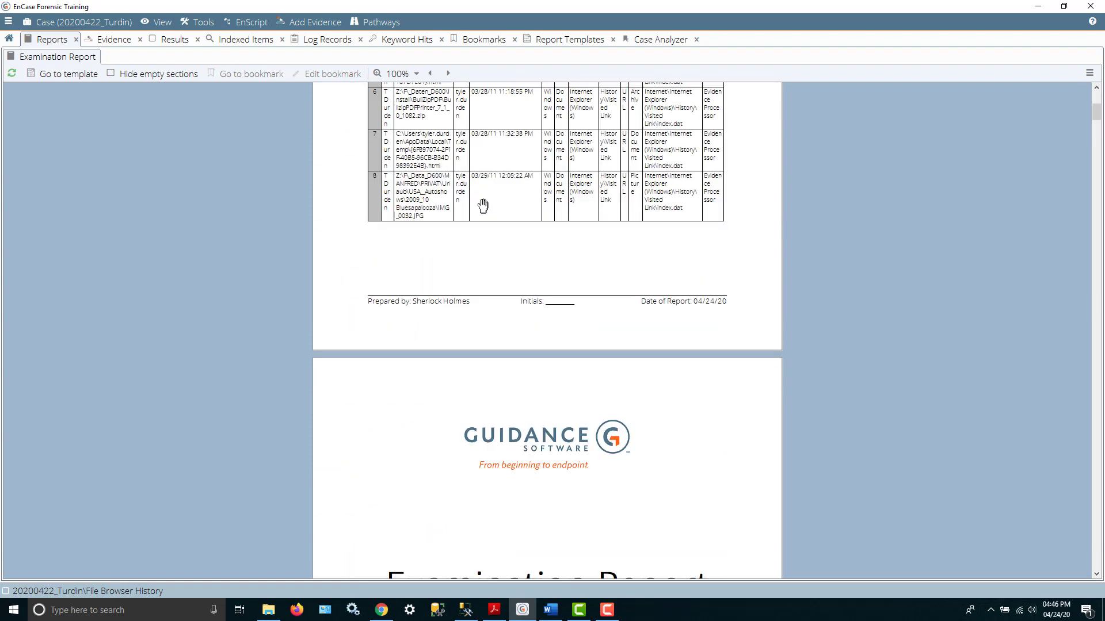
mouse_move(495, 253)
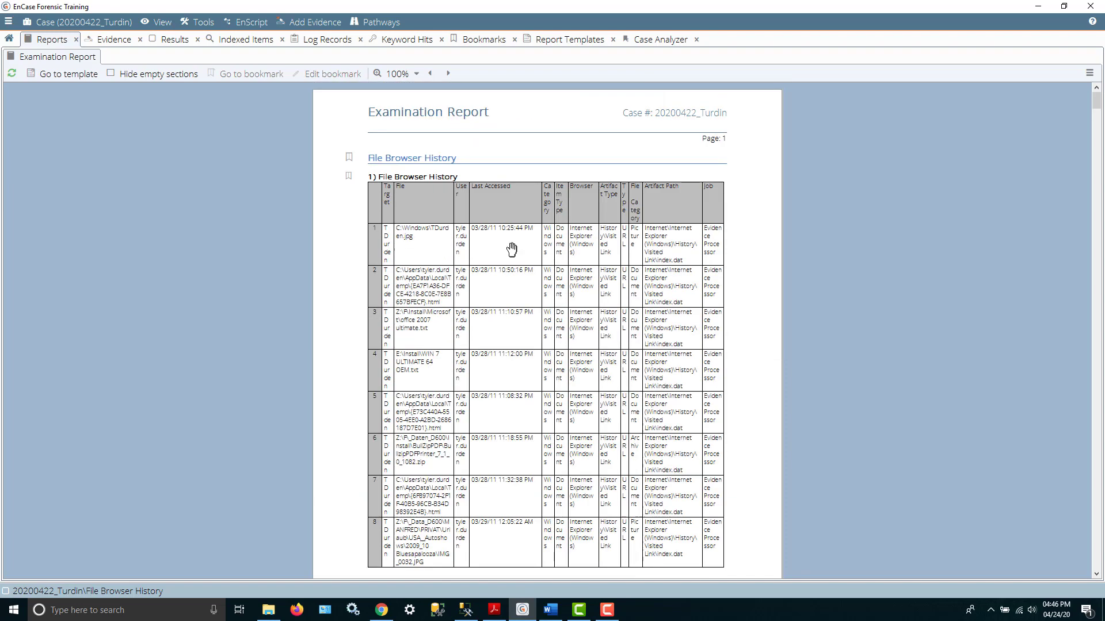
mouse_move(497, 325)
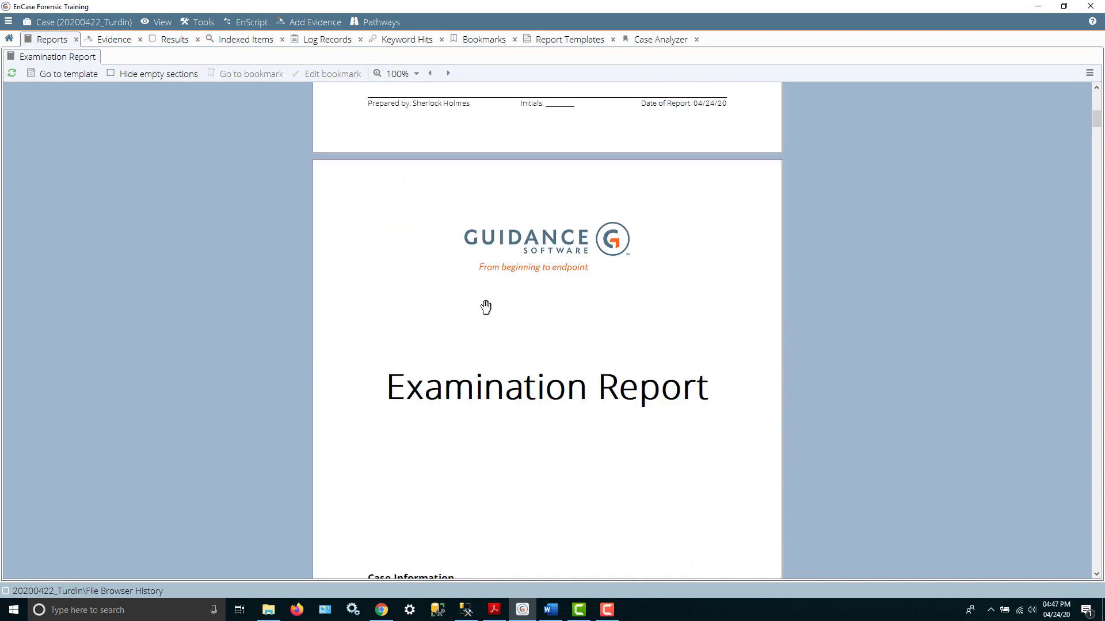
scroll("down", 3)
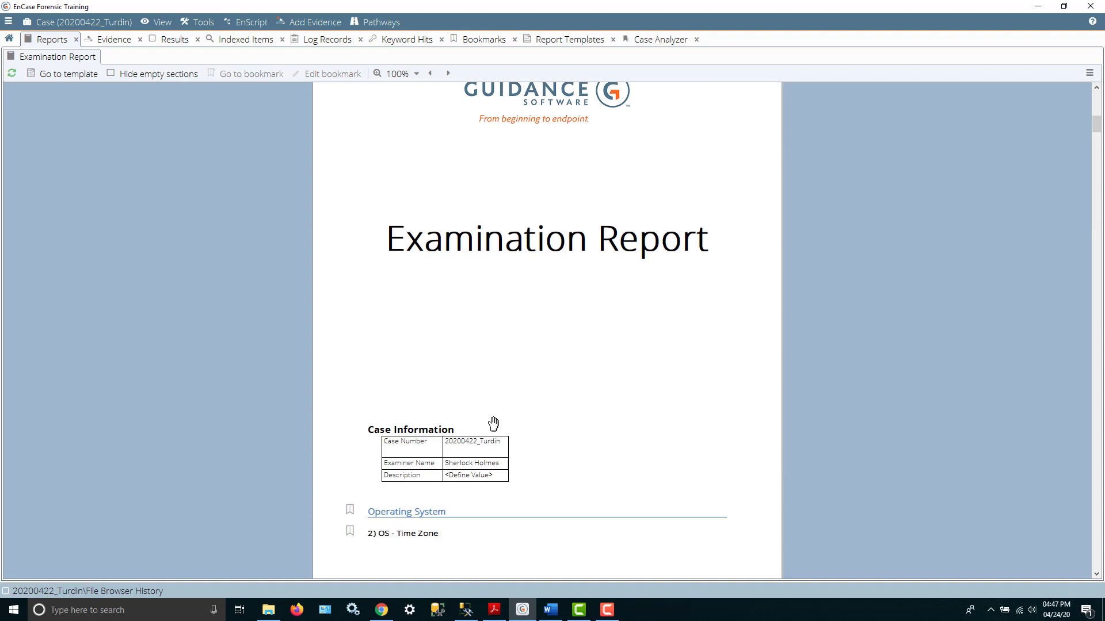
mouse_move(469, 468)
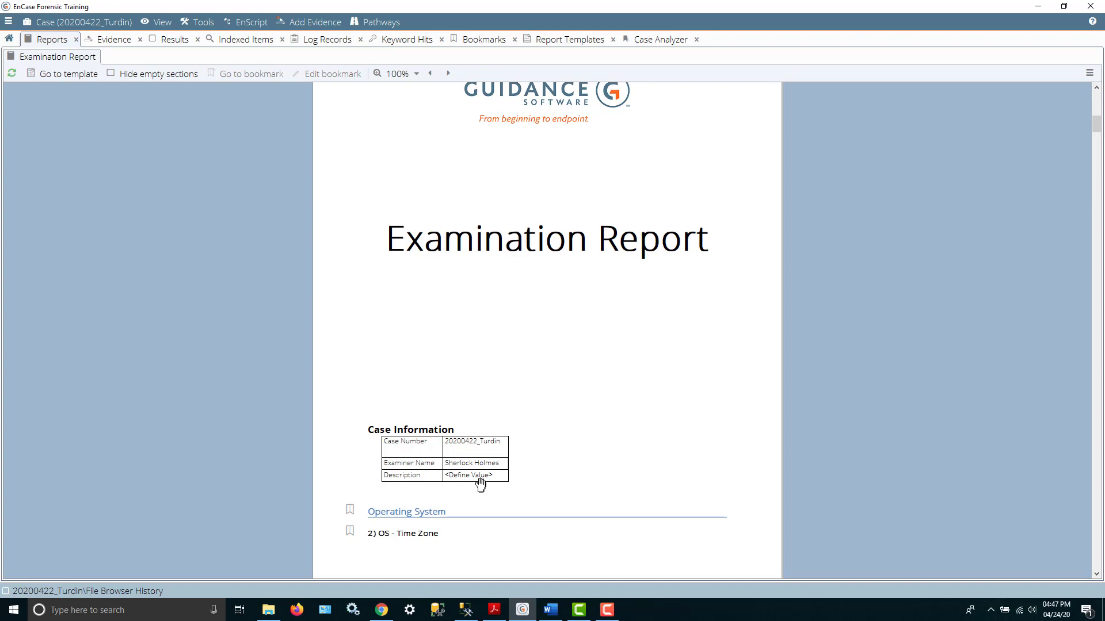
mouse_move(584, 416)
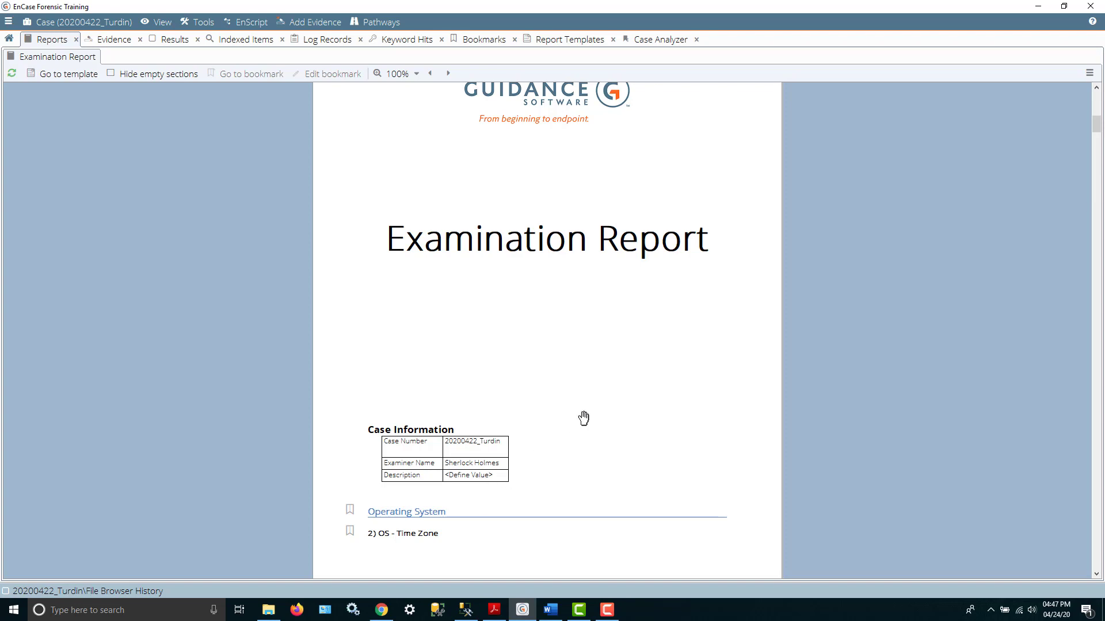
scroll("down", 3)
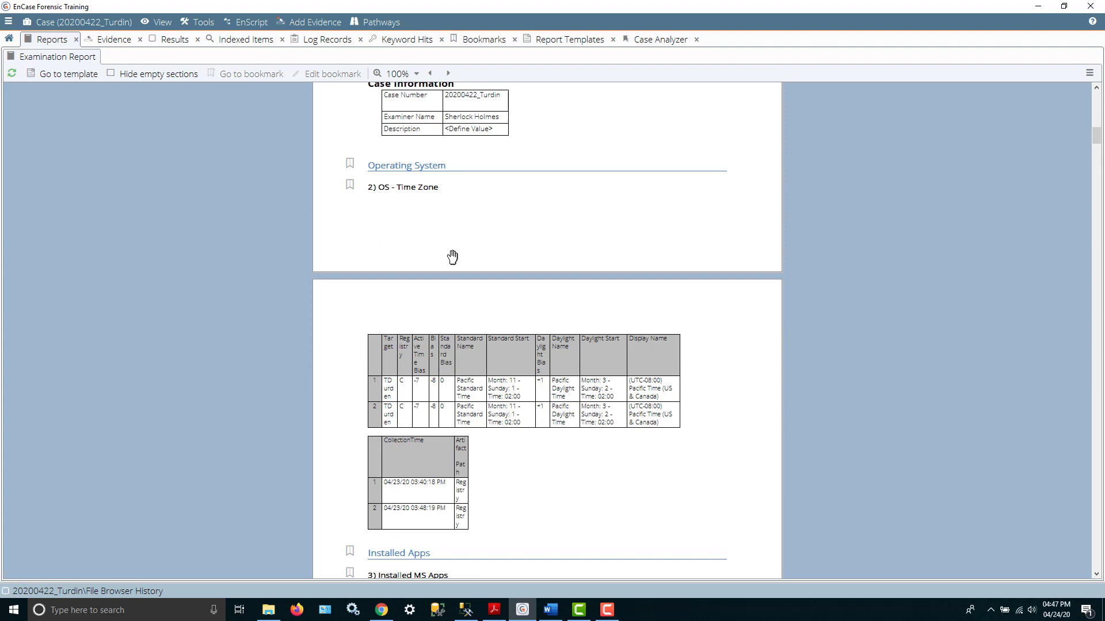
scroll("down", 3)
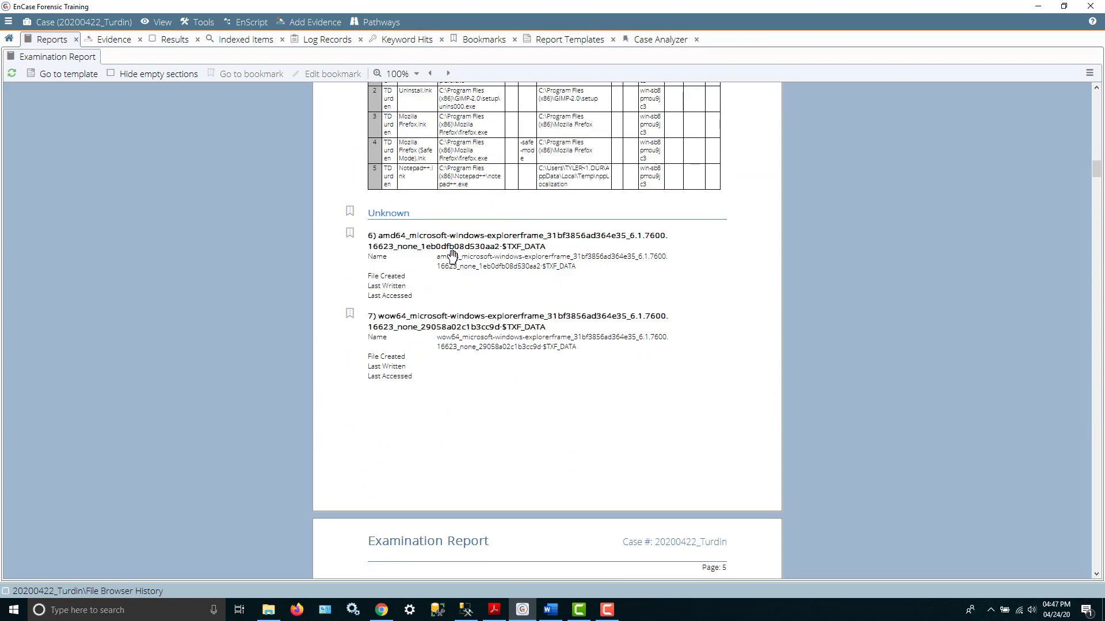
scroll("down", 3)
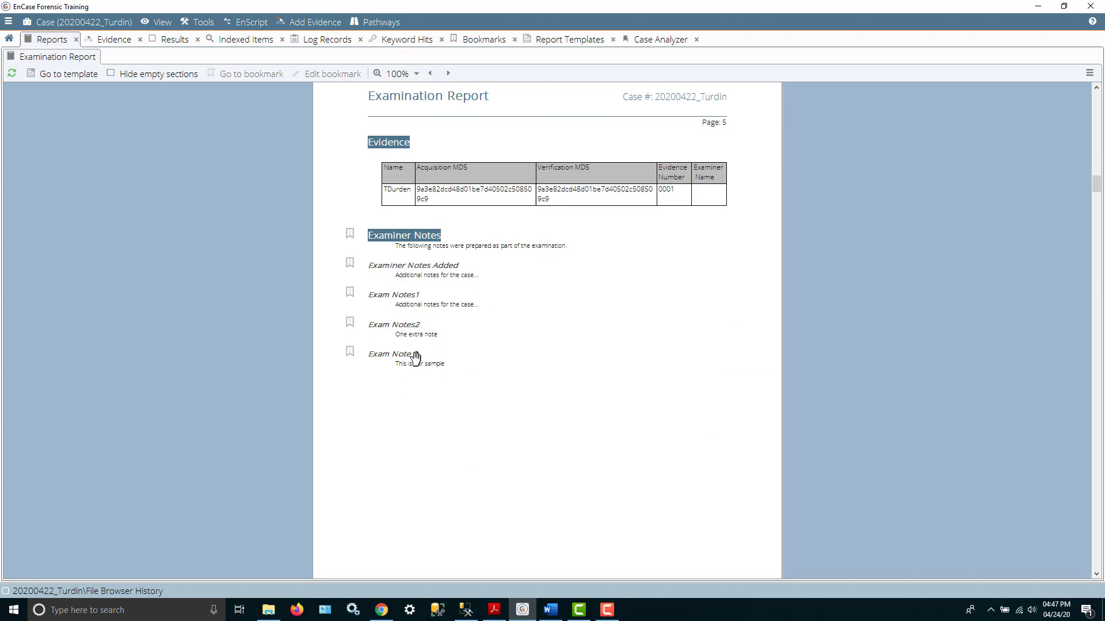
scroll("down", 3)
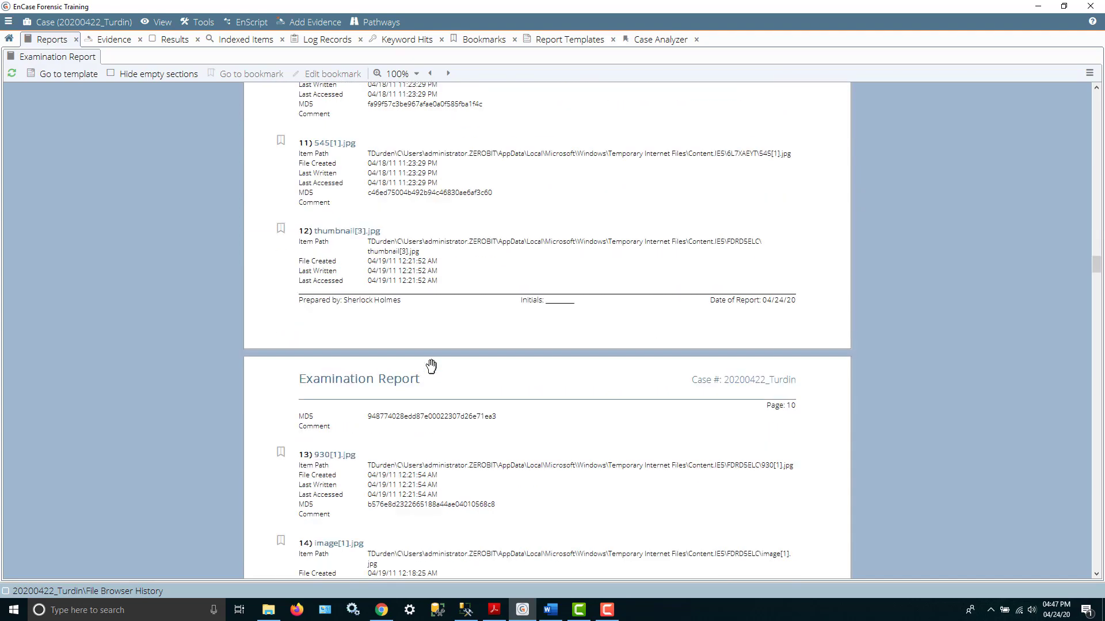
scroll("down", 3)
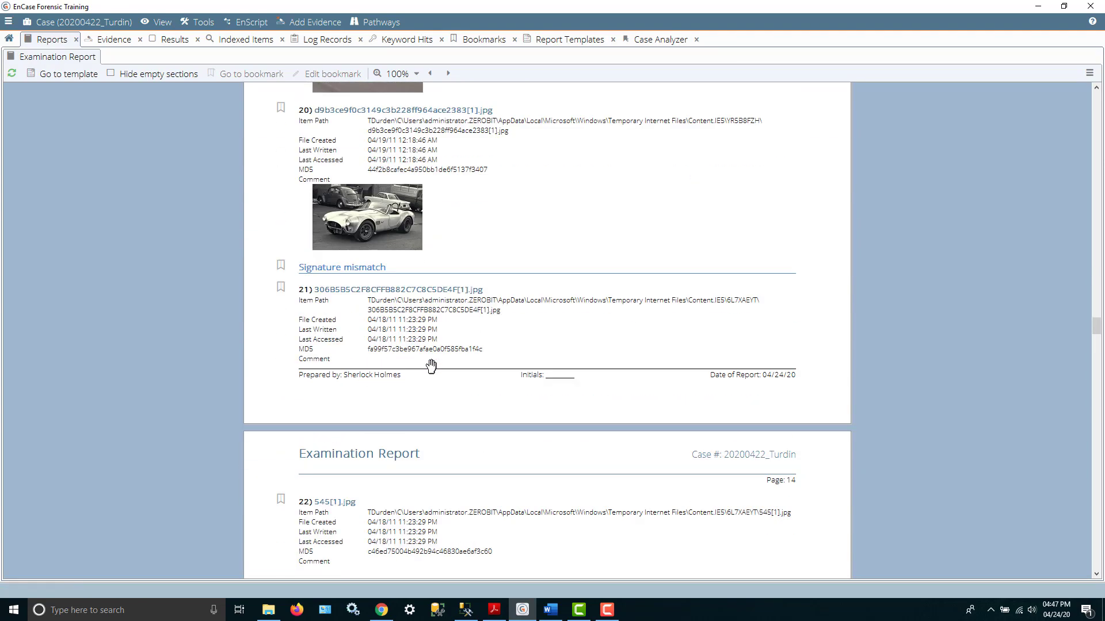
scroll("up", 3)
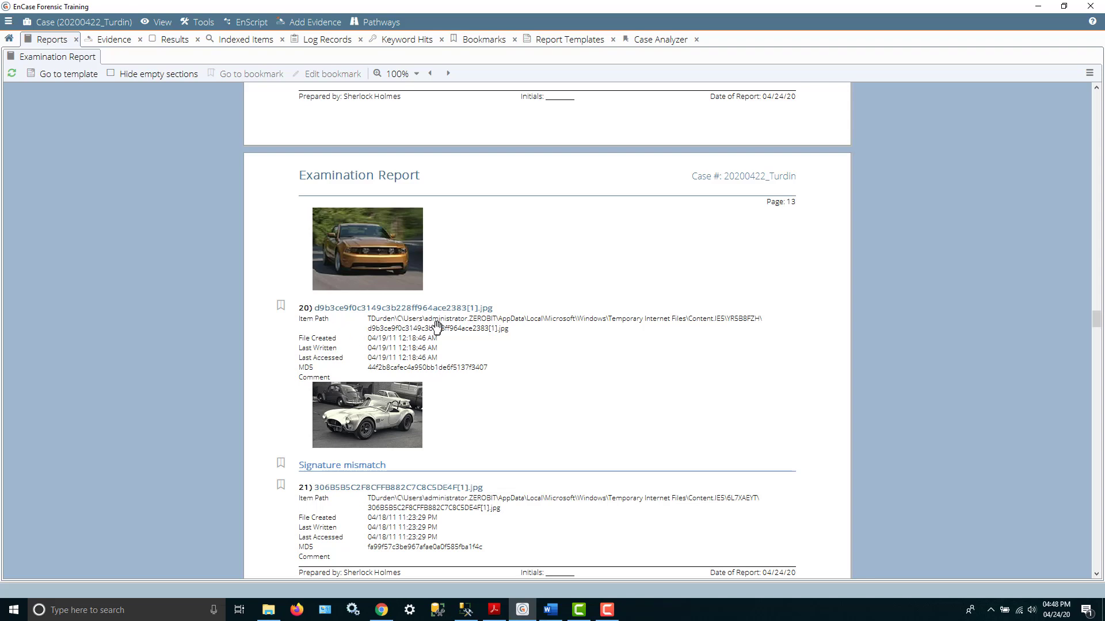
mouse_move(388, 342)
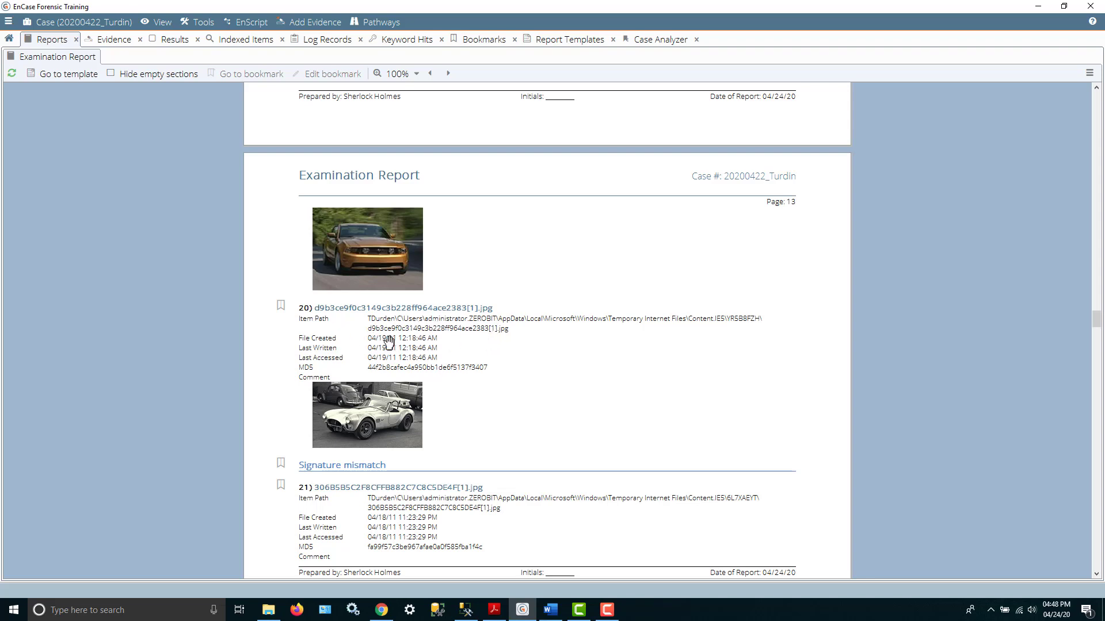
mouse_move(343, 365)
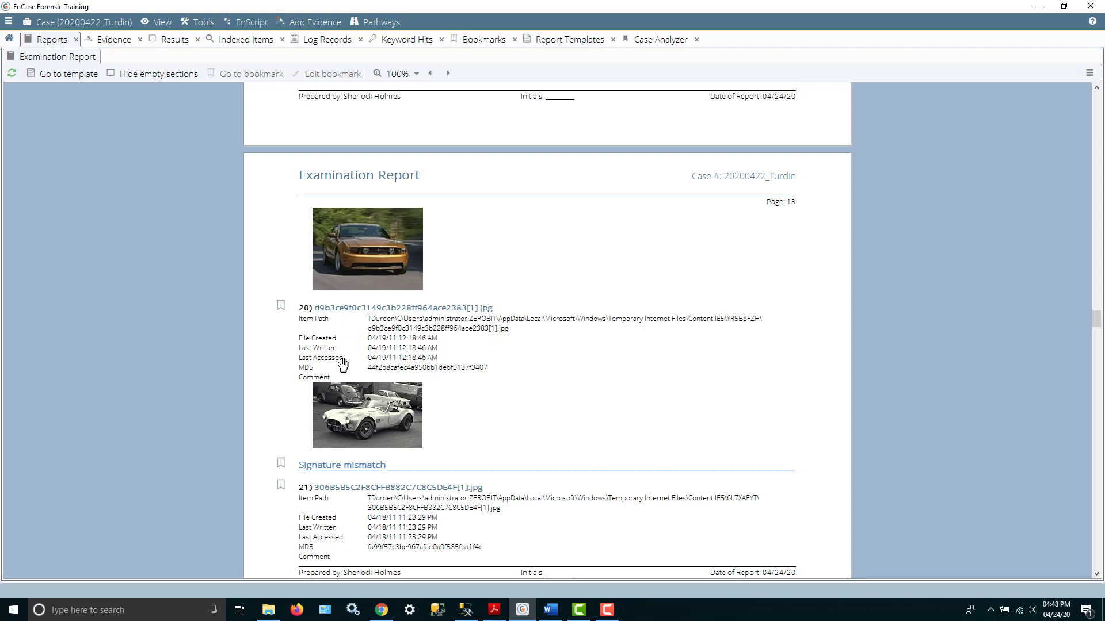
mouse_move(476, 365)
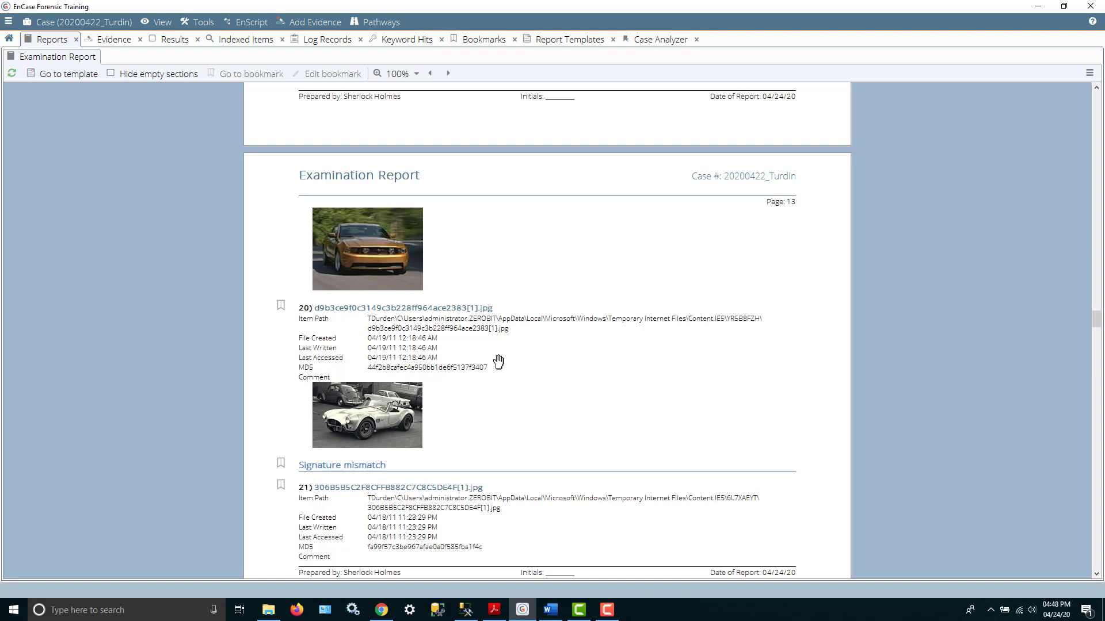
mouse_move(661, 298)
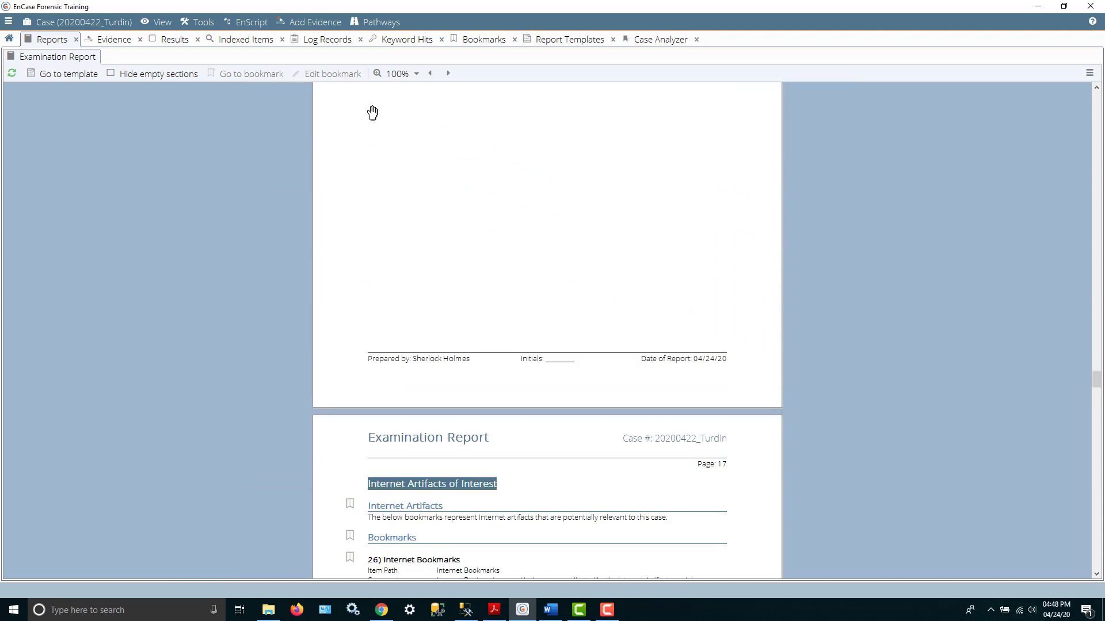
mouse_move(168, 113)
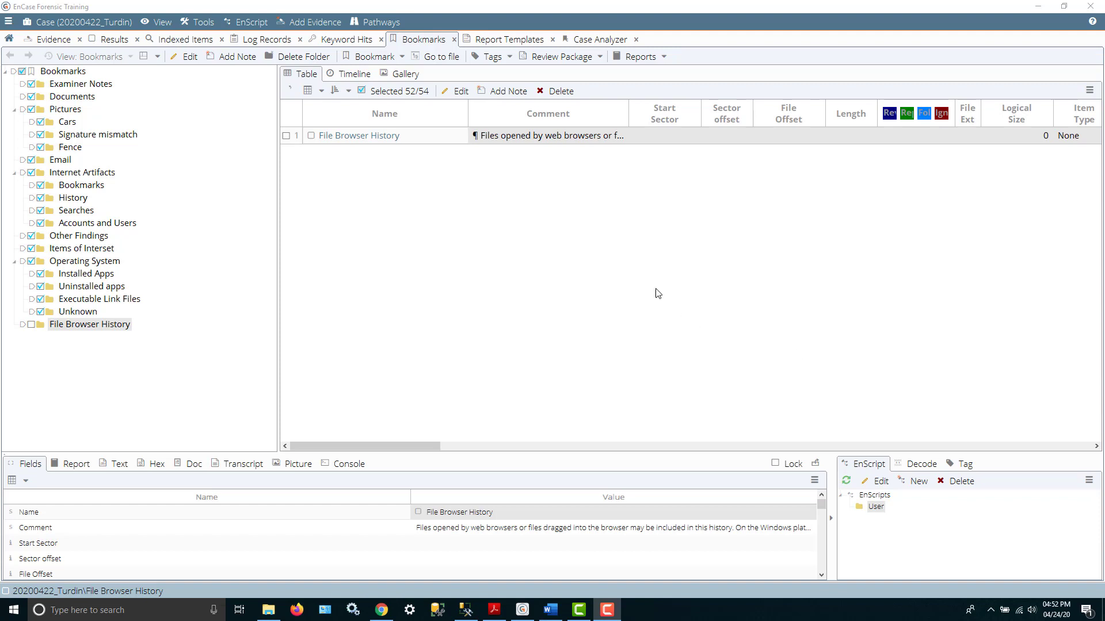
mouse_move(33, 330)
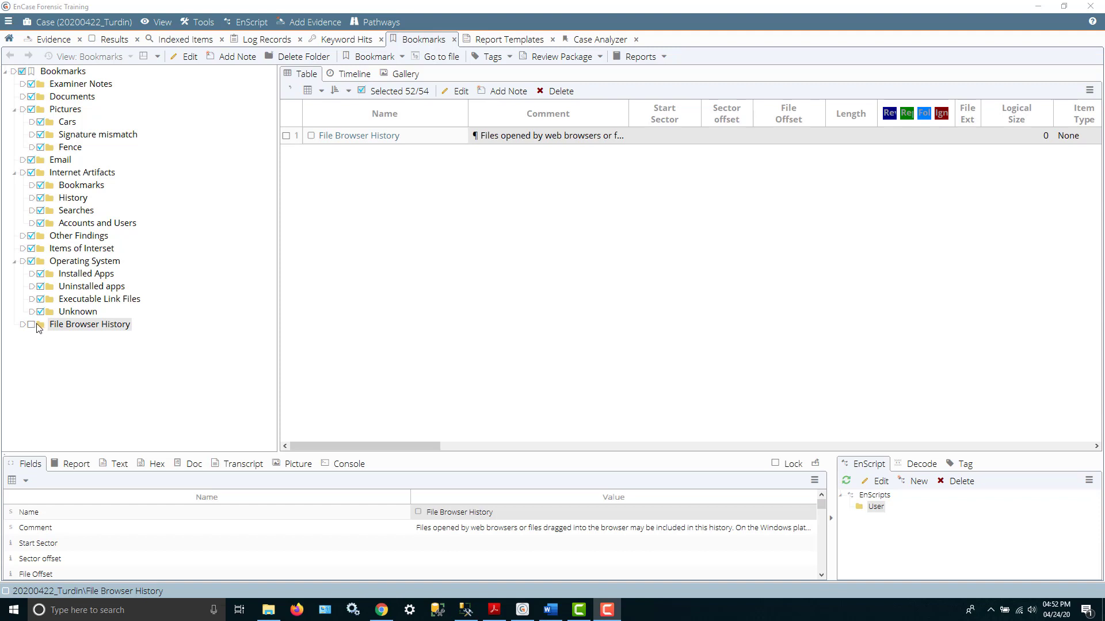
Move File Browser History under Operating System and check only it, clearing the other folders.
left_click(90, 323)
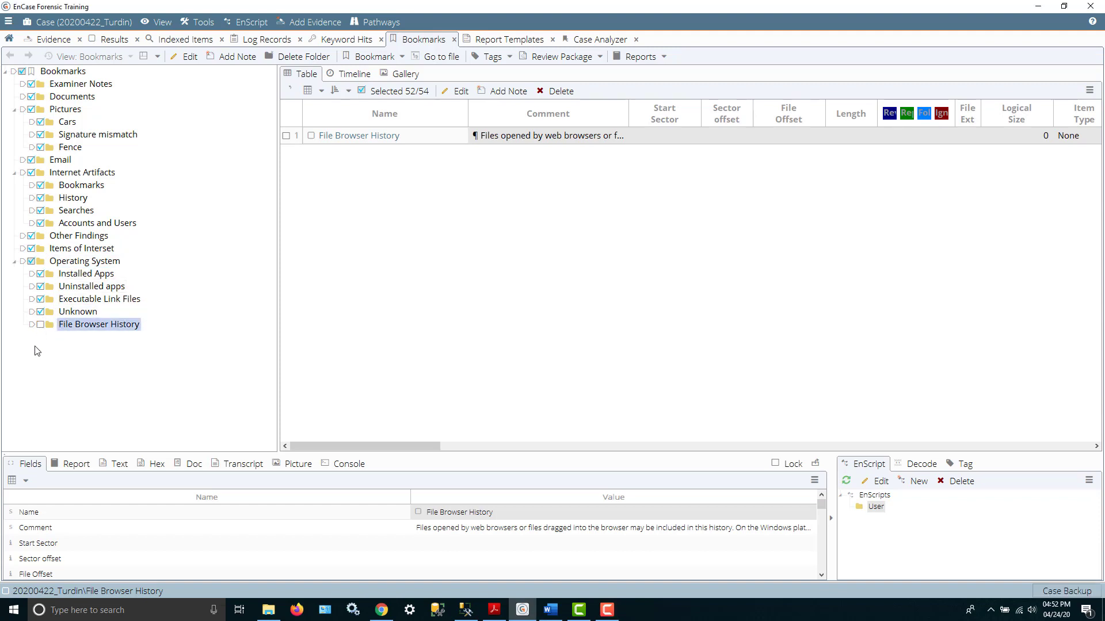
left_click(40, 325)
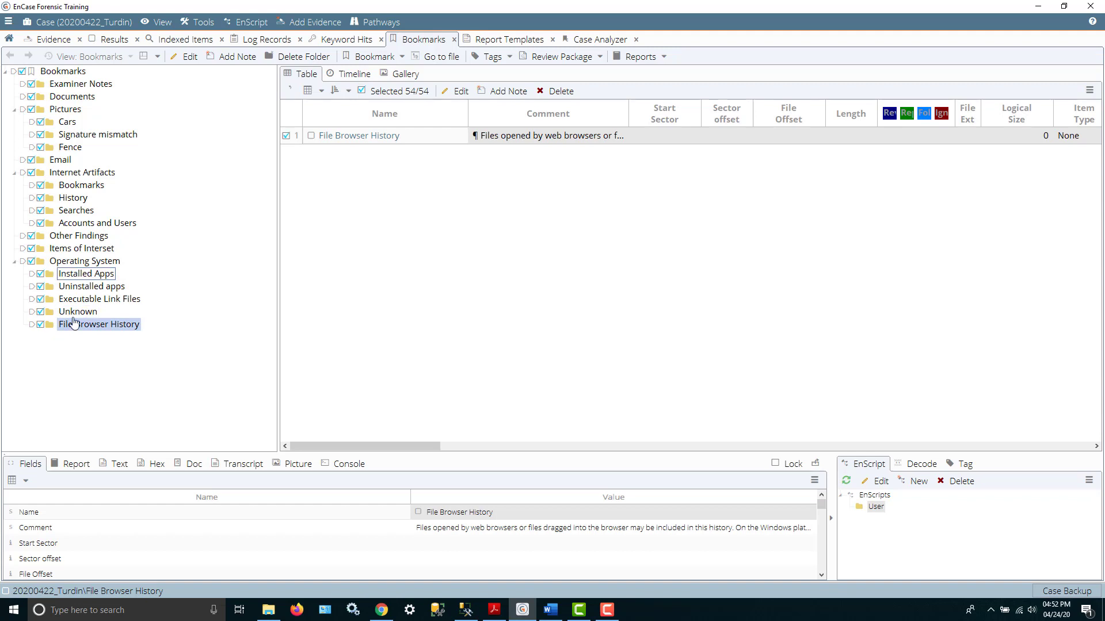
left_click(99, 325)
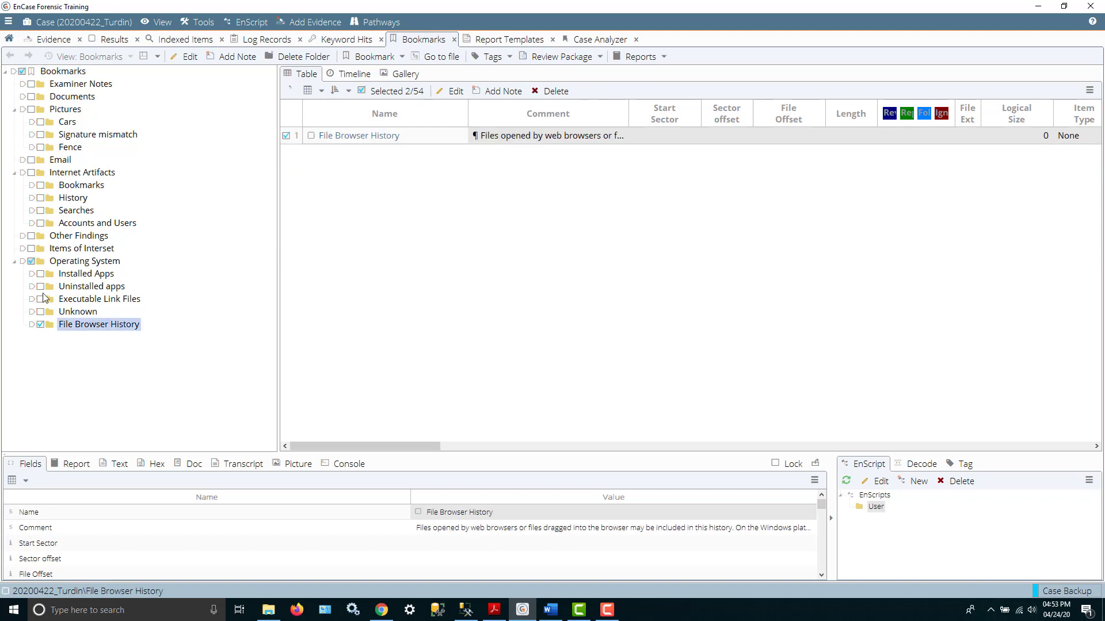
mouse_move(32, 195)
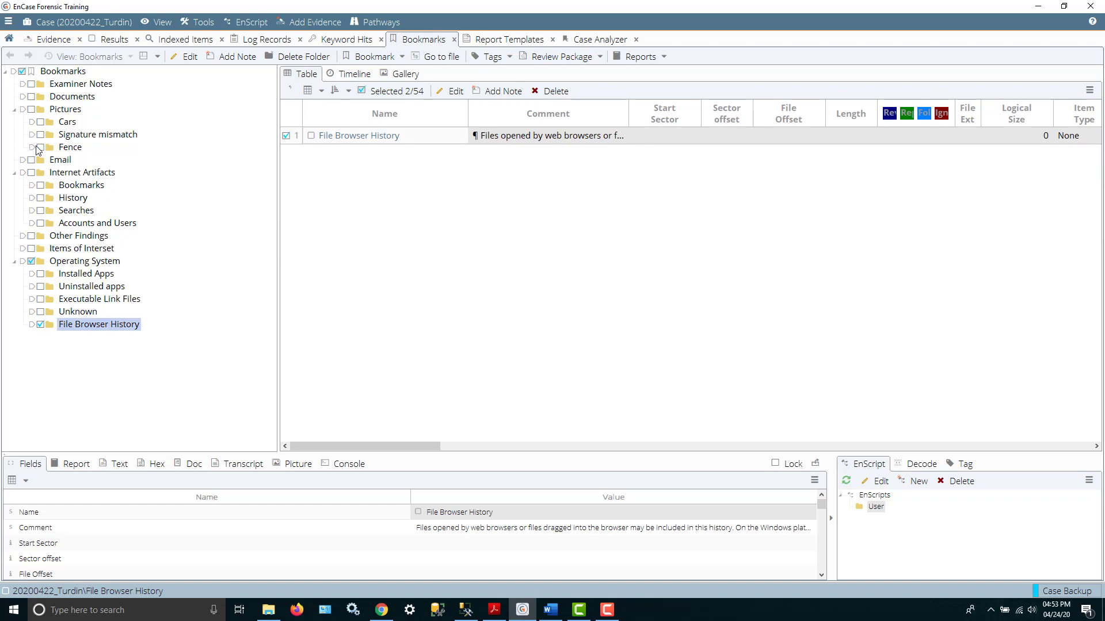
Check the Fence, Cars and Examiner Notes folders for reporting as well.
left_click(71, 146)
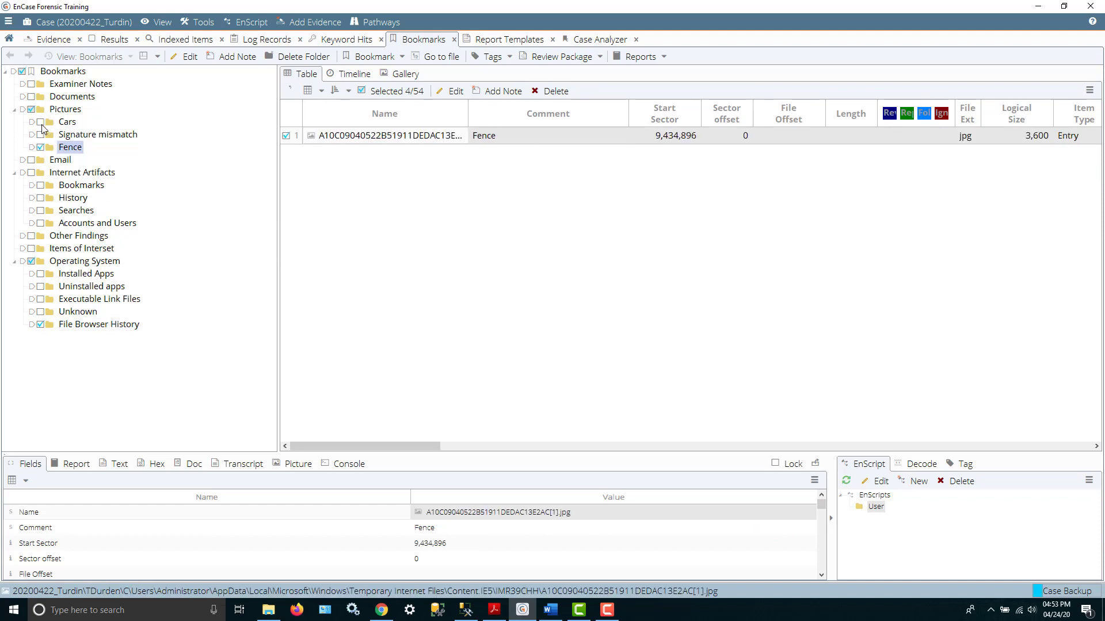
left_click(68, 122)
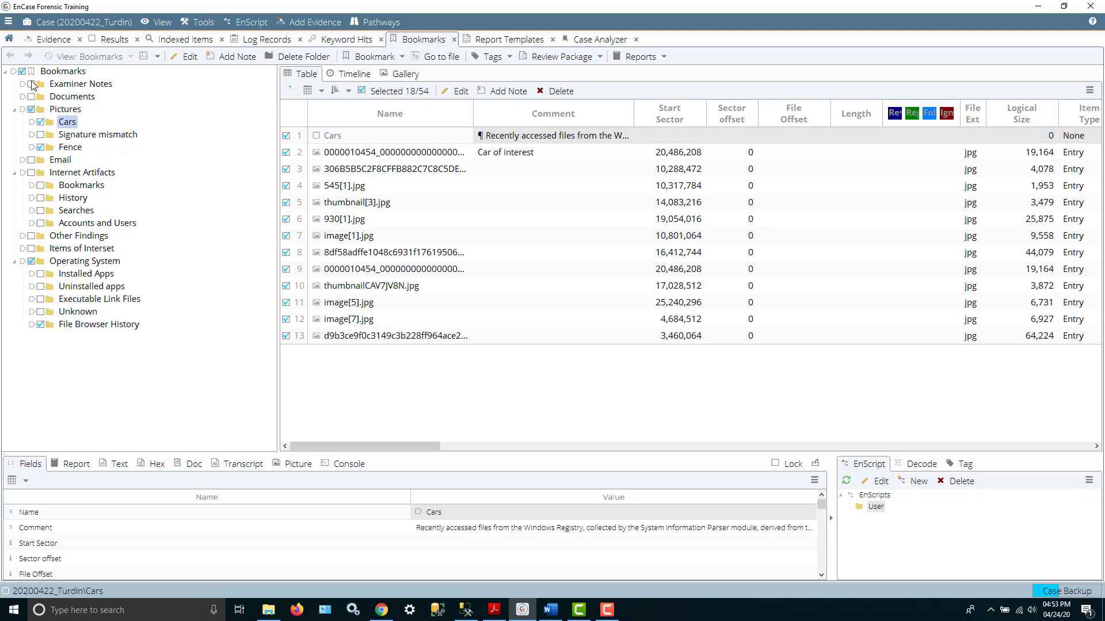
left_click(81, 82)
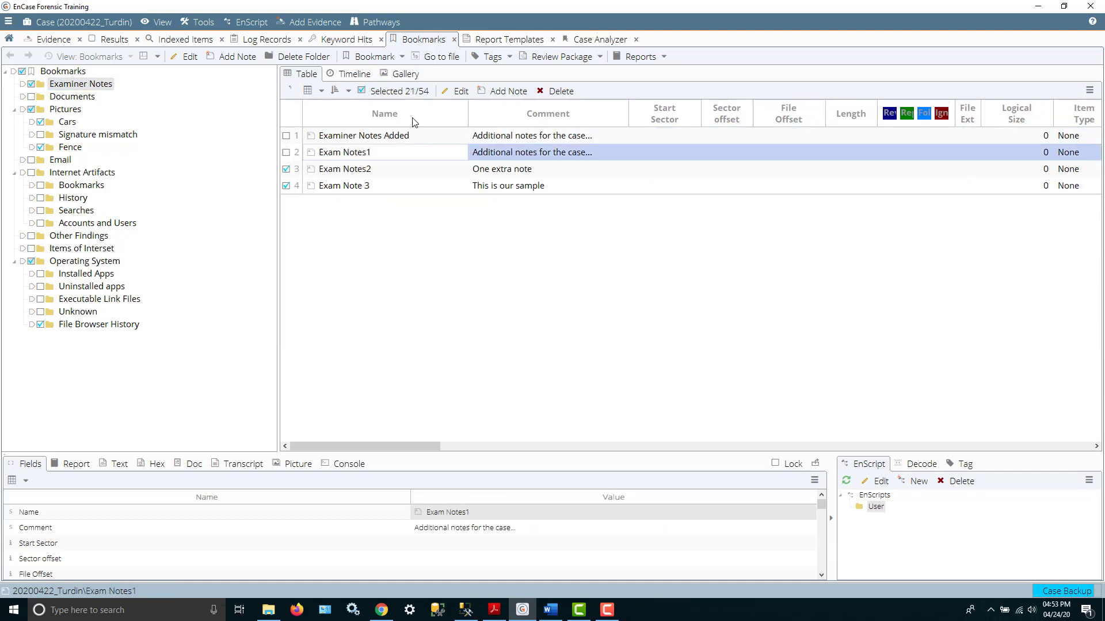
left_click(639, 57)
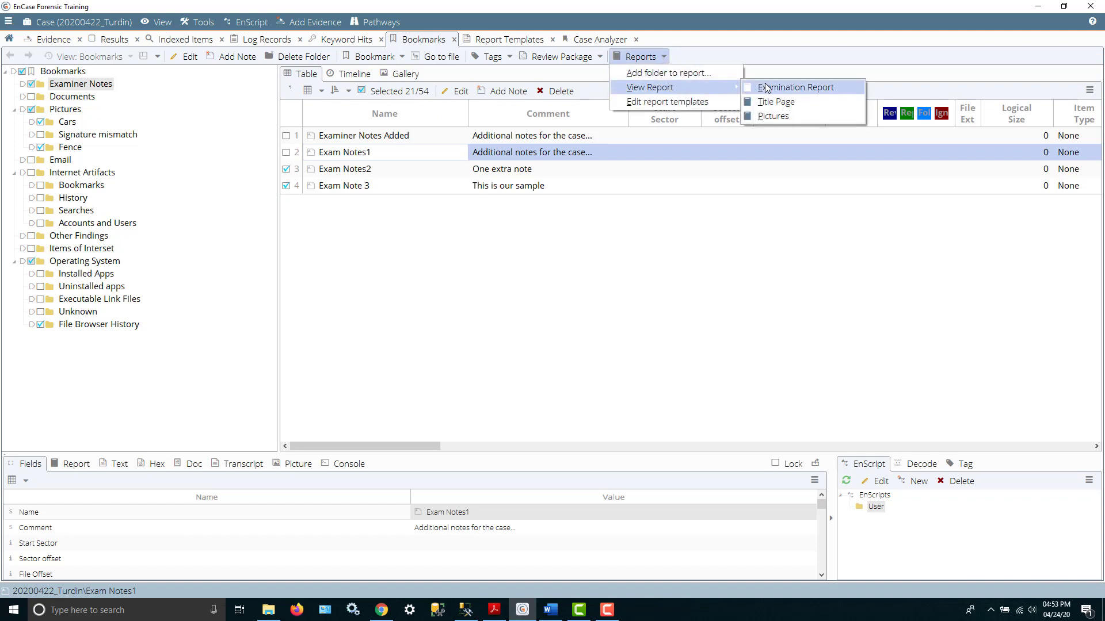
Regenerate the Examination Report and scroll through its documents, pictures, user accounts and browser history tables.
left_click(794, 86)
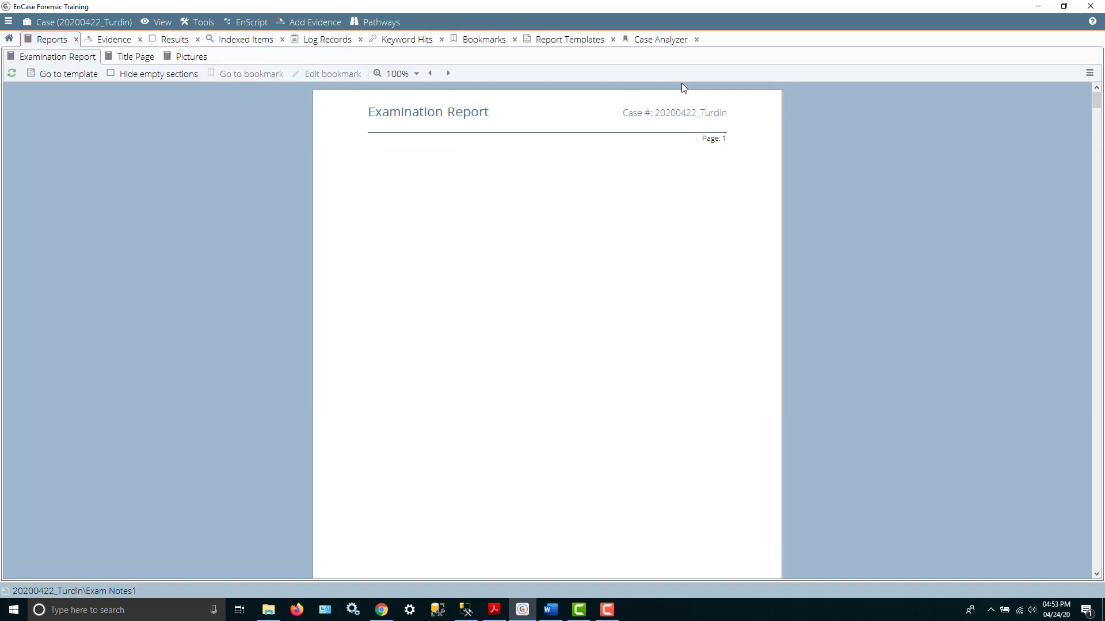
scroll("down", 3)
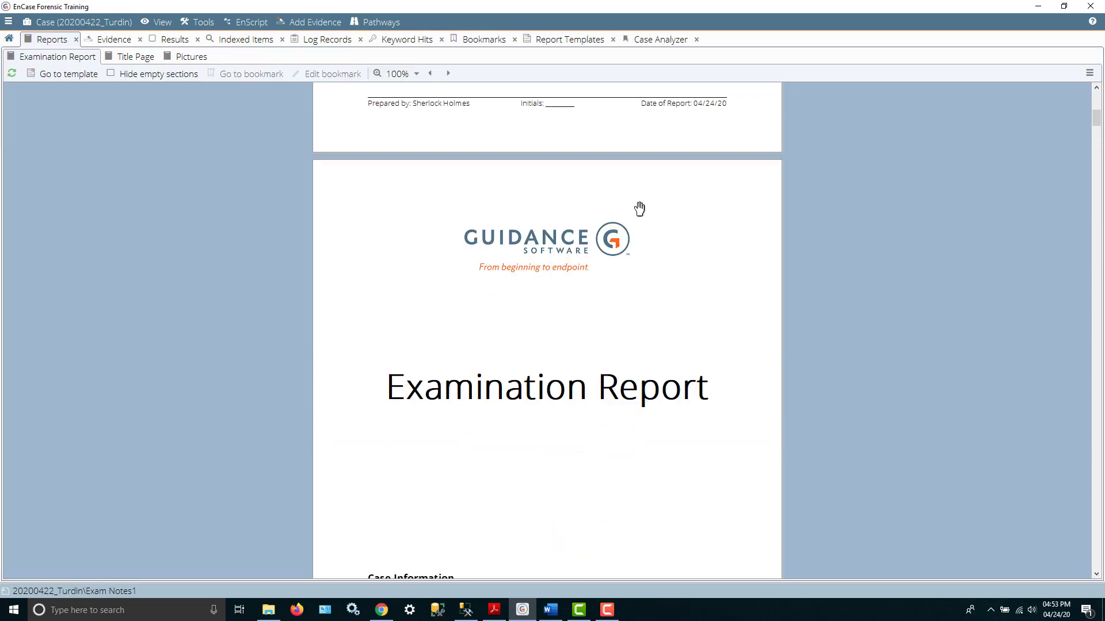
scroll("down", 3)
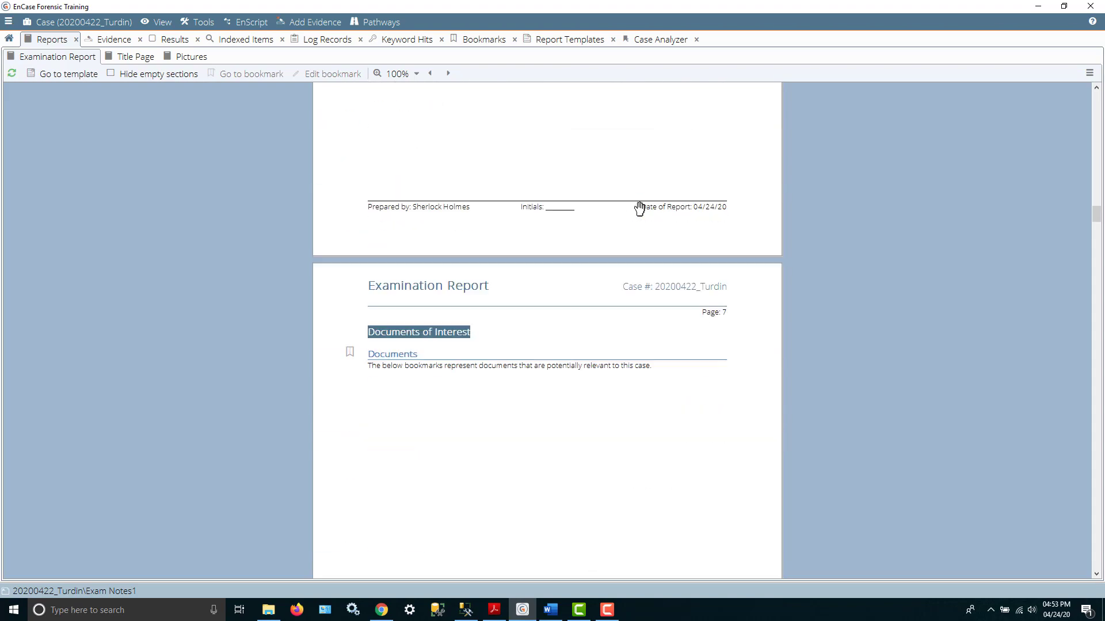
scroll("down", 3)
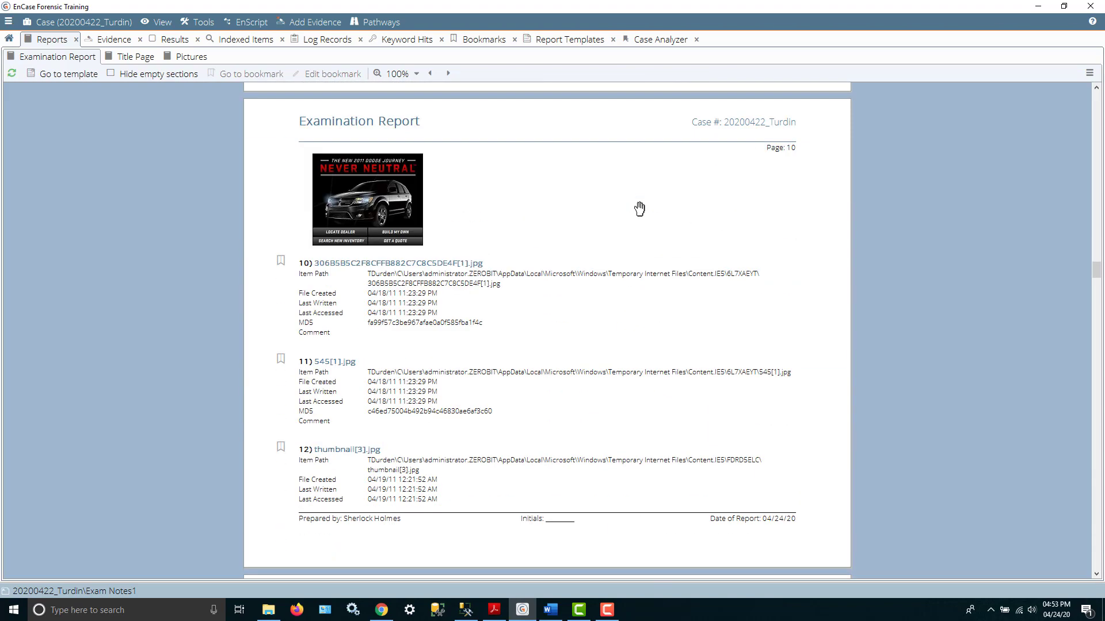
scroll("down", 3)
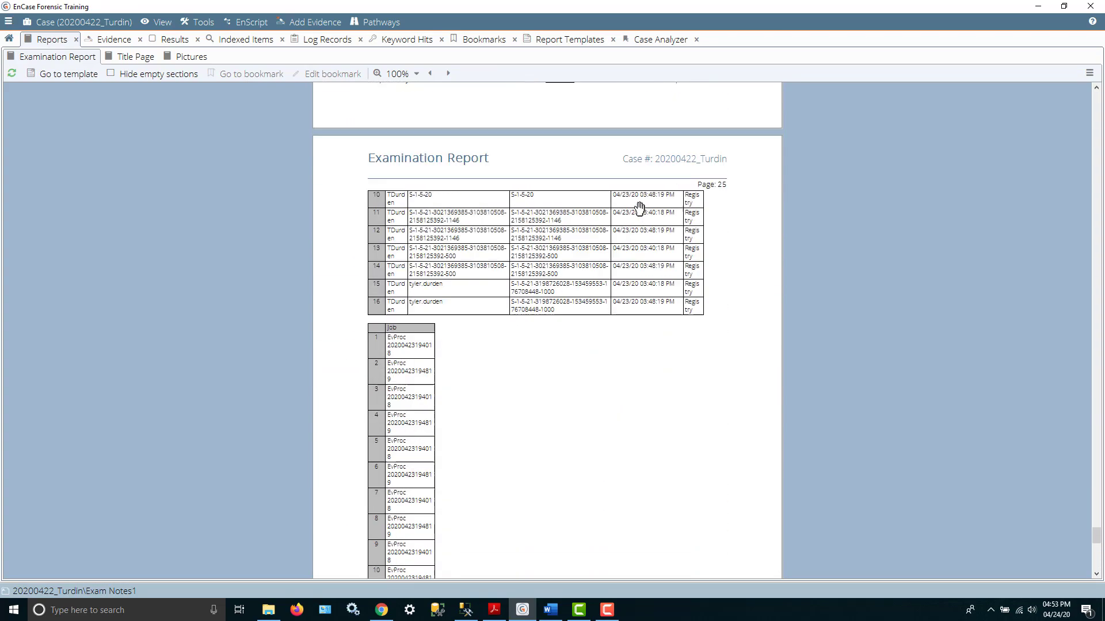
scroll("down", 3)
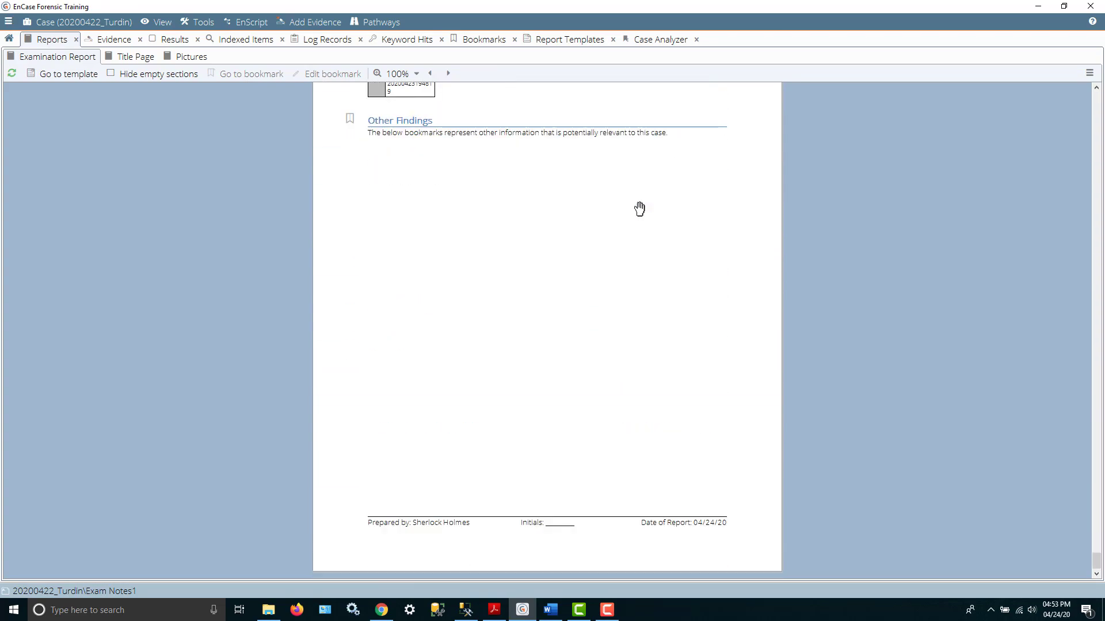
scroll("down", 3)
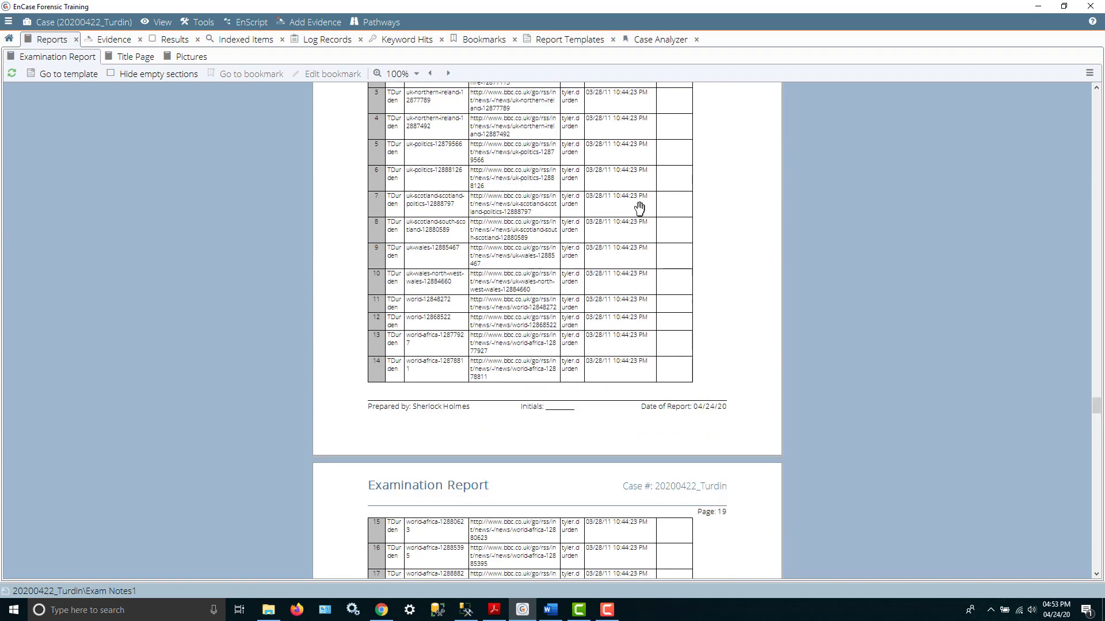
mouse_move(290, 193)
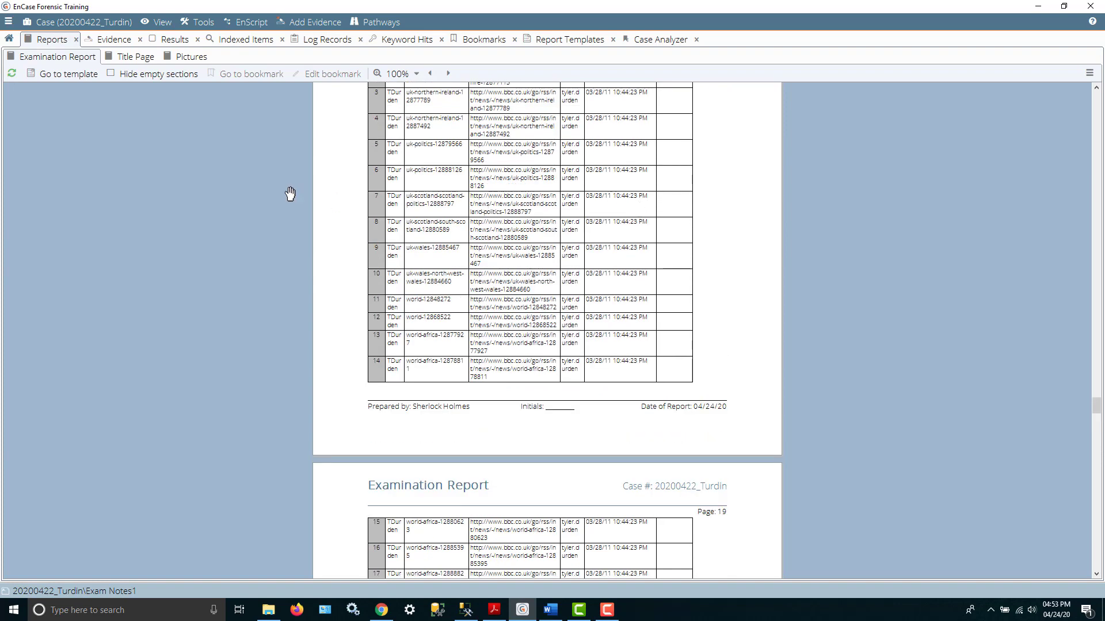
mouse_move(487, 105)
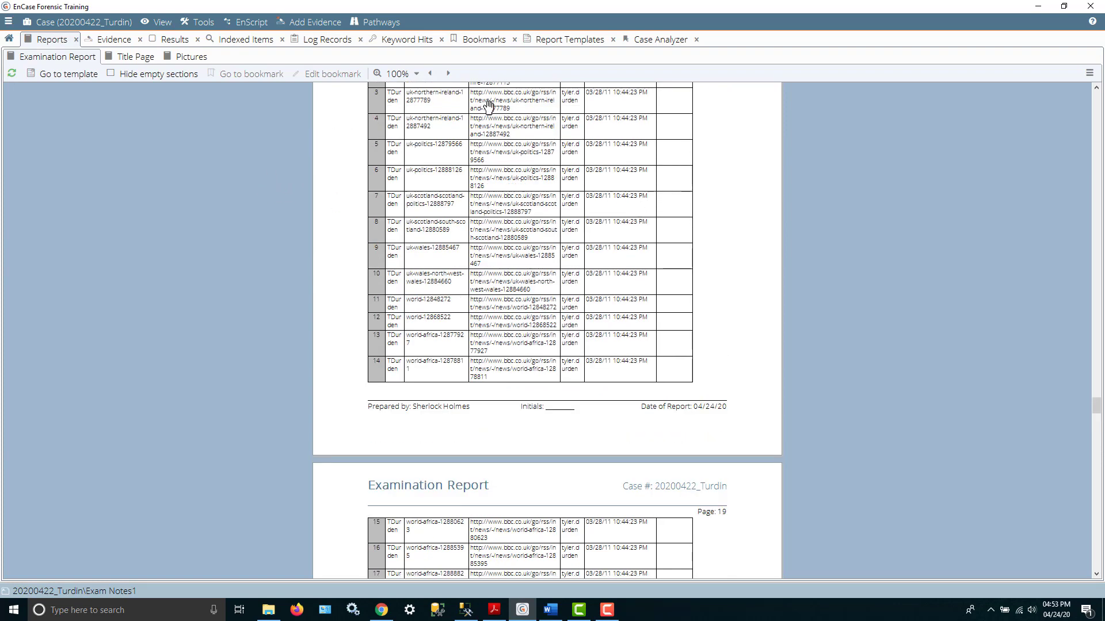